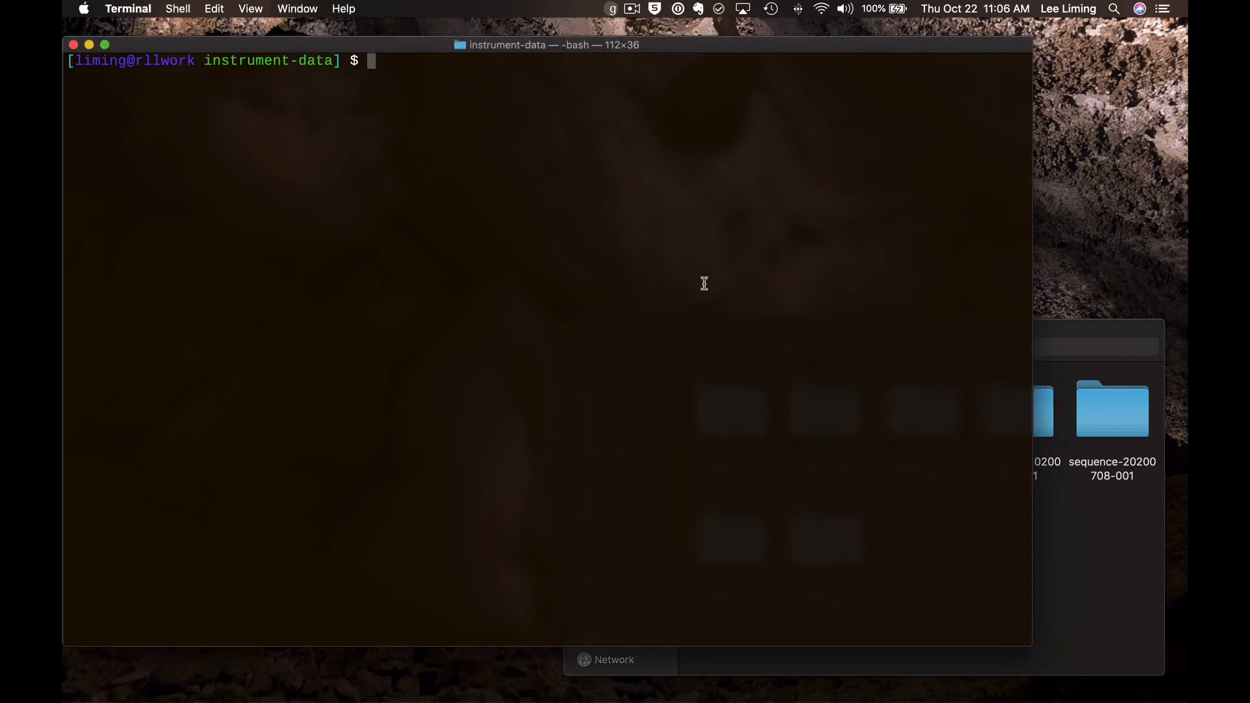
pyautogui.write('ls -l')
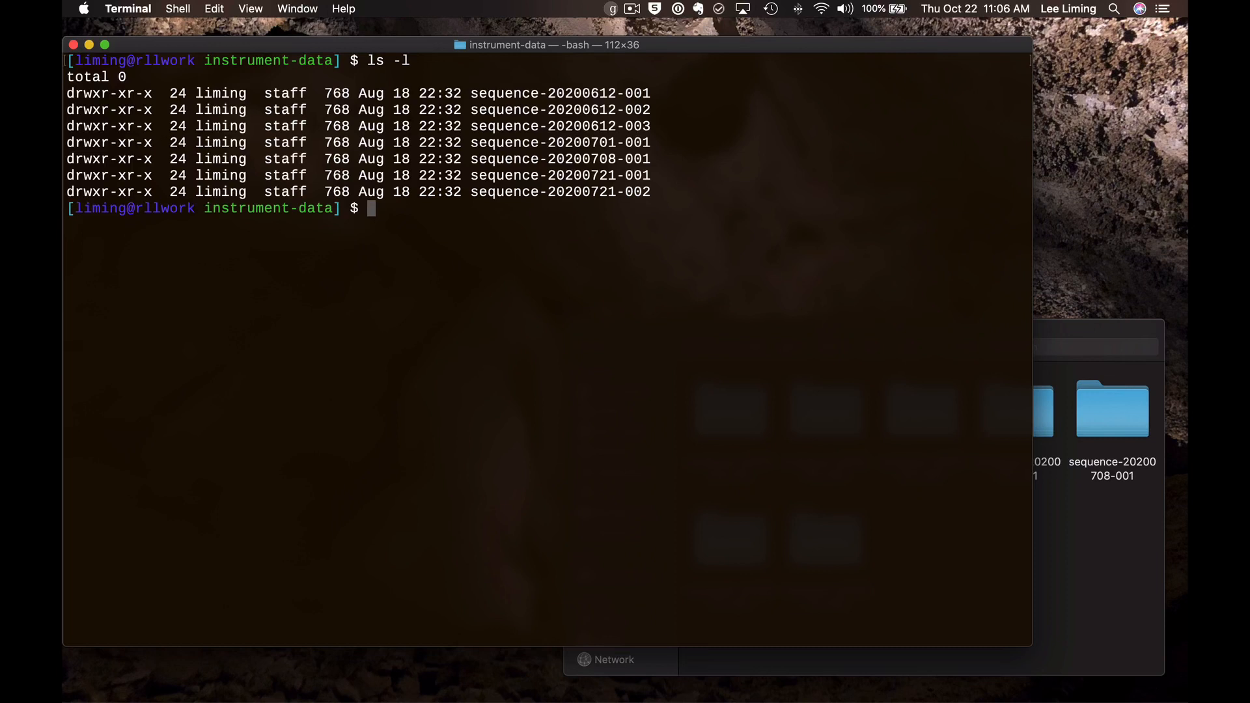
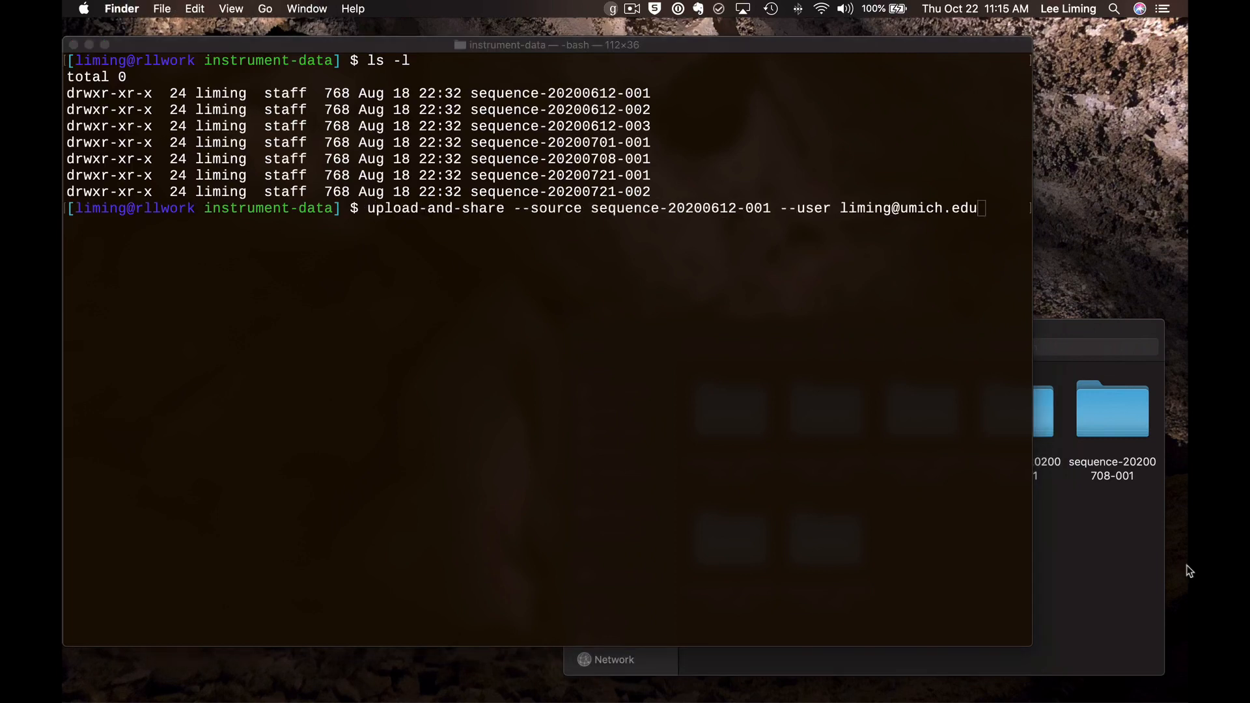
pyautogui.moveTo(439, 240)
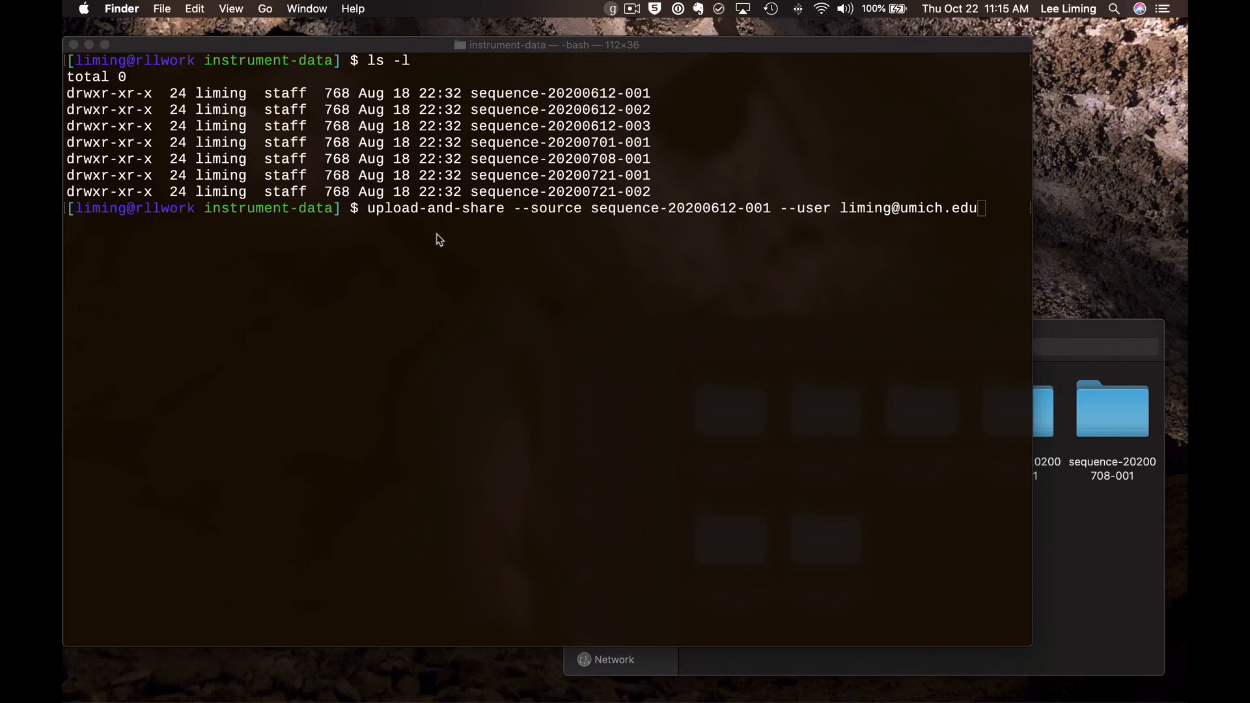
pyautogui.moveTo(470, 252)
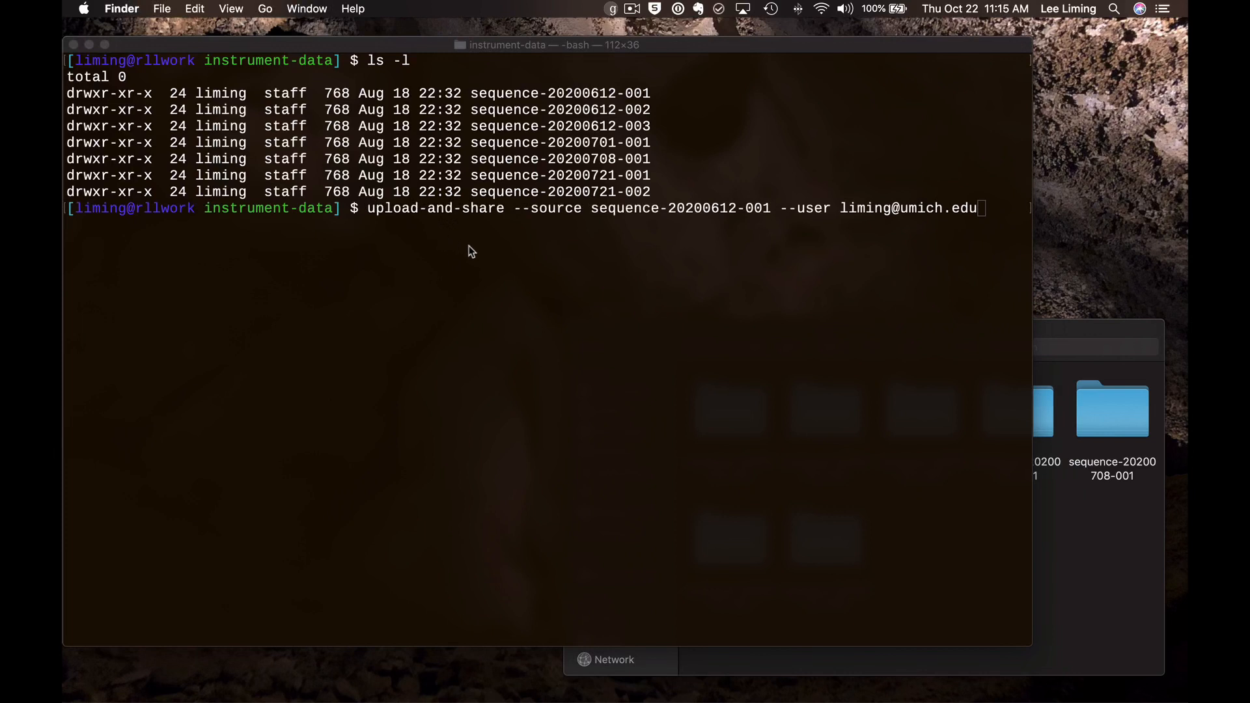
pyautogui.moveTo(654, 234)
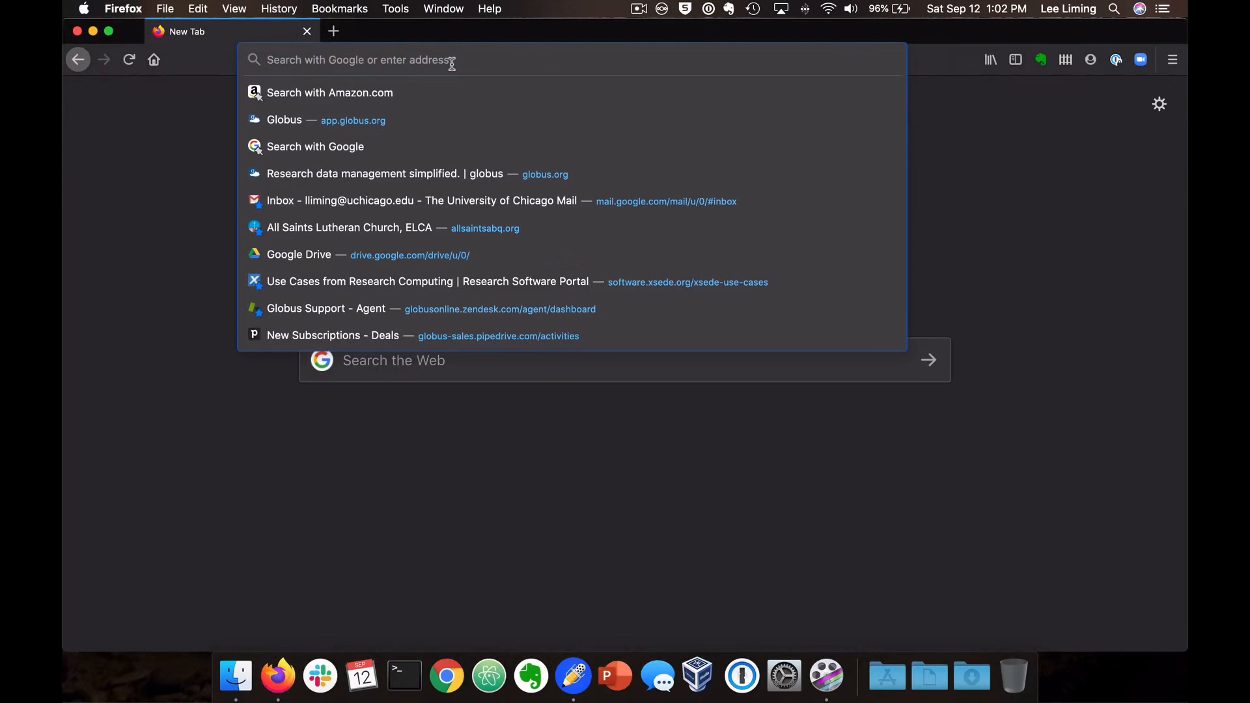
# Create a new Globus ID for the lab automation account and log in with it
pyautogui.write('www.google.com/')
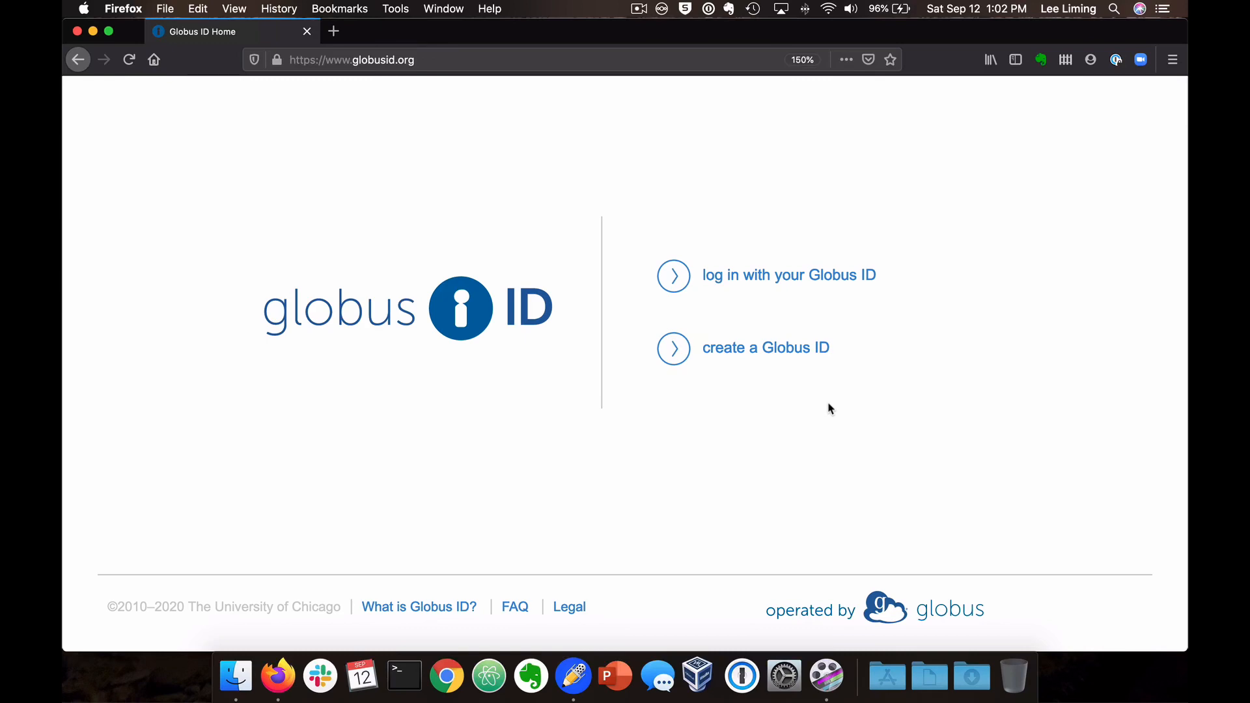
pyautogui.click(764, 348)
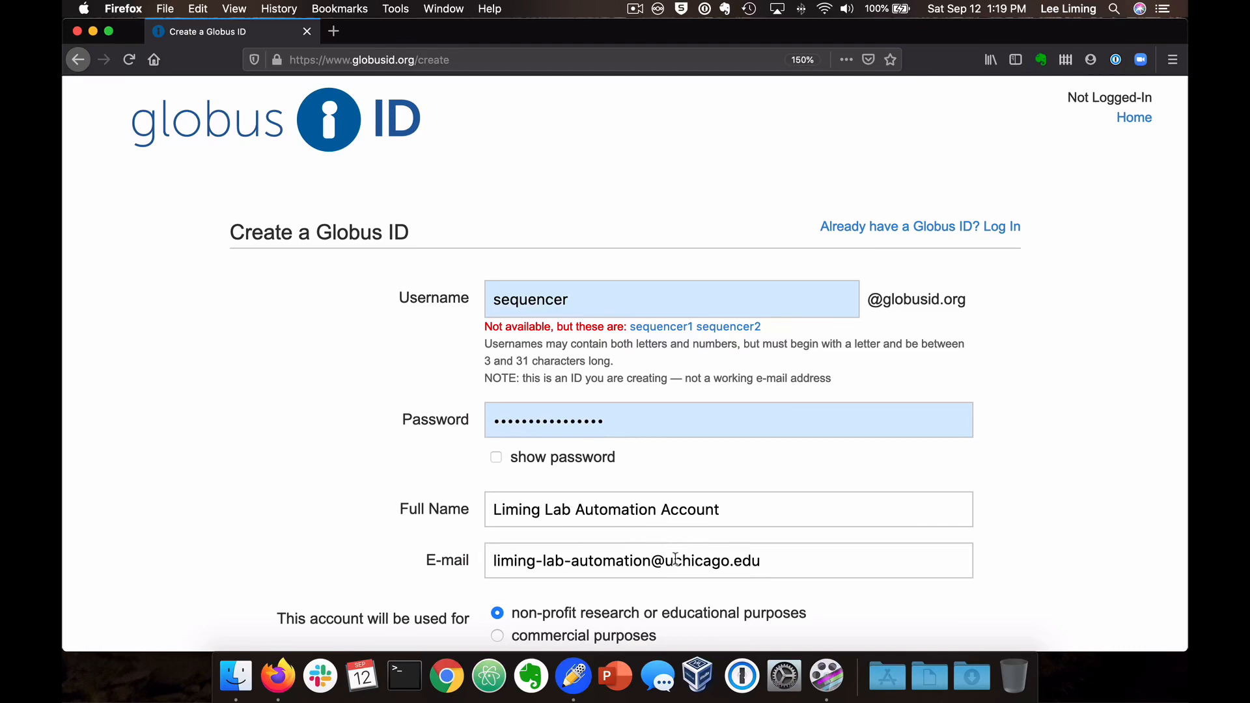
pyautogui.scroll(-3)
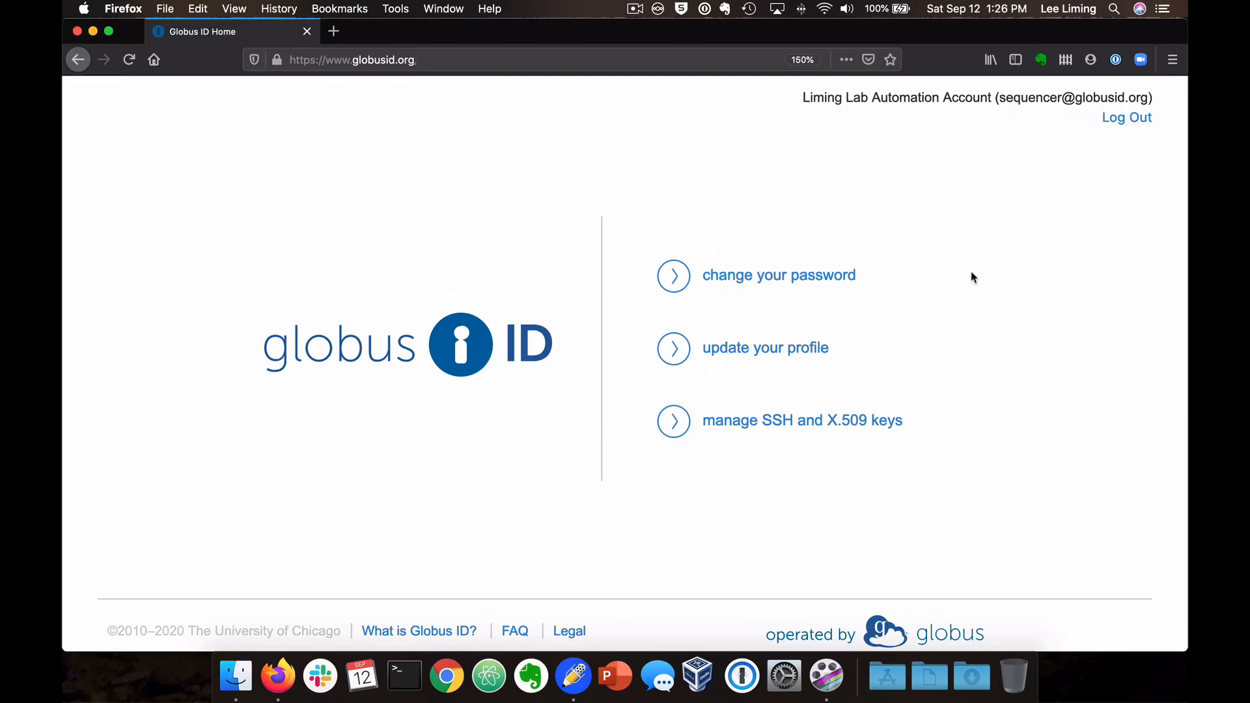
pyautogui.click(1126, 118)
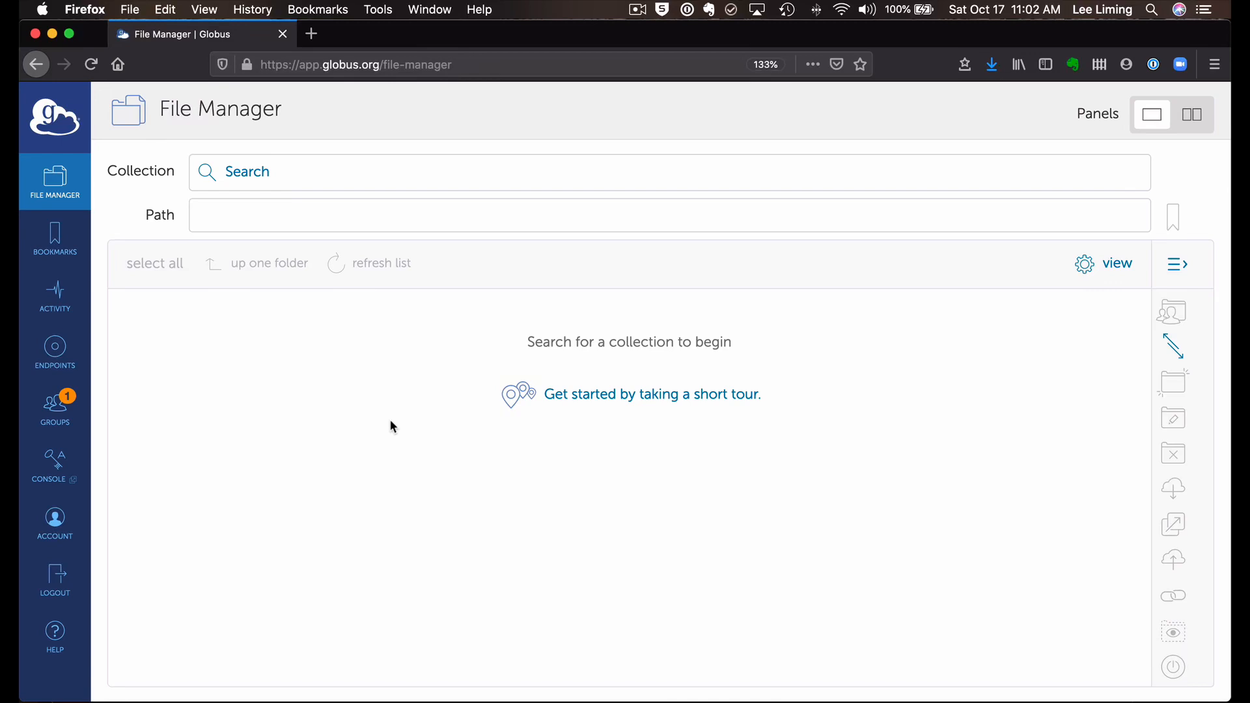
pyautogui.moveTo(316, 192)
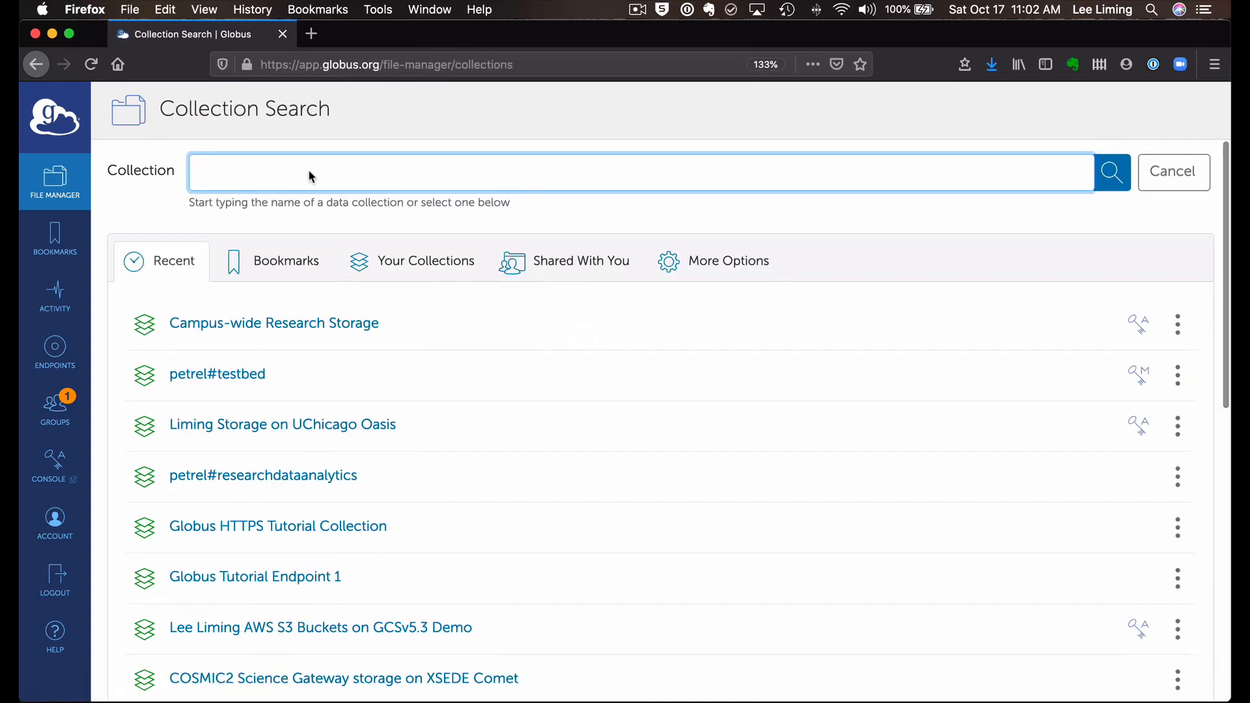
# Open Campus-wide Research Storage, enter the liming-lab folder, and add a sequencer-data folder
pyautogui.write('campus-wide research')
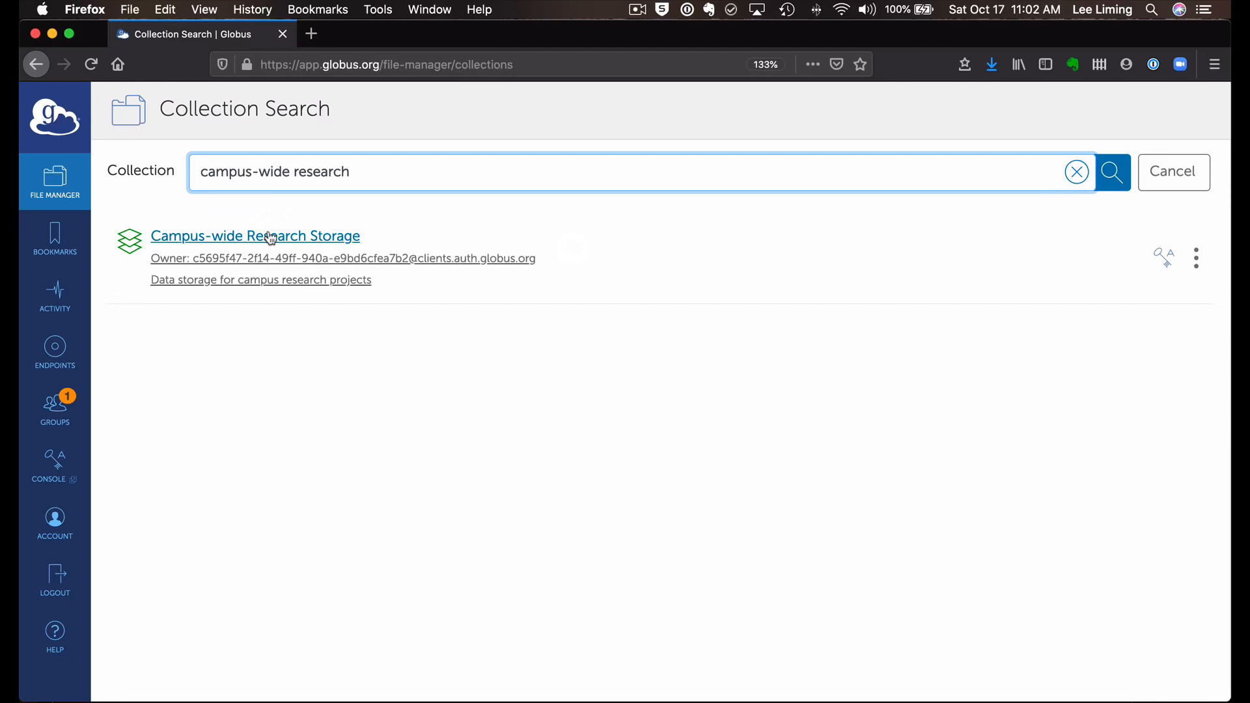
pyautogui.click(255, 236)
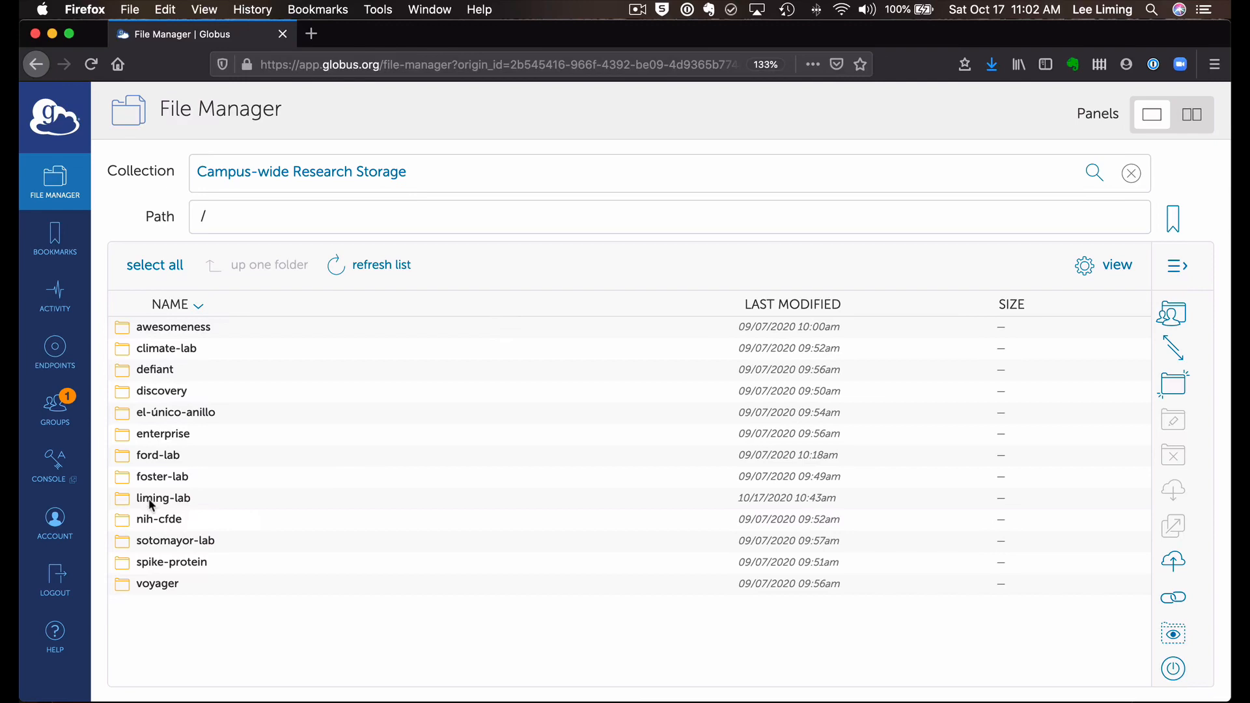
pyautogui.doubleClick(163, 498)
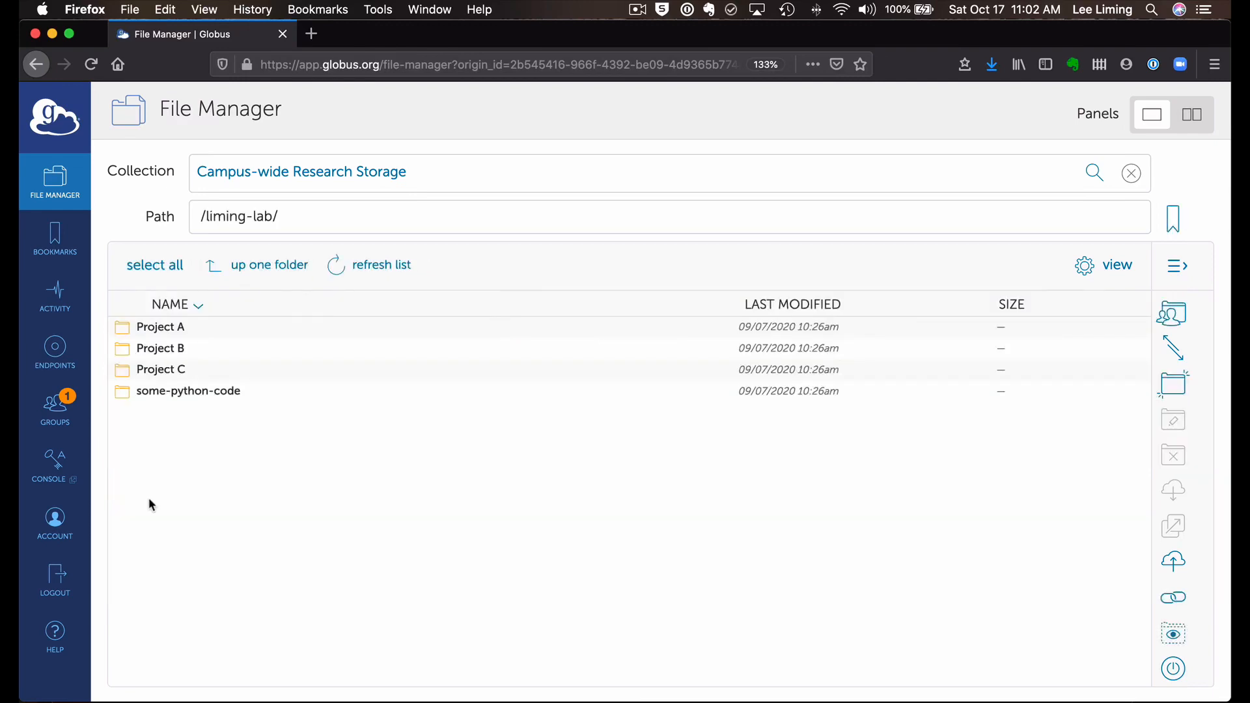
pyautogui.moveTo(1172, 385)
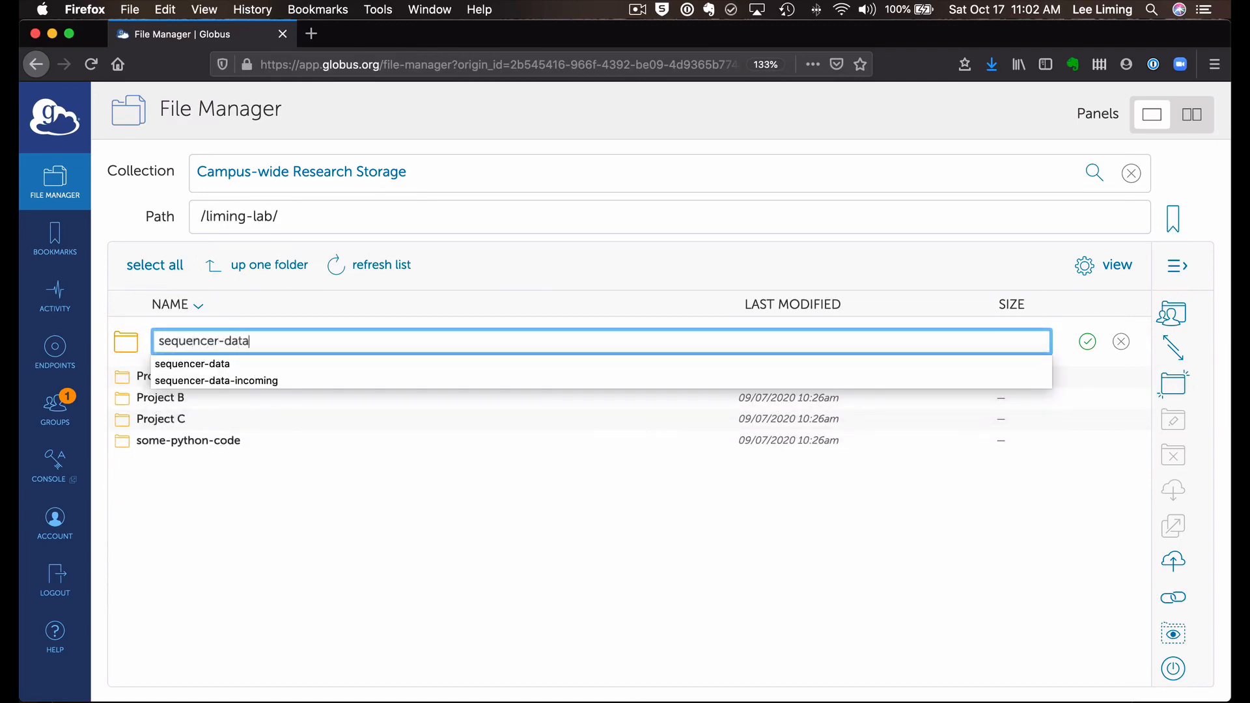
pyautogui.click(1086, 341)
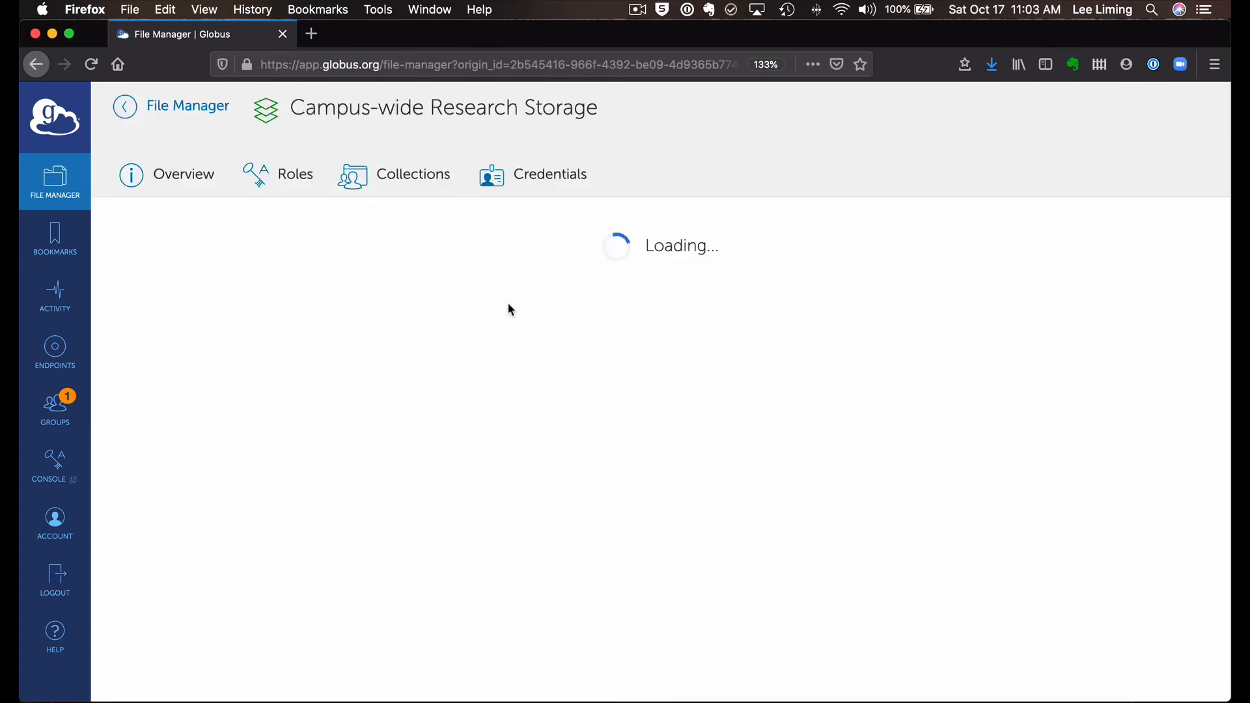
# Create a guest collection named Sequencer Data for the sequencer-data folder
pyautogui.click(412, 173)
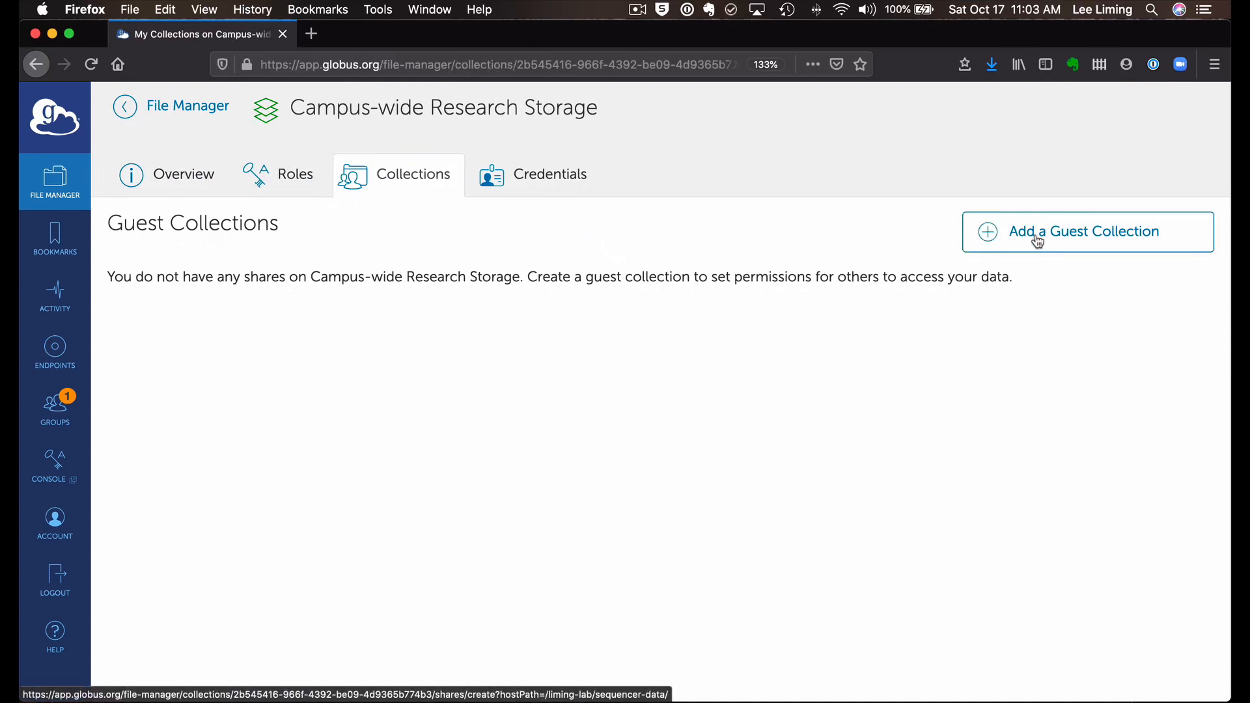
pyautogui.click(1084, 231)
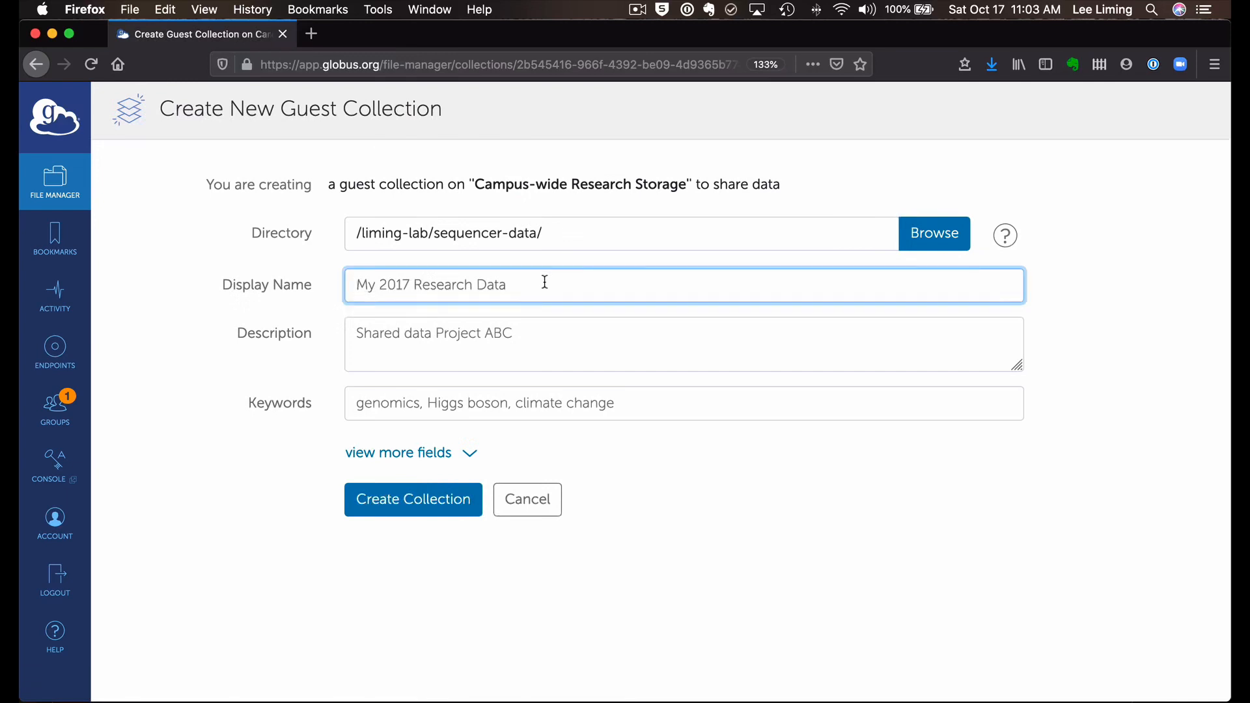
pyautogui.write('Sequencer')
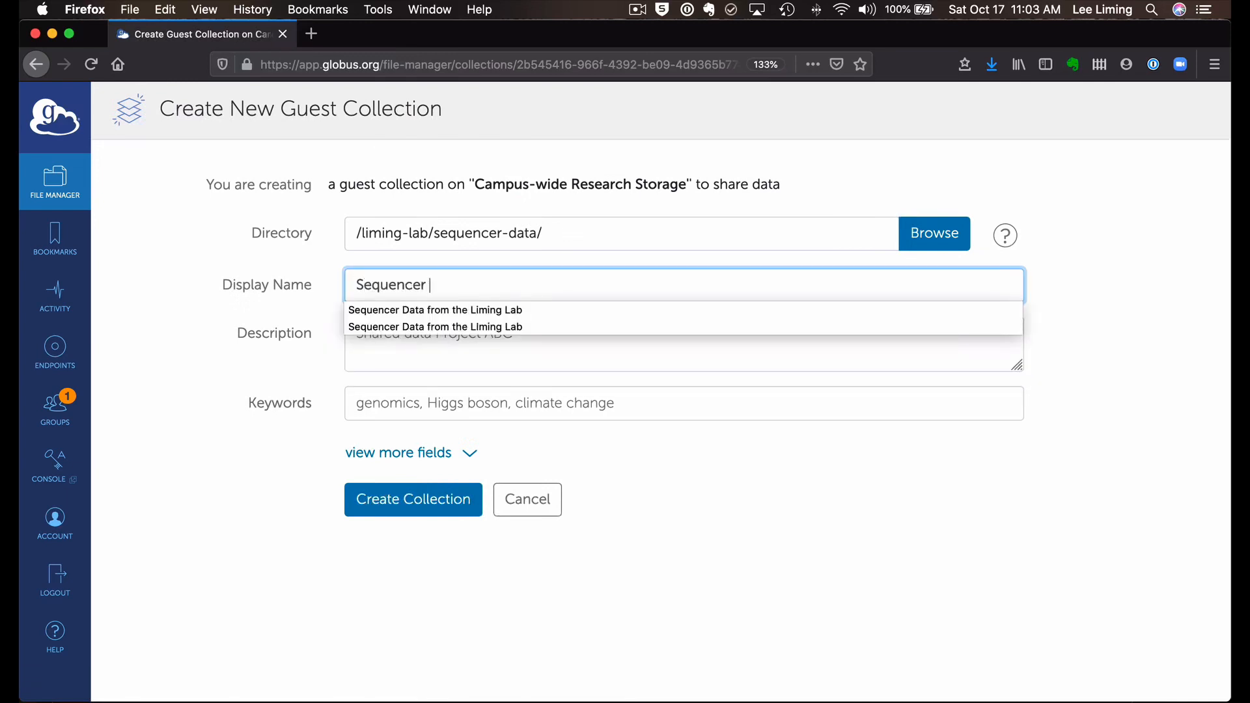
pyautogui.click(435, 310)
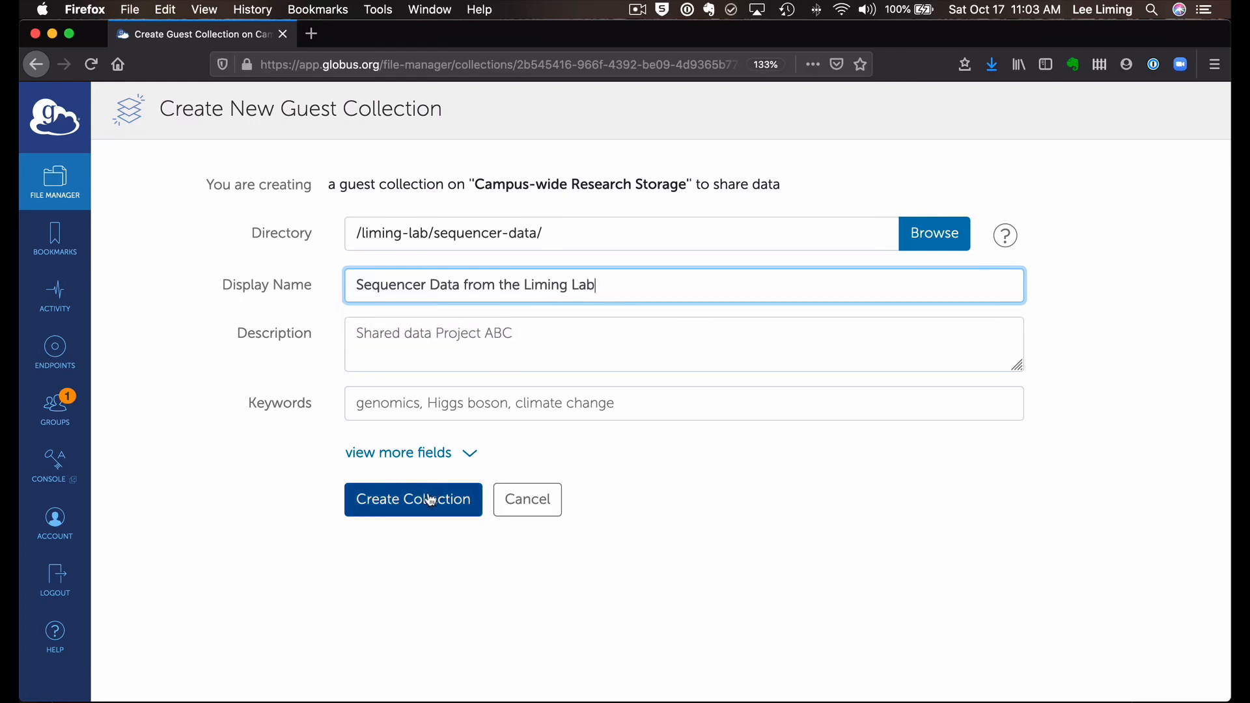
pyautogui.click(412, 499)
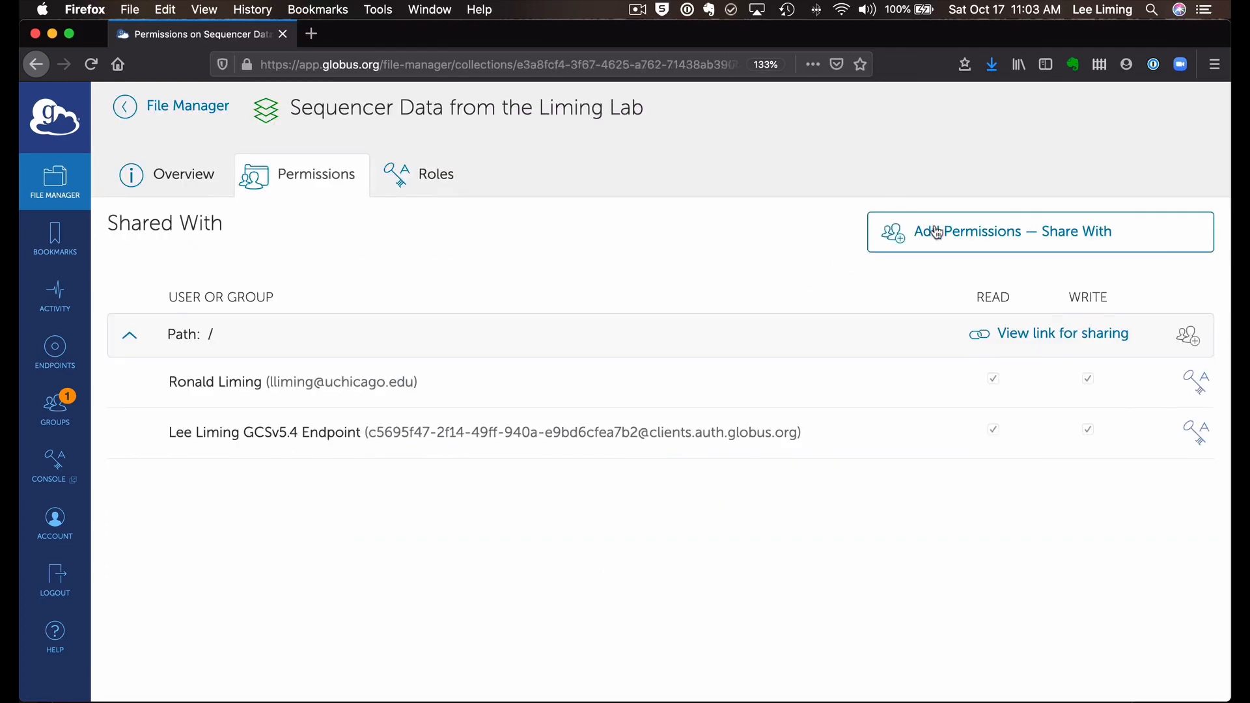
# Grant the Liming Lab Automation Account read and write permission on the collection
pyautogui.click(1040, 231)
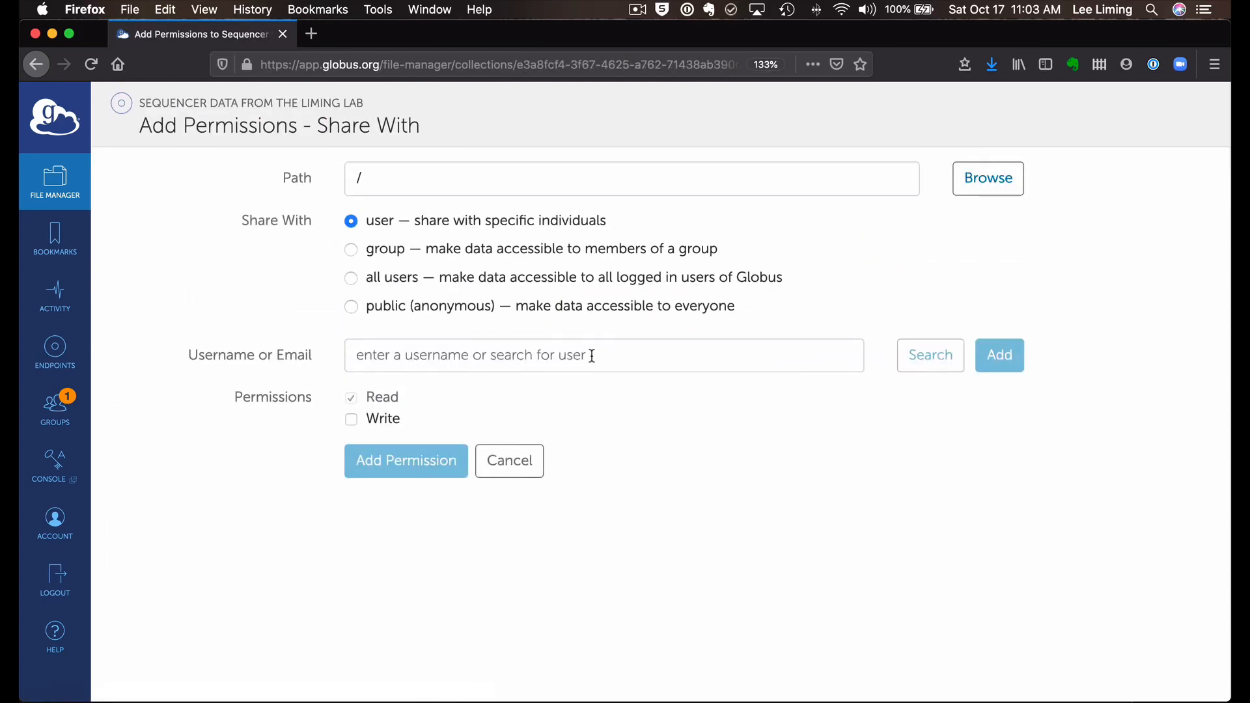
pyautogui.write('liming lab')
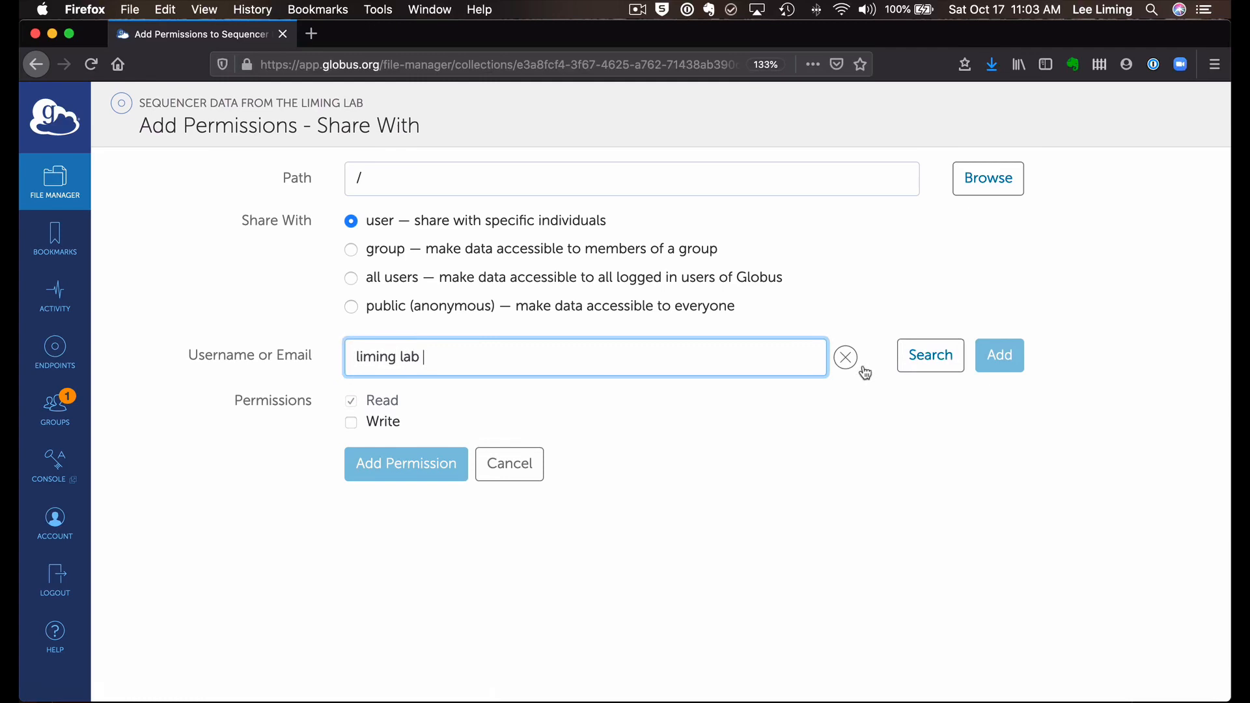
pyautogui.click(930, 355)
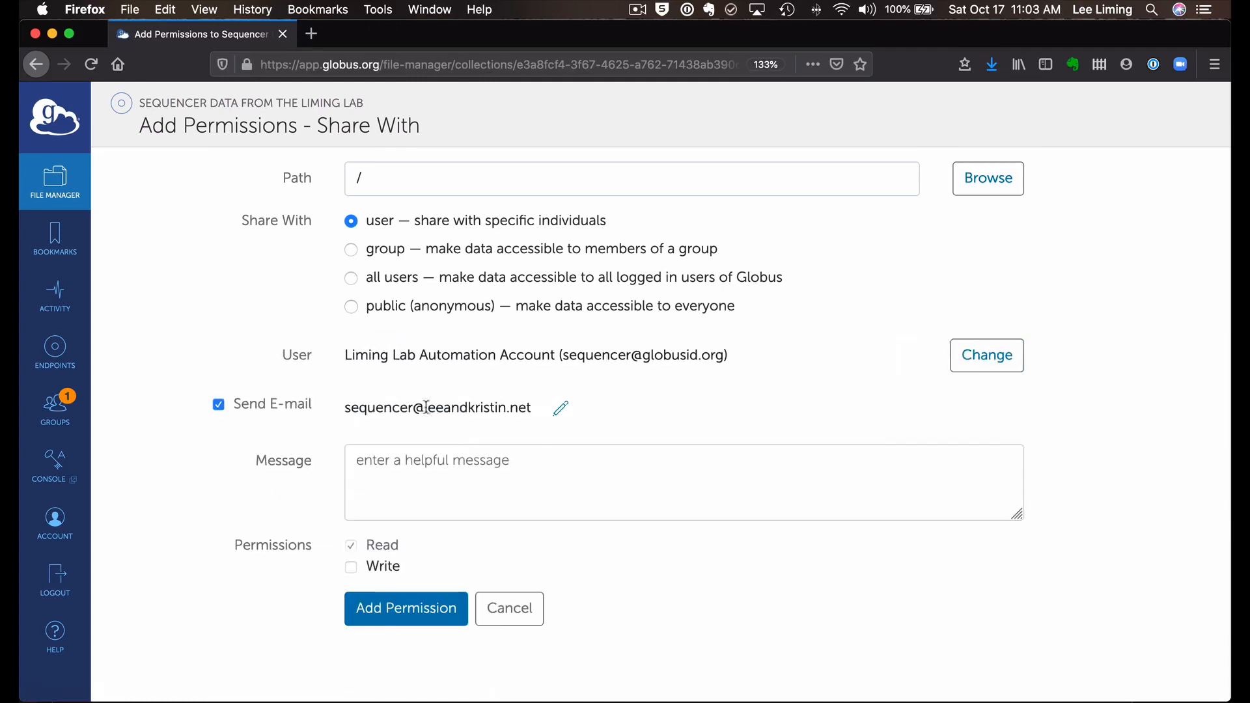
pyautogui.click(351, 567)
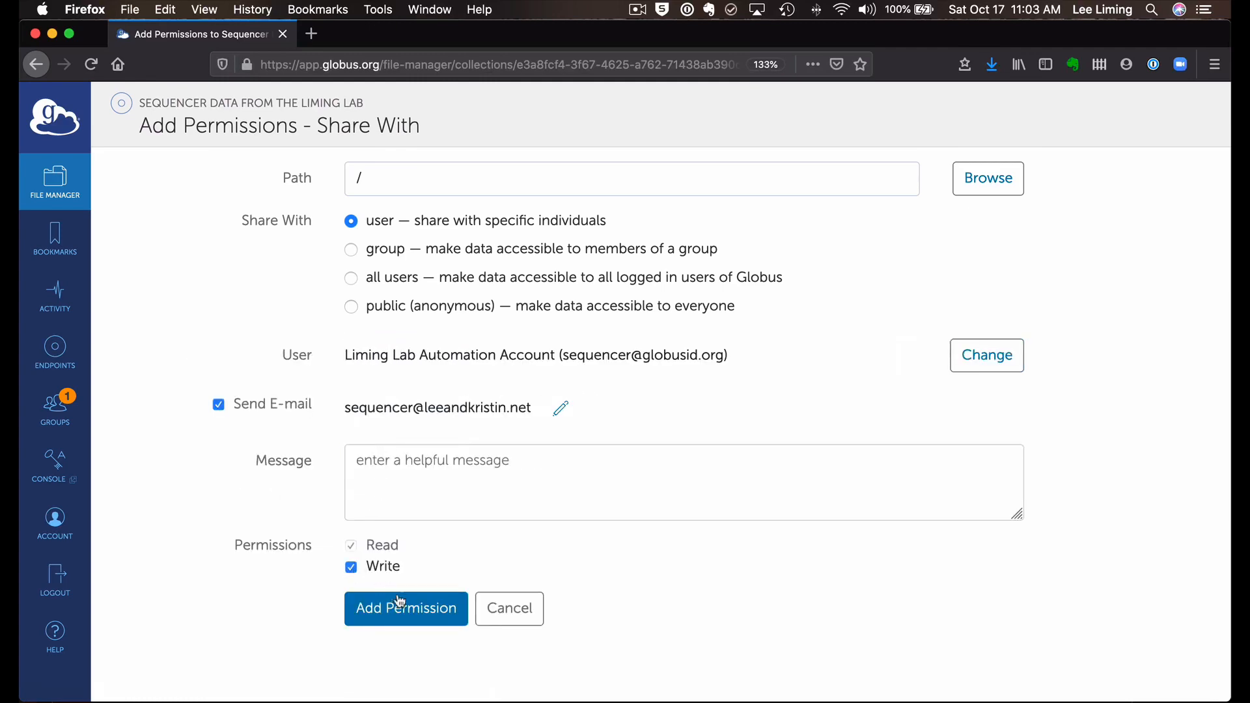
pyautogui.click(405, 608)
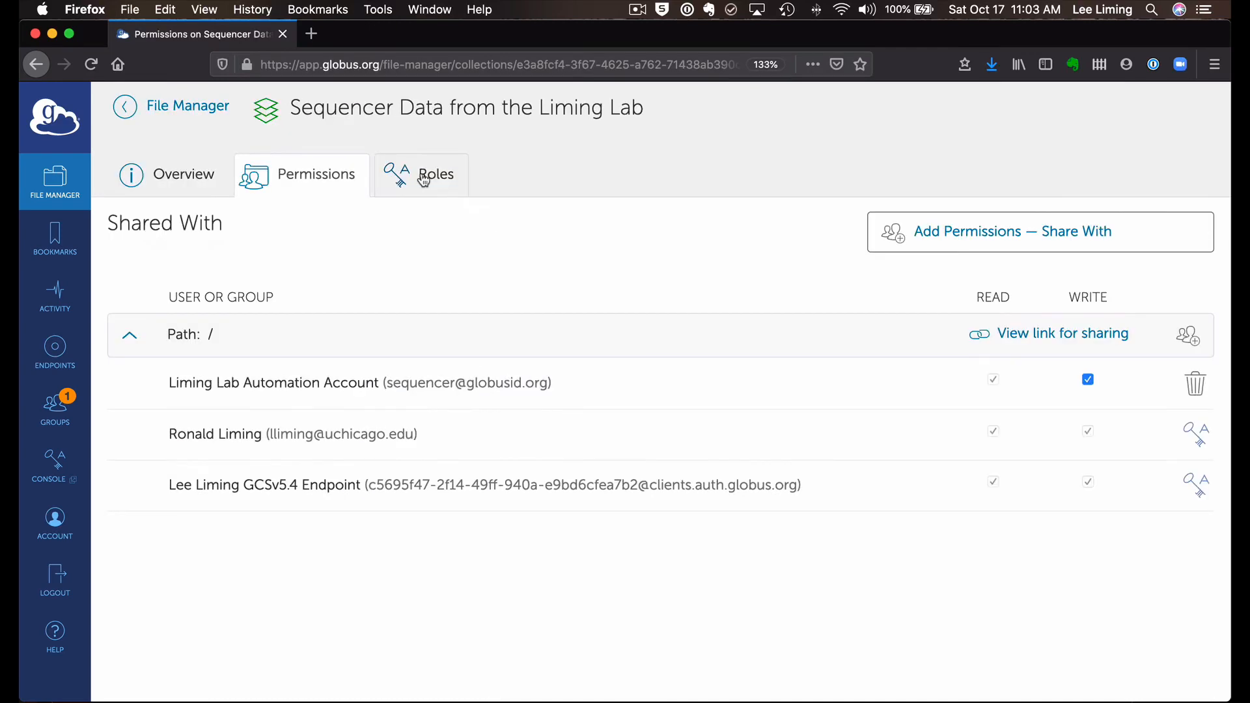
pyautogui.click(422, 174)
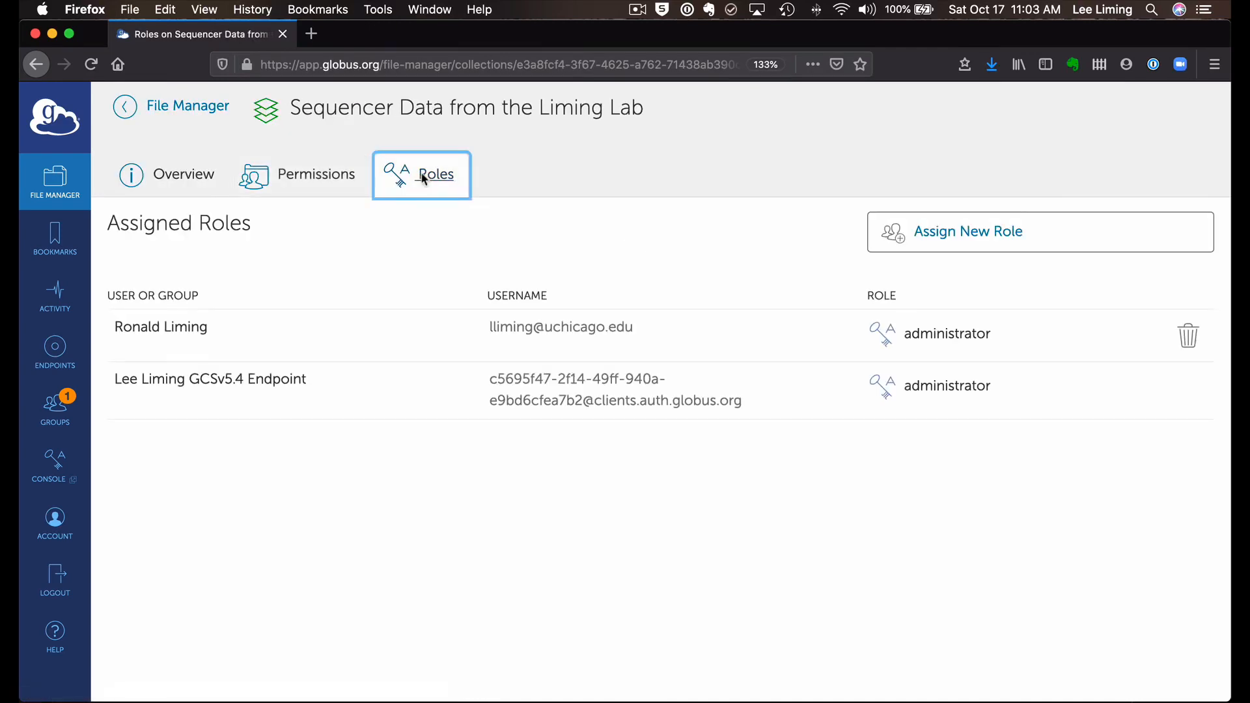
# Make the Liming Lab Automation Account an Access Manager, then view the collection overview
pyautogui.click(968, 231)
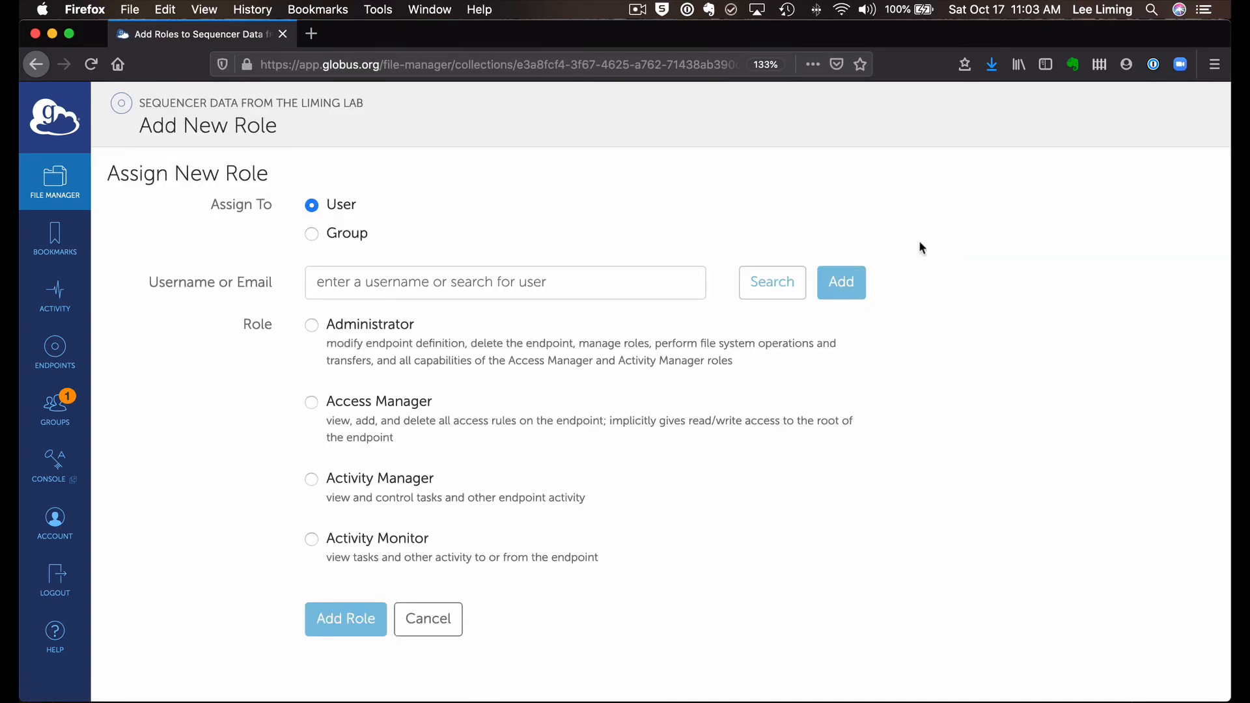
pyautogui.write('liming lab')
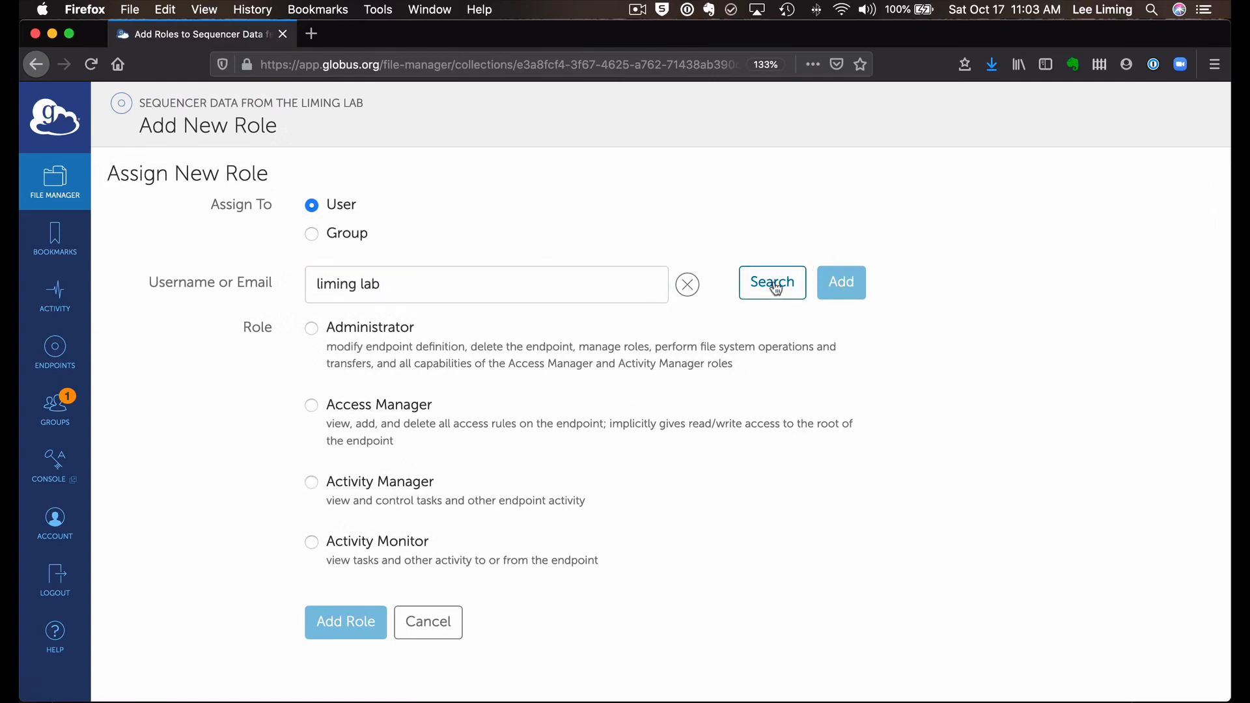
pyautogui.click(771, 282)
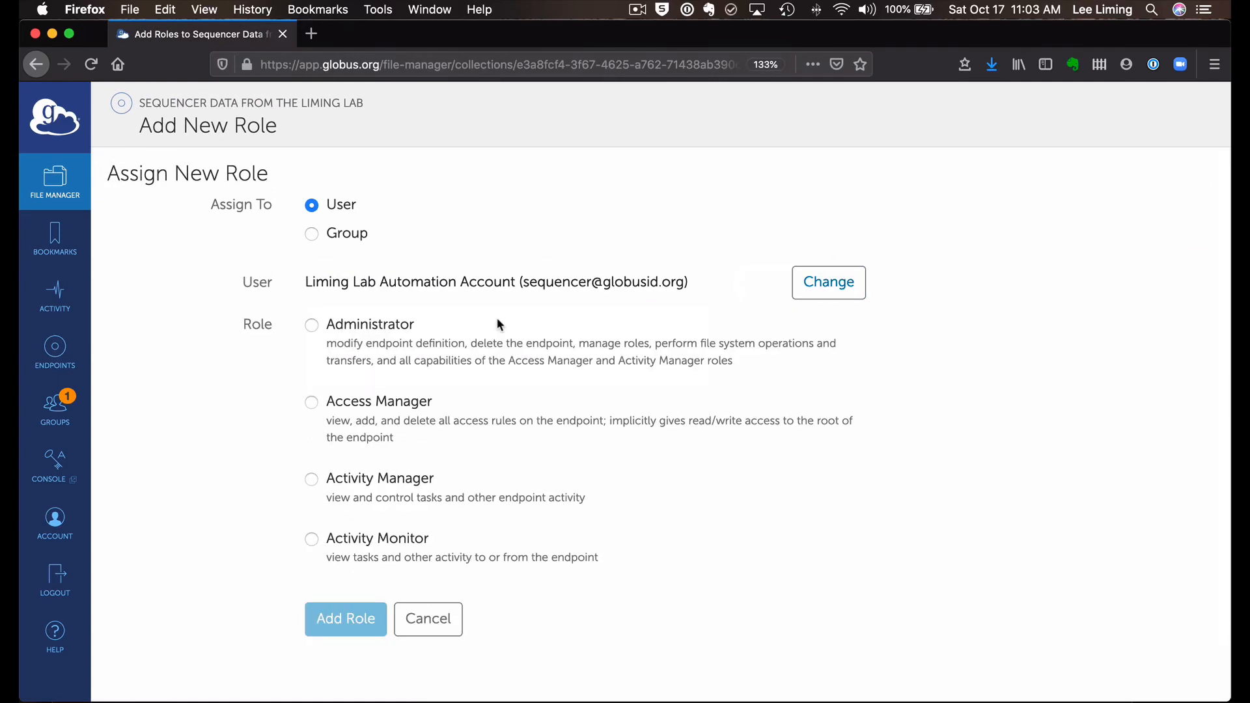
pyautogui.click(311, 401)
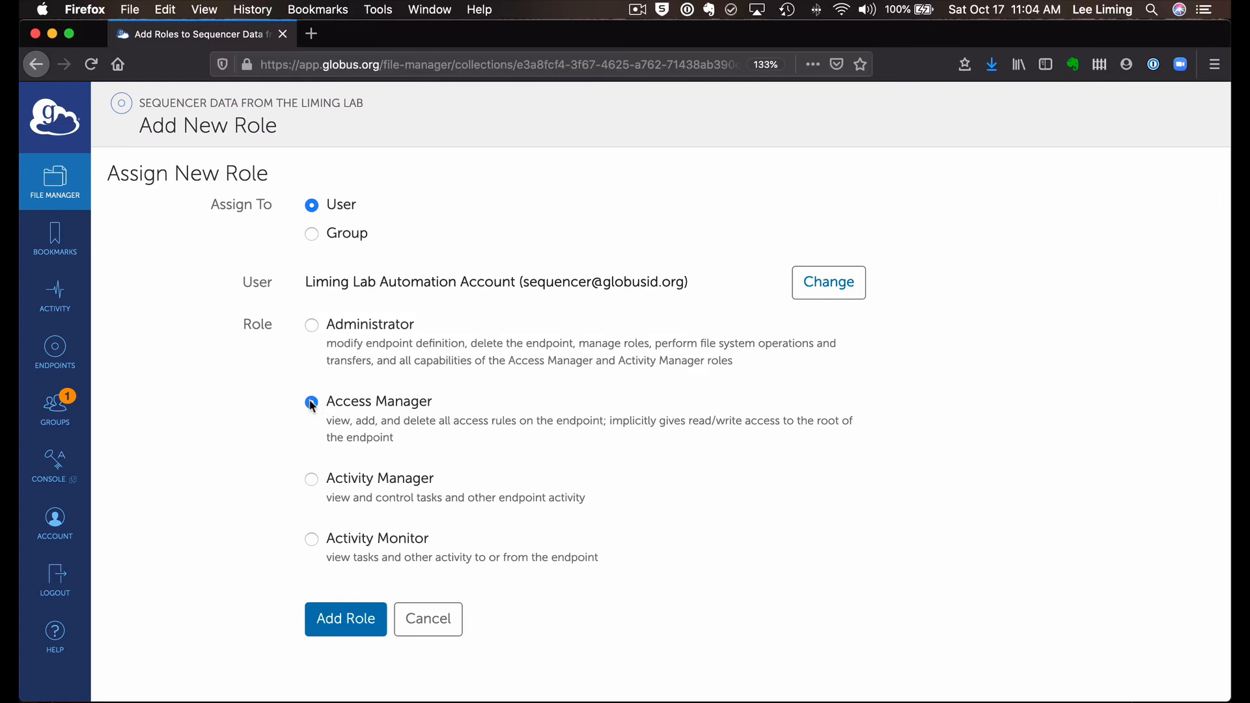
pyautogui.click(345, 619)
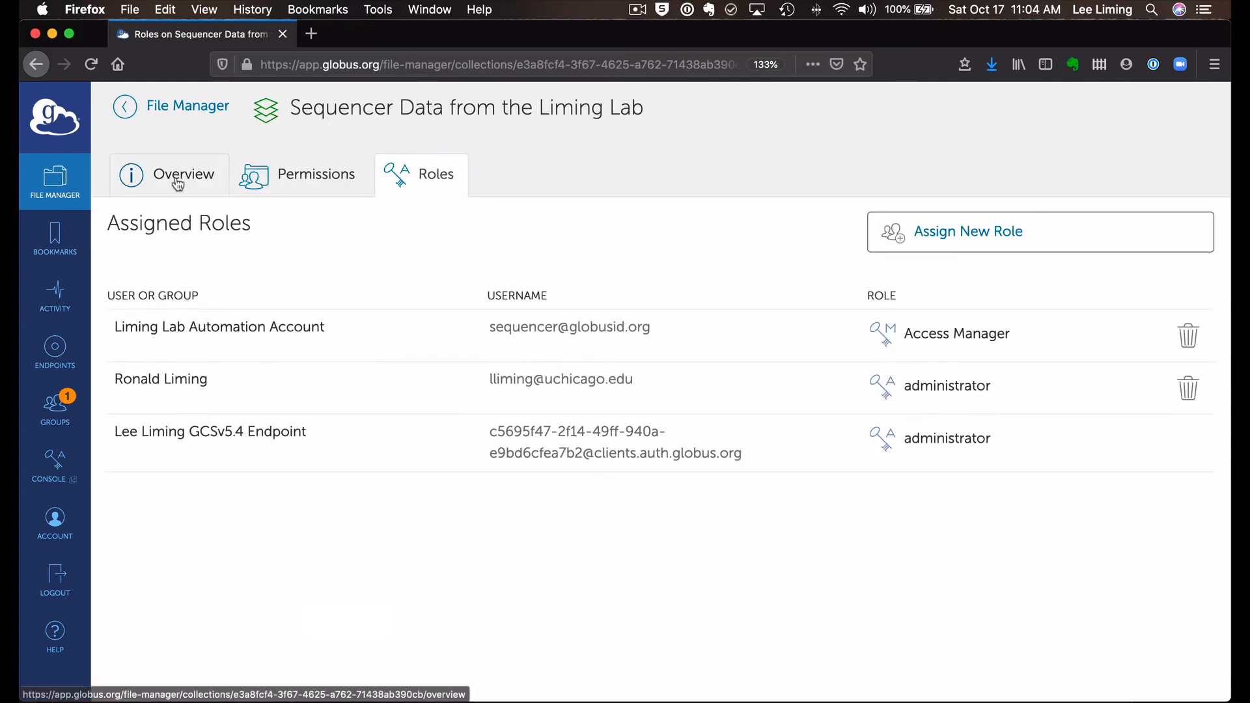
pyautogui.click(184, 173)
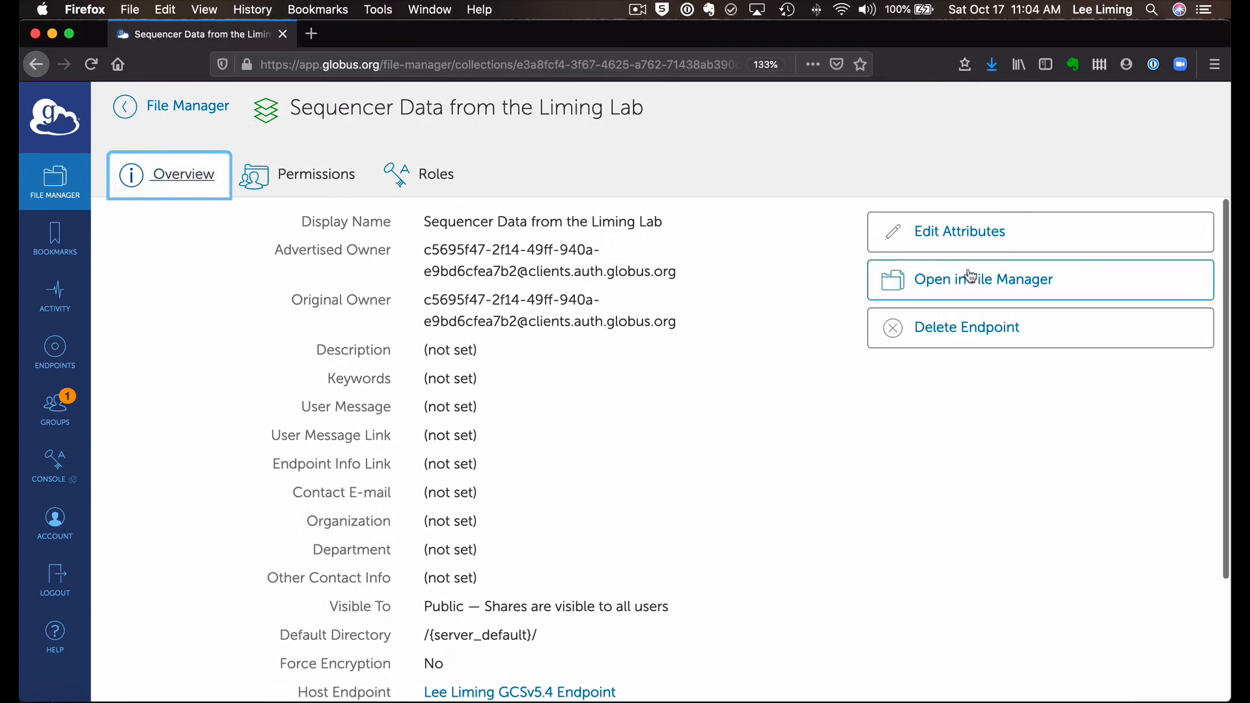
pyautogui.click(982, 280)
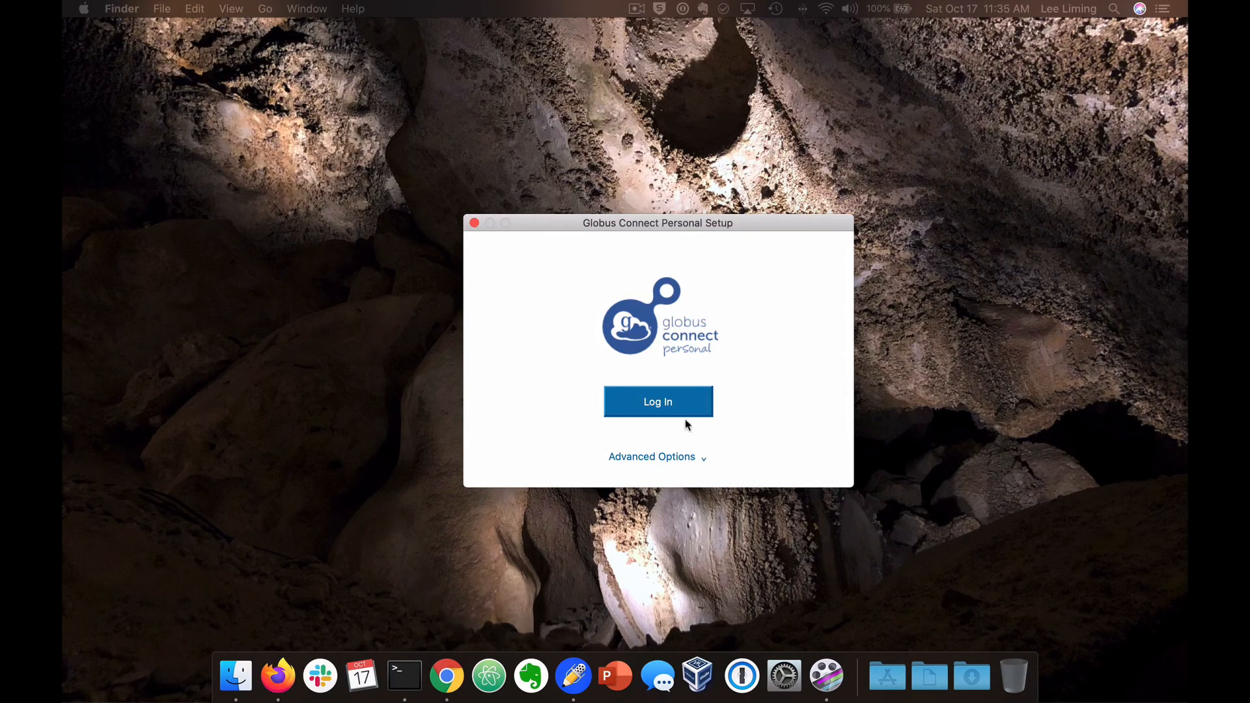
# Log Globus Connect Personal in with the sequencer Globus ID and save collection 'Liming Lab Sequencer'
pyautogui.click(657, 402)
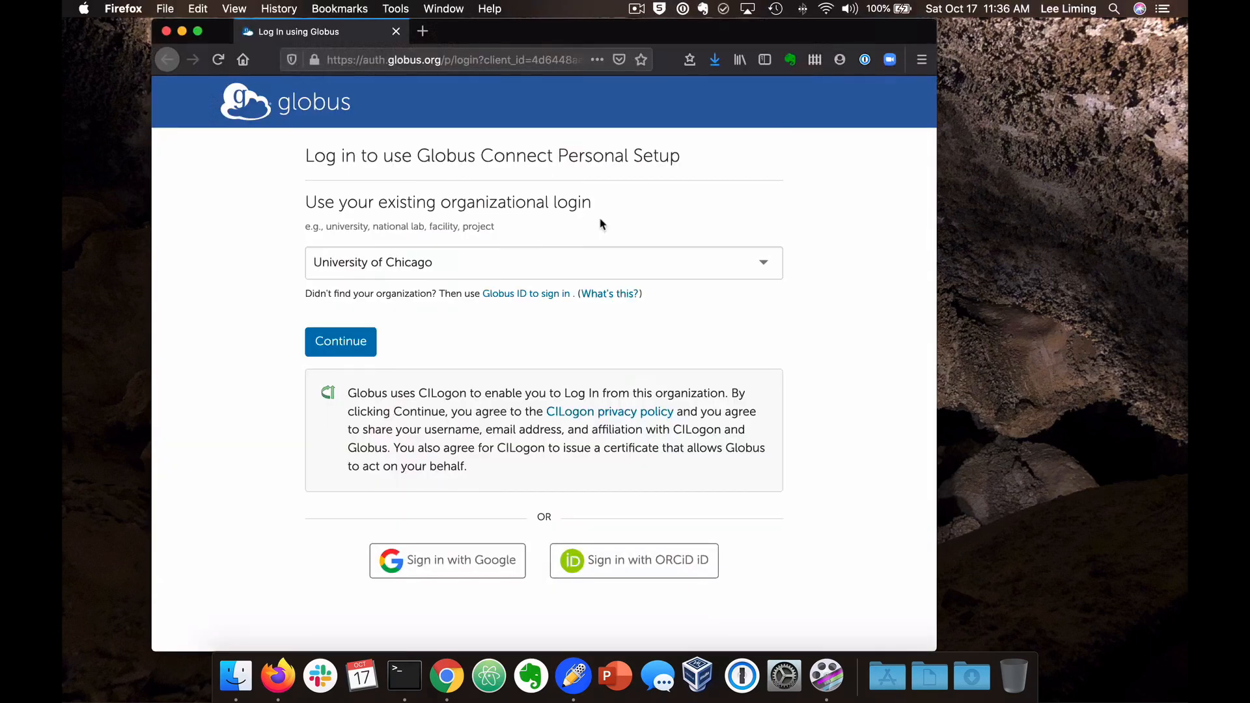
pyautogui.moveTo(527, 294)
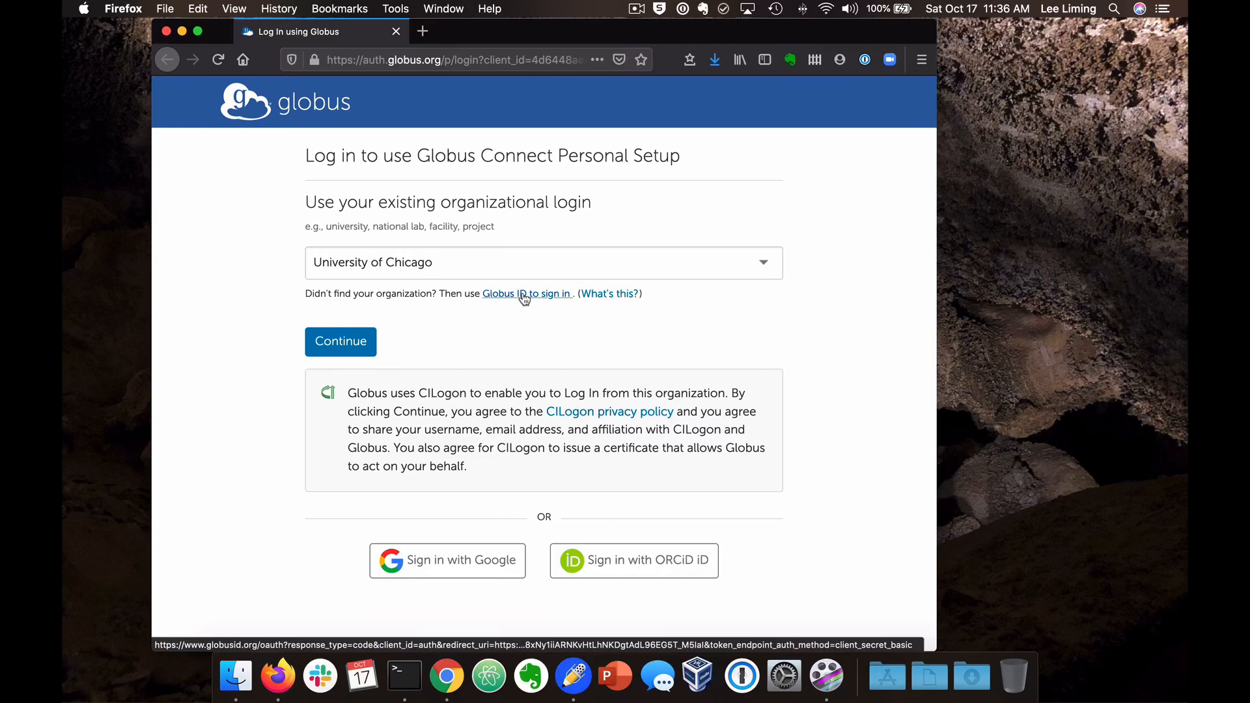
pyautogui.click(526, 294)
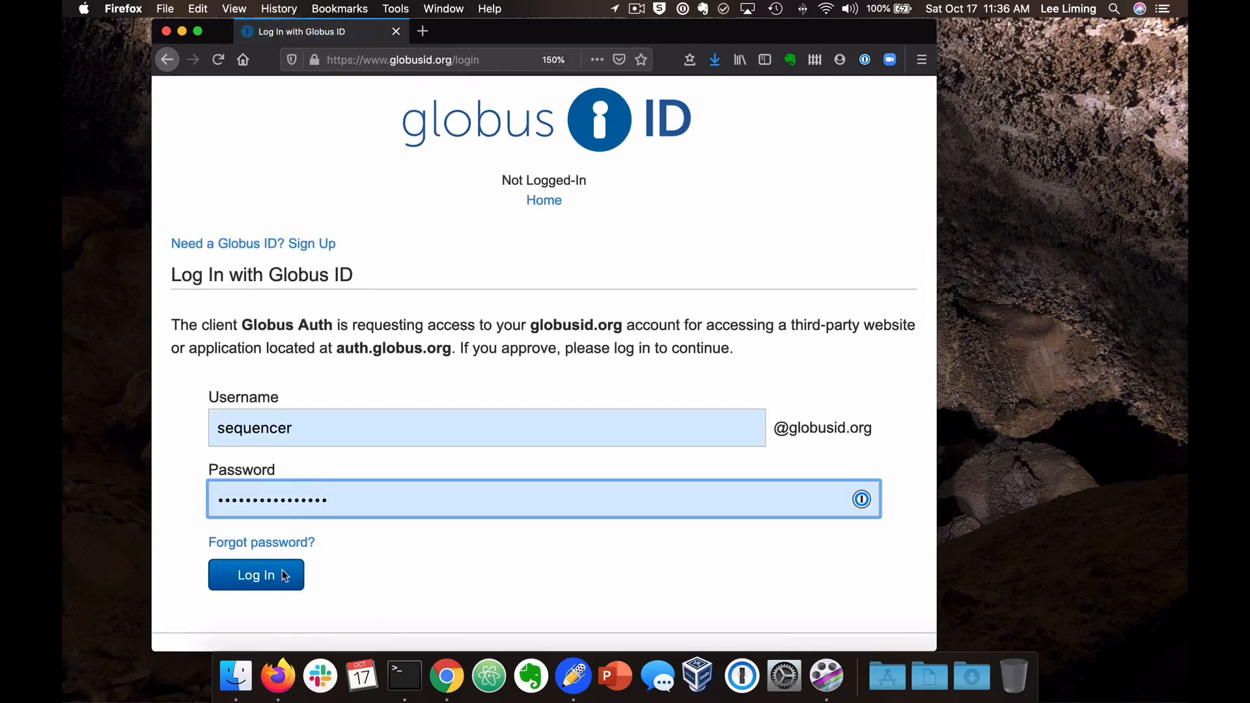
pyautogui.click(256, 575)
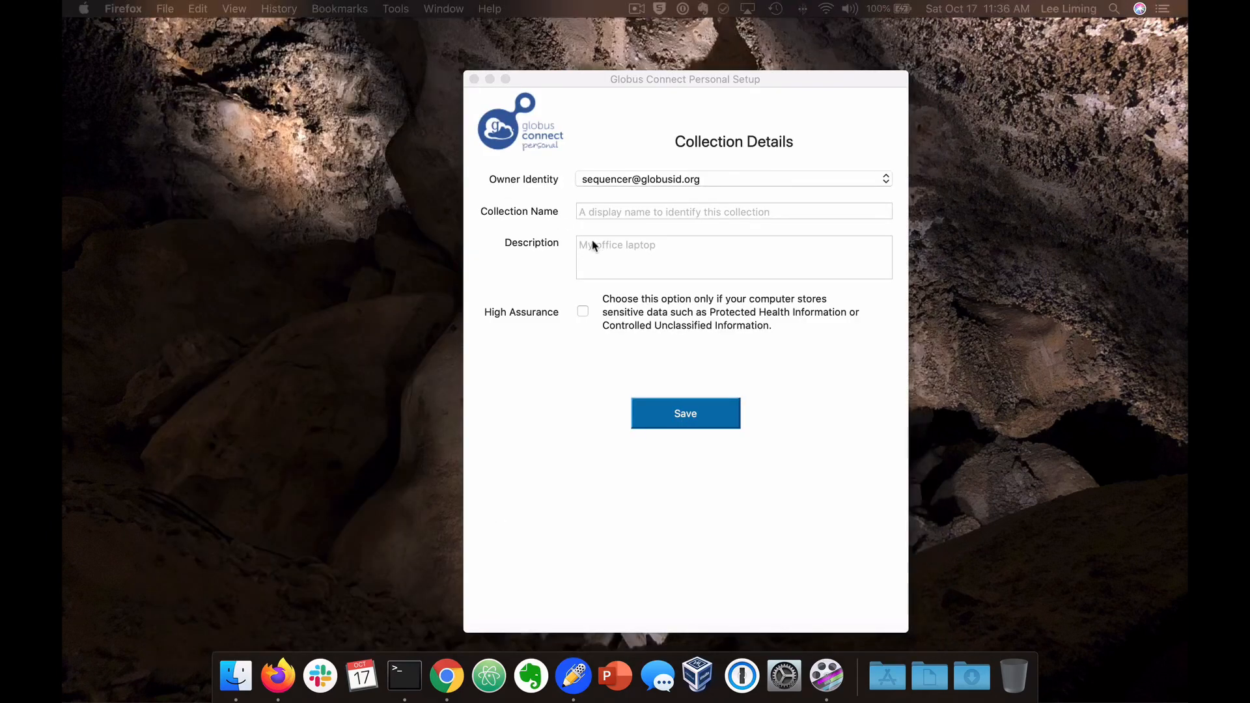
pyautogui.write('Liming Lab Sequencer')
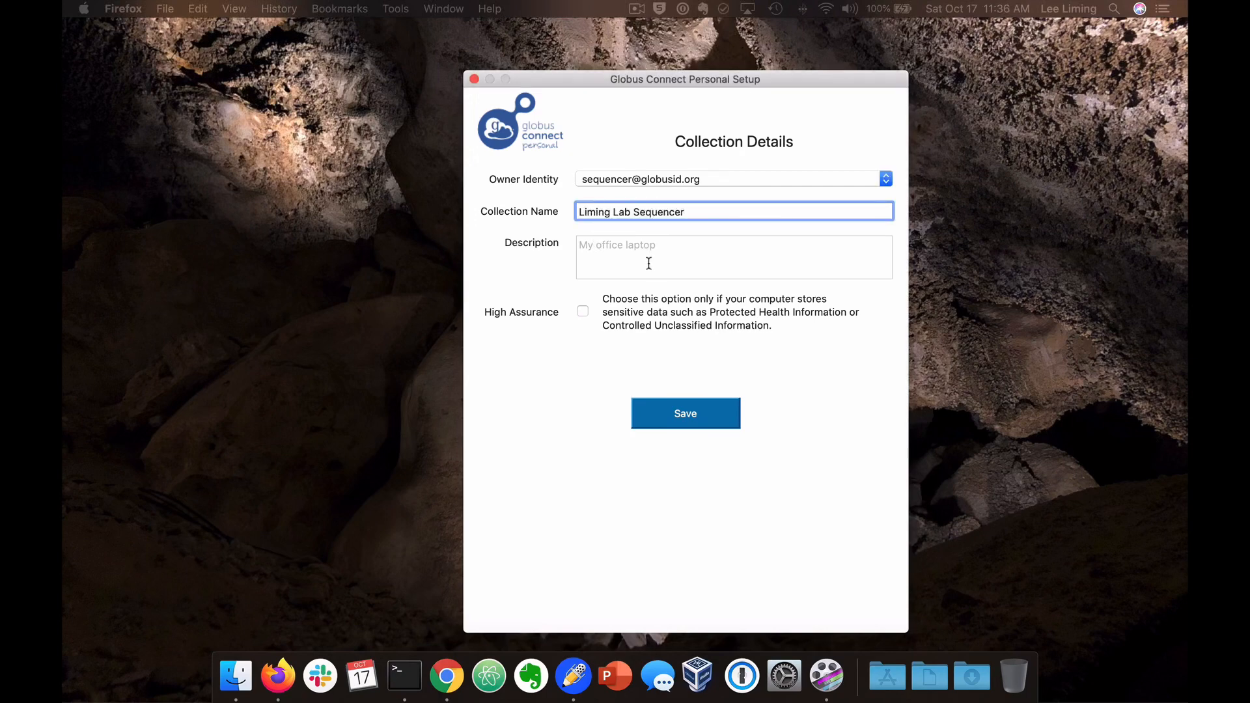
pyautogui.click(685, 413)
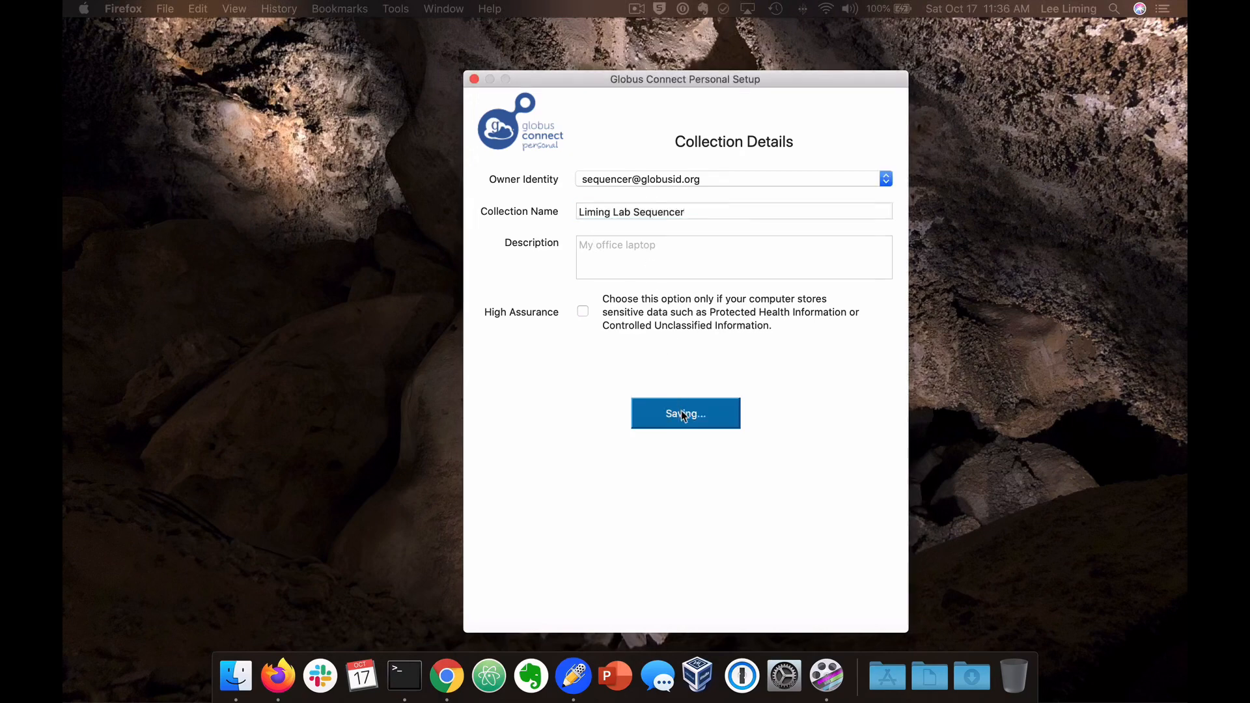
pyautogui.click(684, 413)
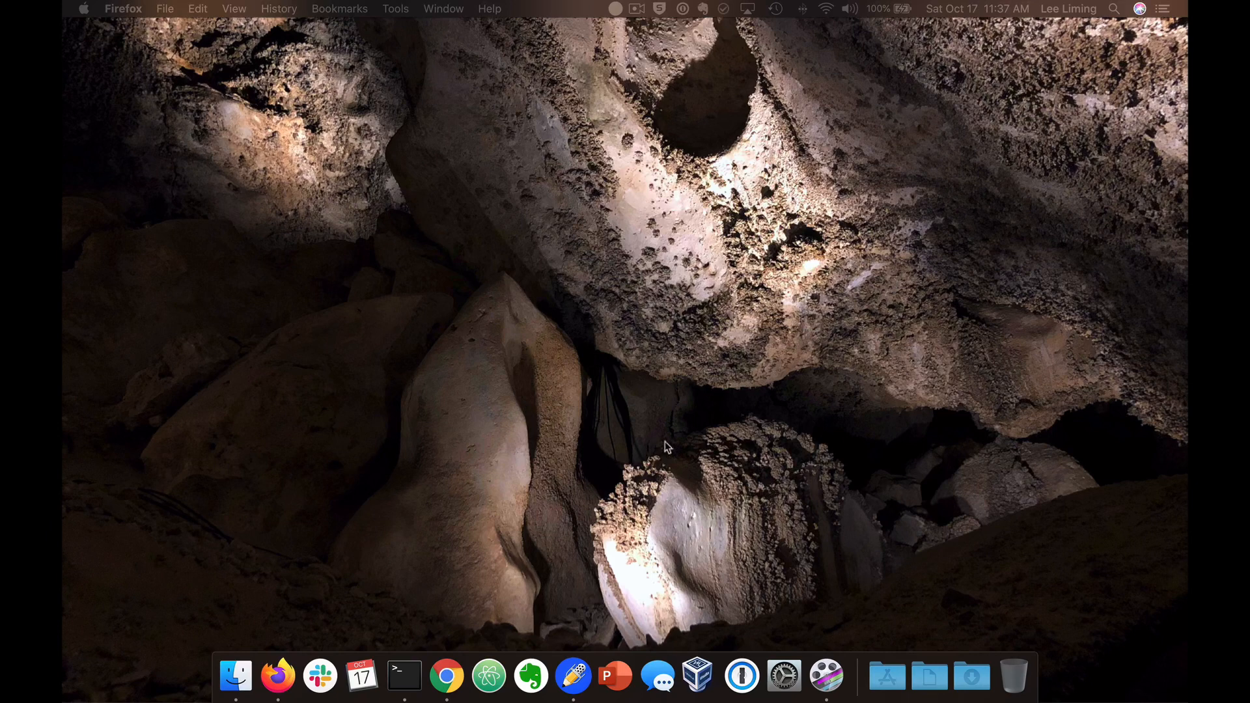
# Add the instrument-data folder to Globus Connect Personal's accessible directories
pyautogui.click(617, 9)
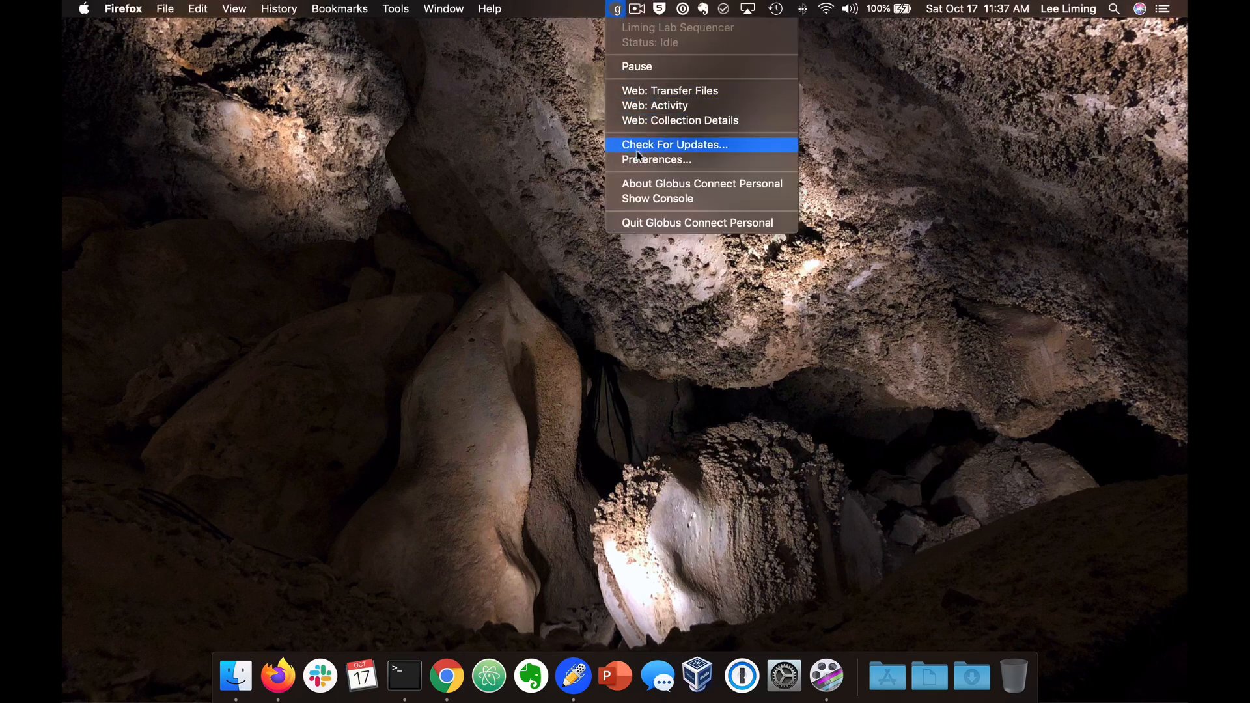
pyautogui.click(656, 160)
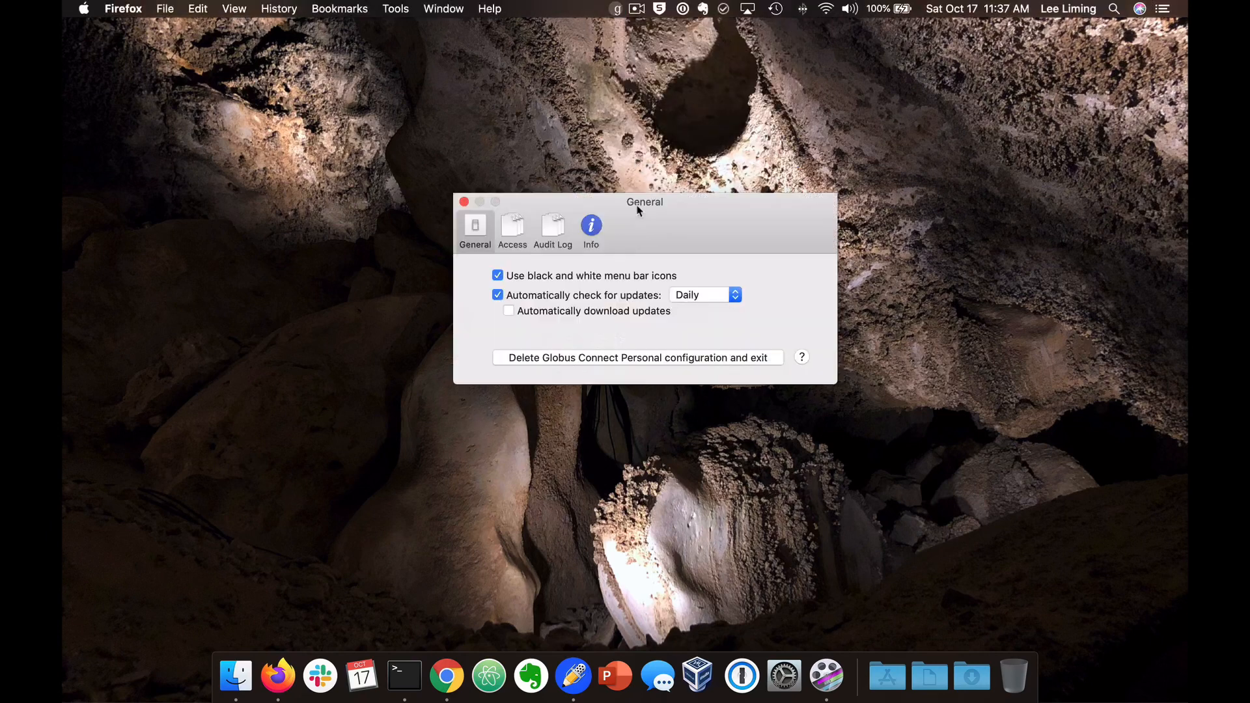
pyautogui.moveTo(518, 237)
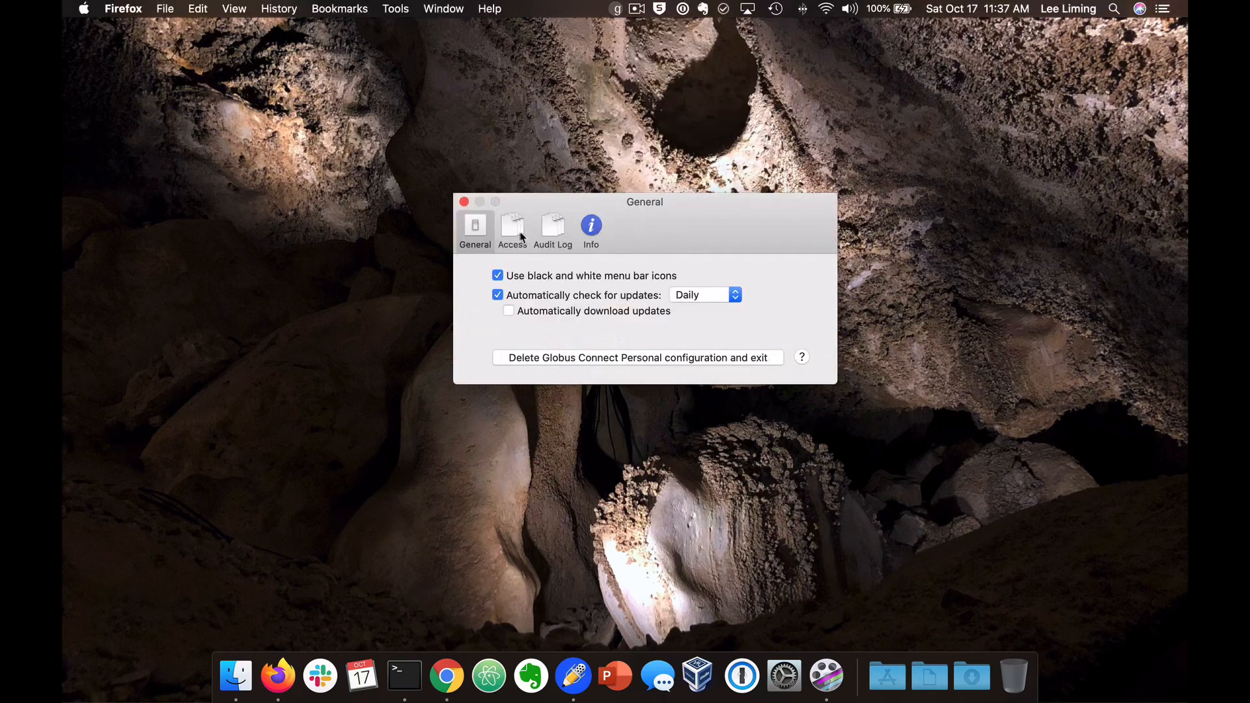
pyautogui.click(512, 227)
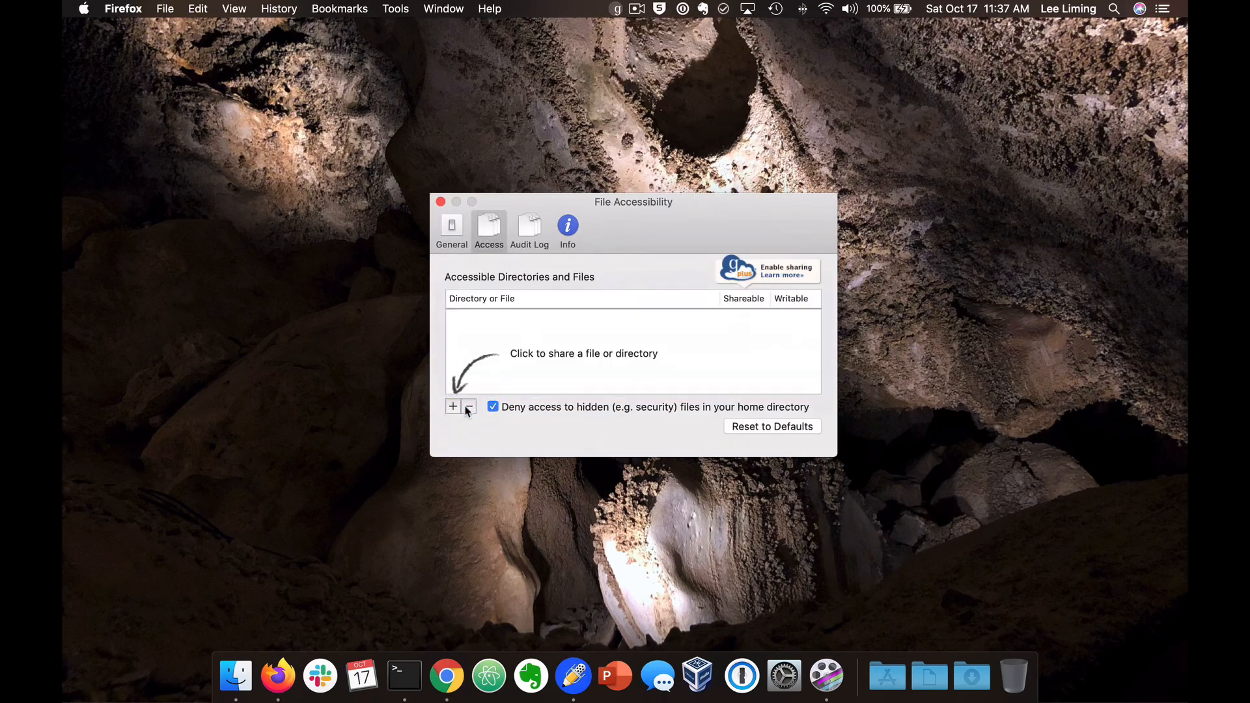
pyautogui.click(453, 406)
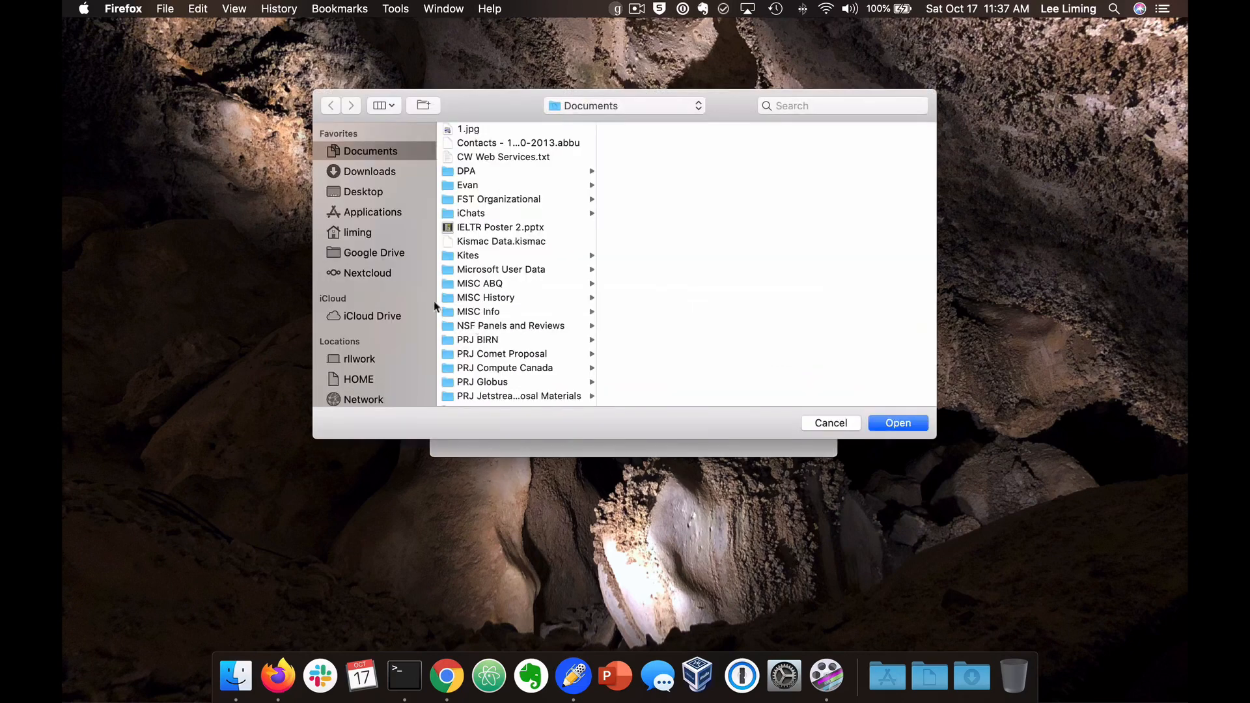
pyautogui.click(357, 232)
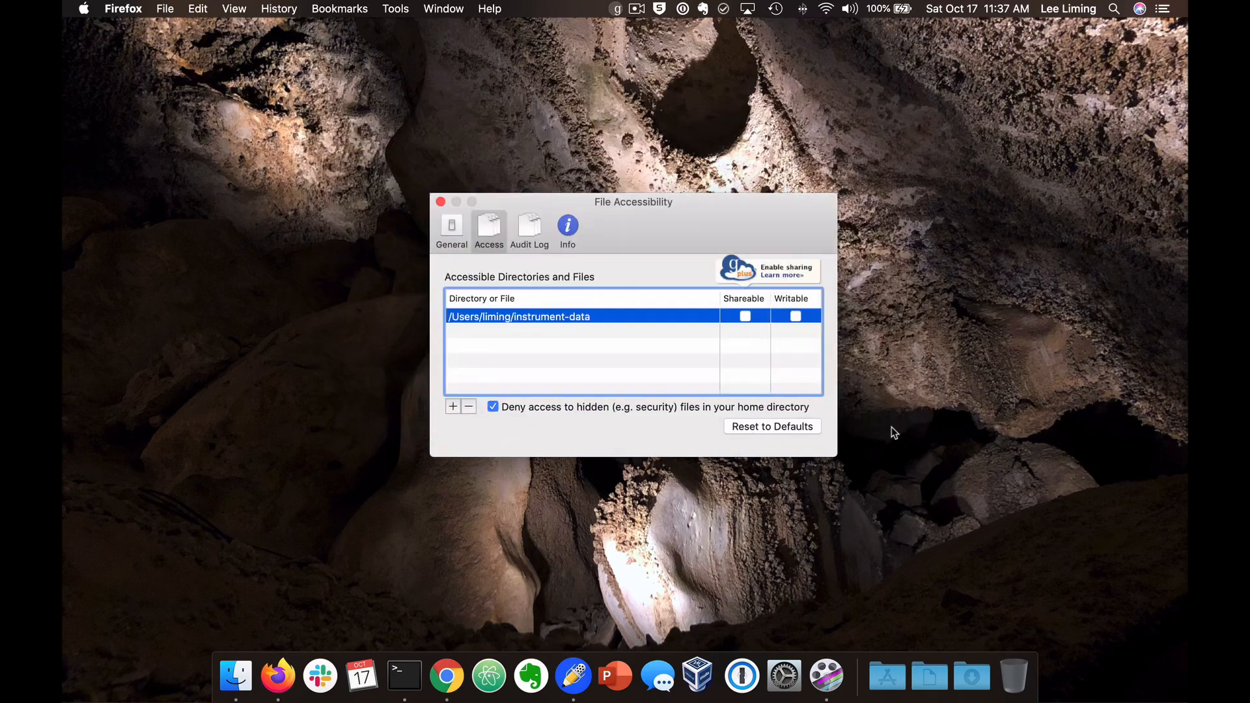
pyautogui.moveTo(635, 373)
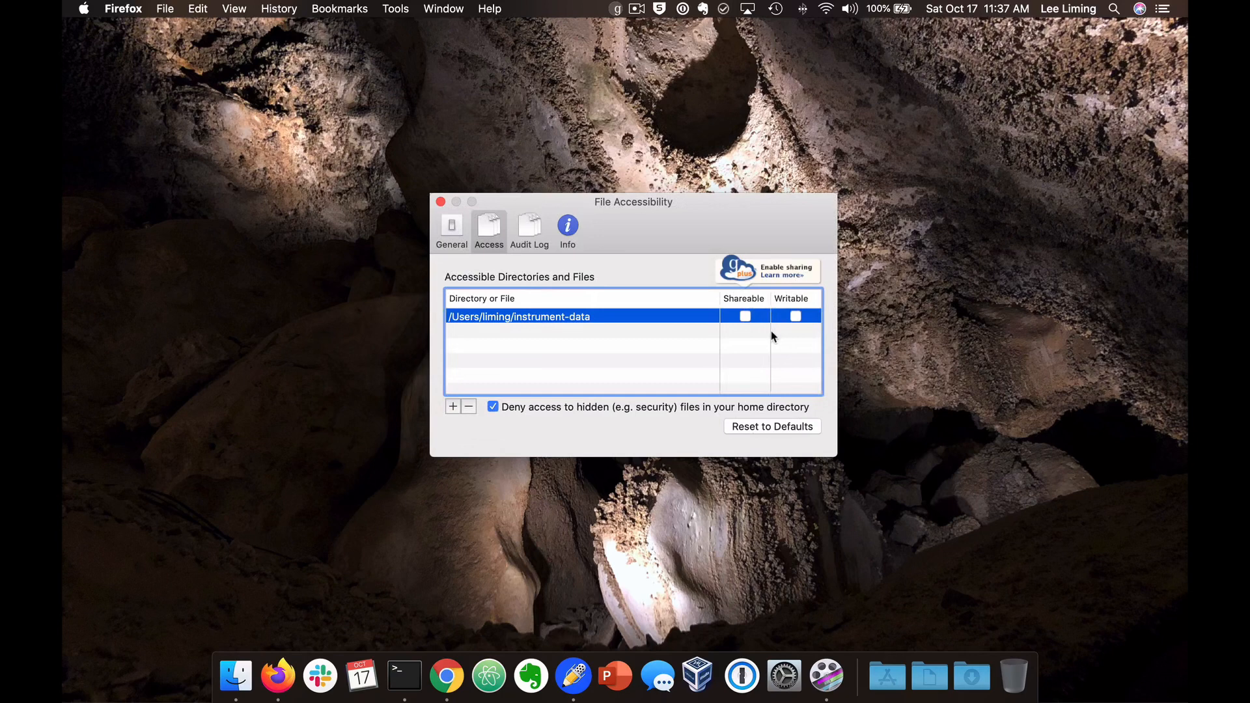
pyautogui.click(440, 201)
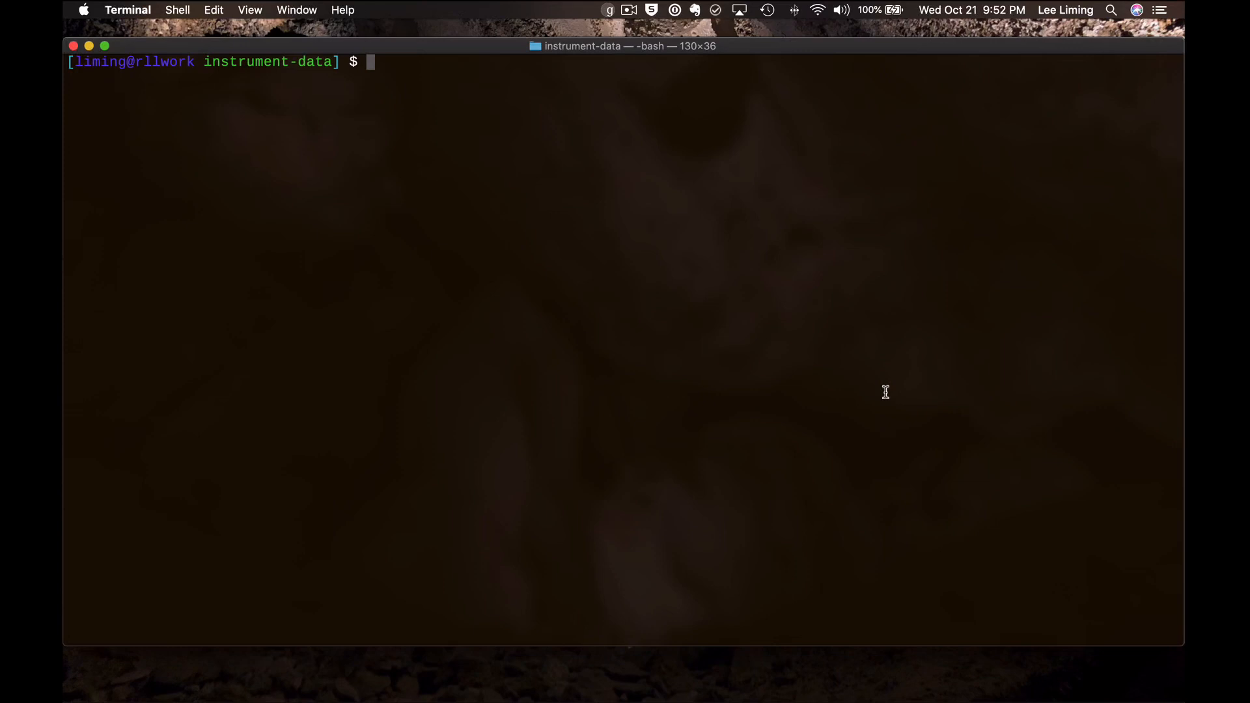
# Show the Globus CLI help with globus --help, then run globus login
pyautogui.write('globus --')
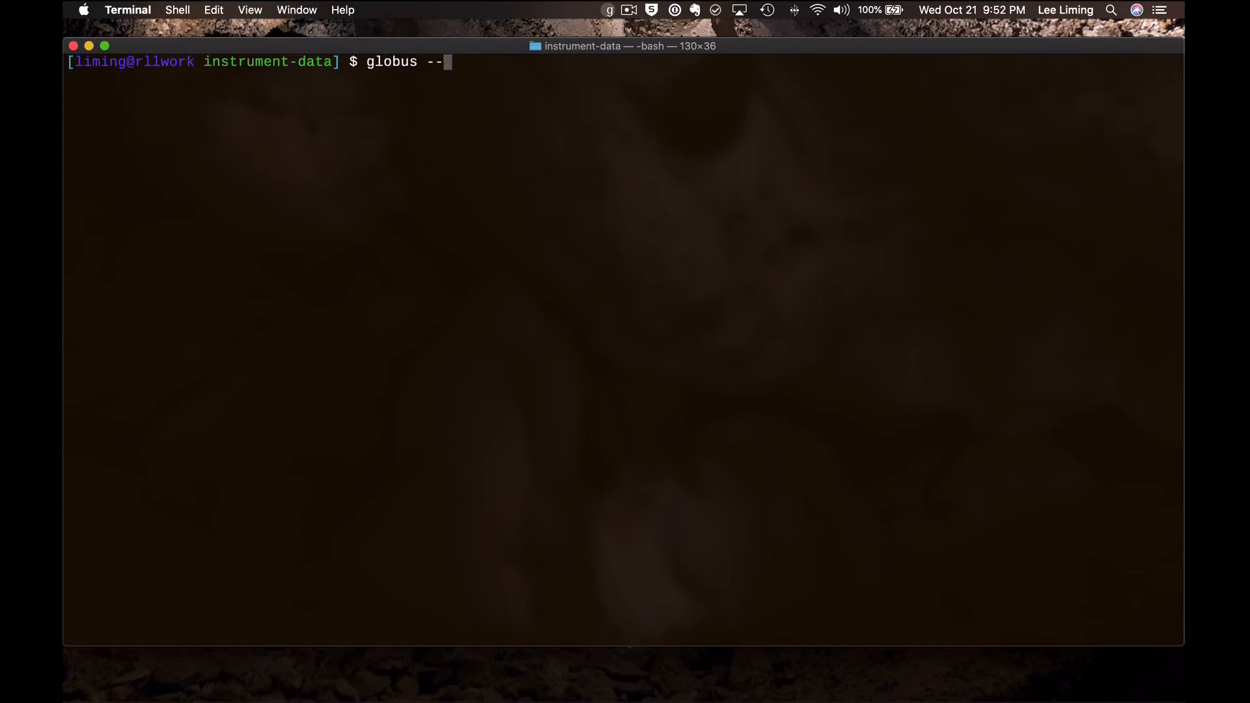
pyautogui.write('help')
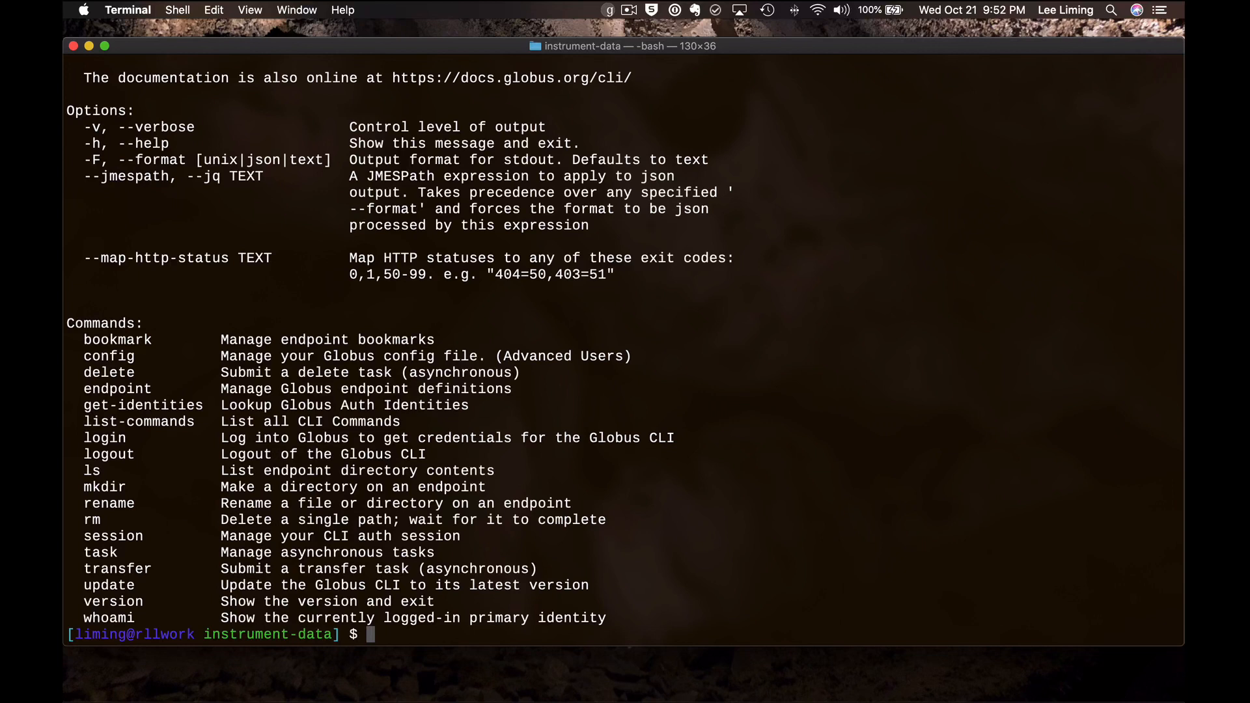
pyautogui.write('glob')
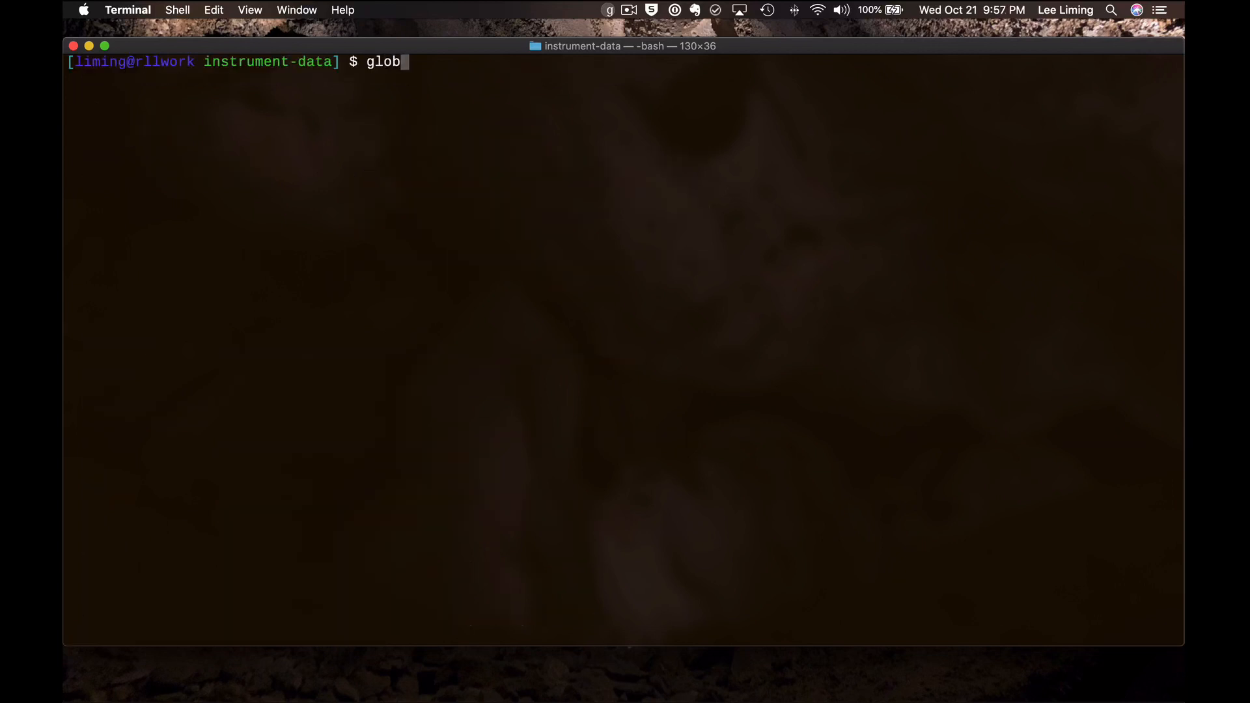
pyautogui.write('us login --')
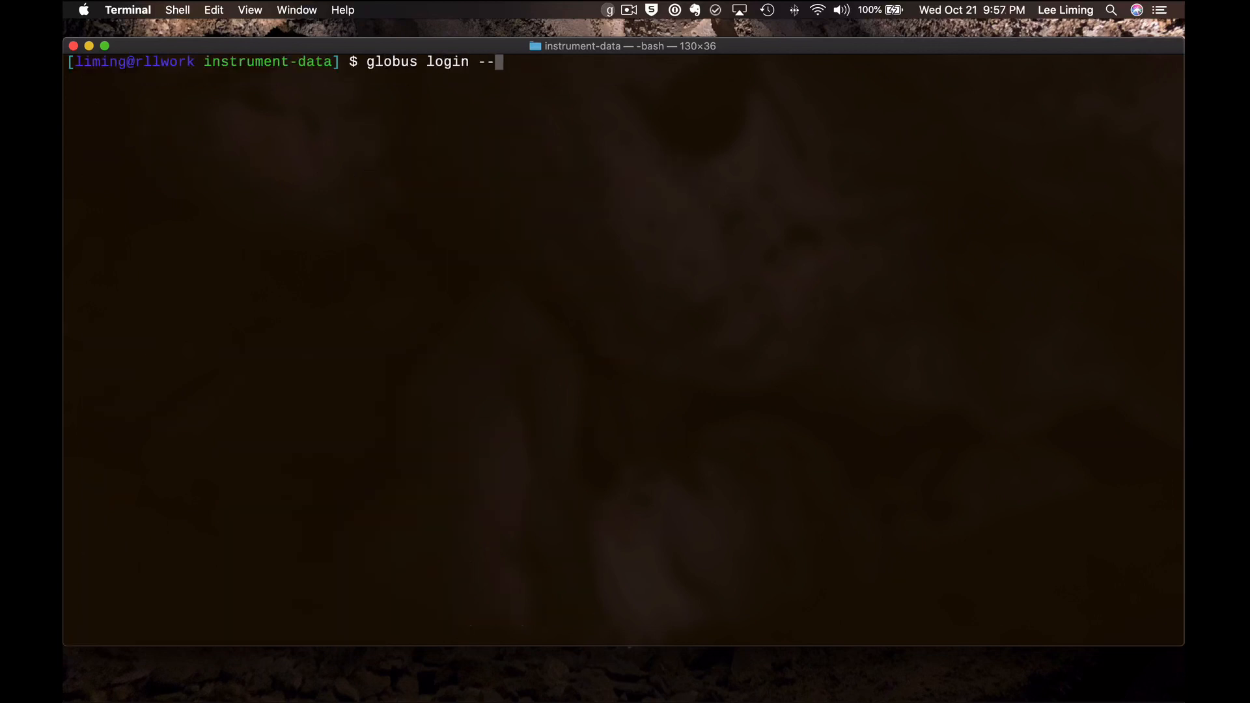
pyautogui.press('Return')
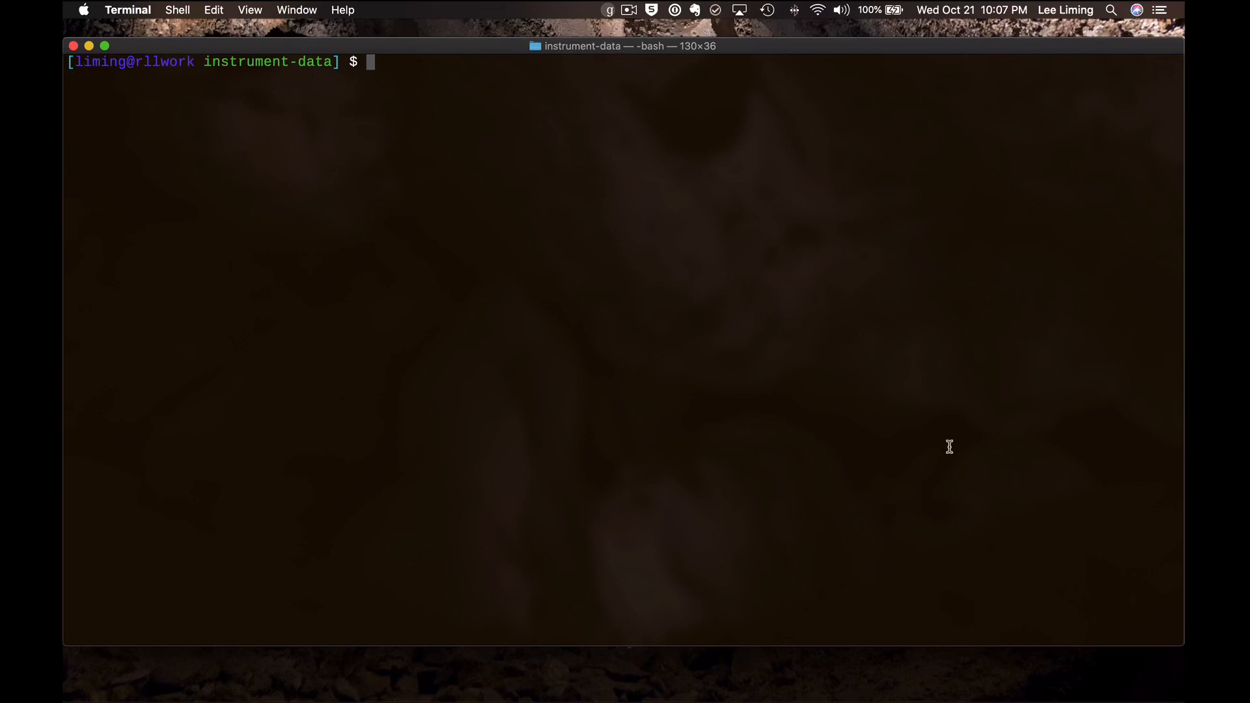
pyautogui.write('globus login')
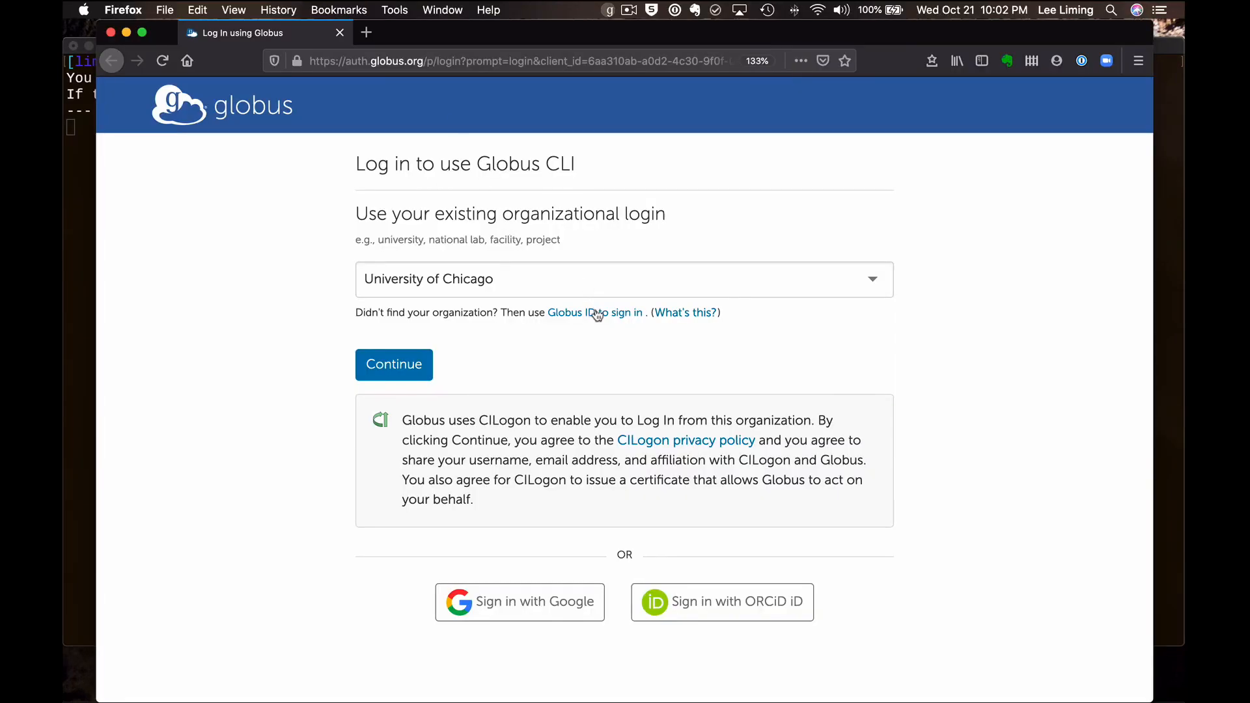
# Sign the CLI in with the sequencer Globus ID and allow the requested permissions
pyautogui.click(594, 312)
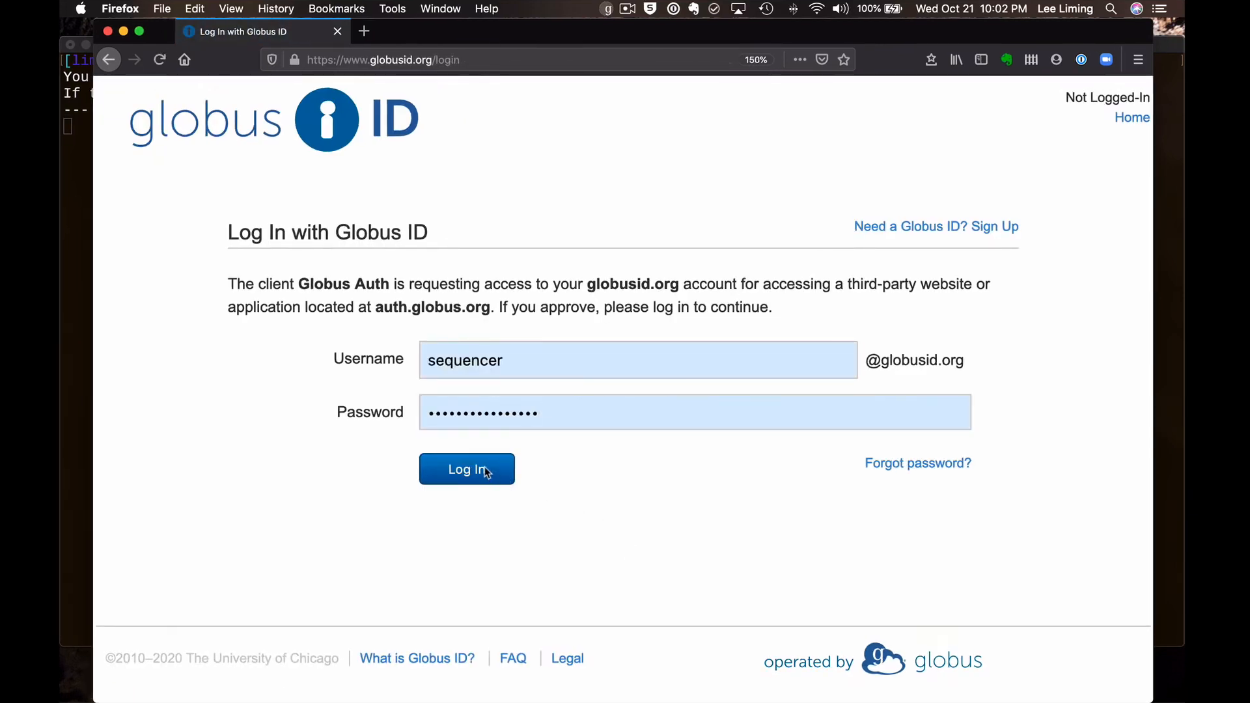
pyautogui.click(467, 469)
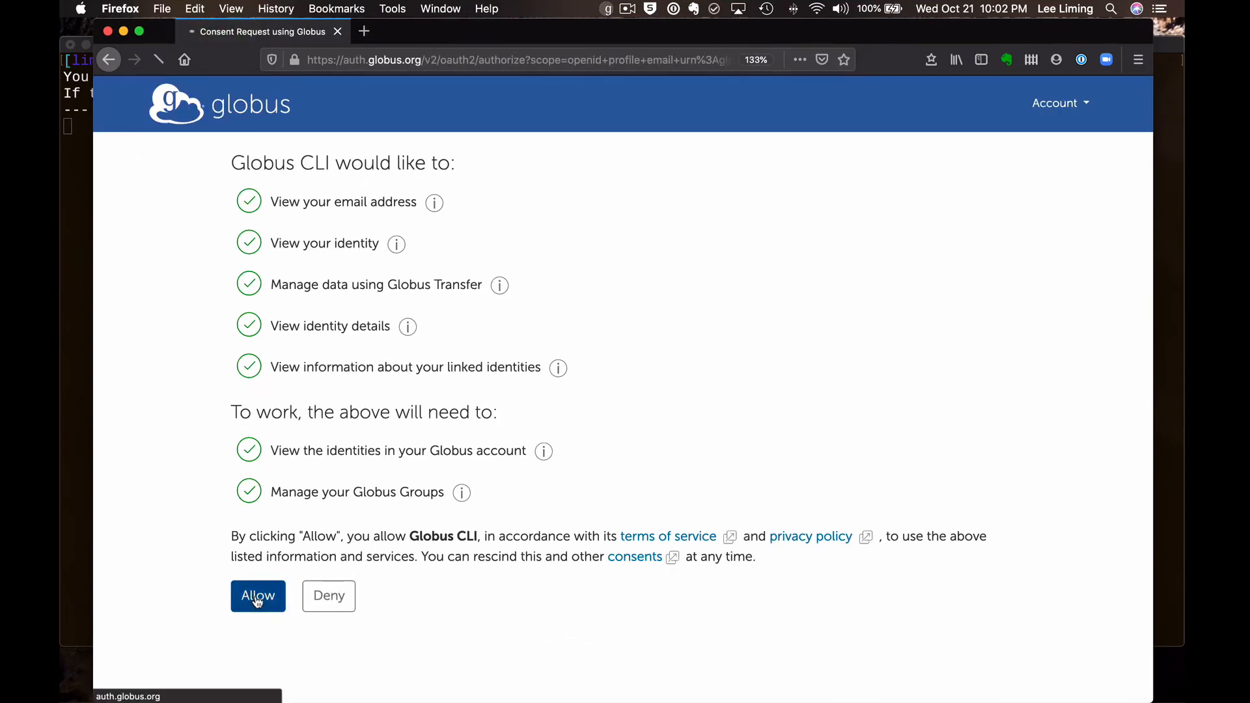
pyautogui.click(258, 595)
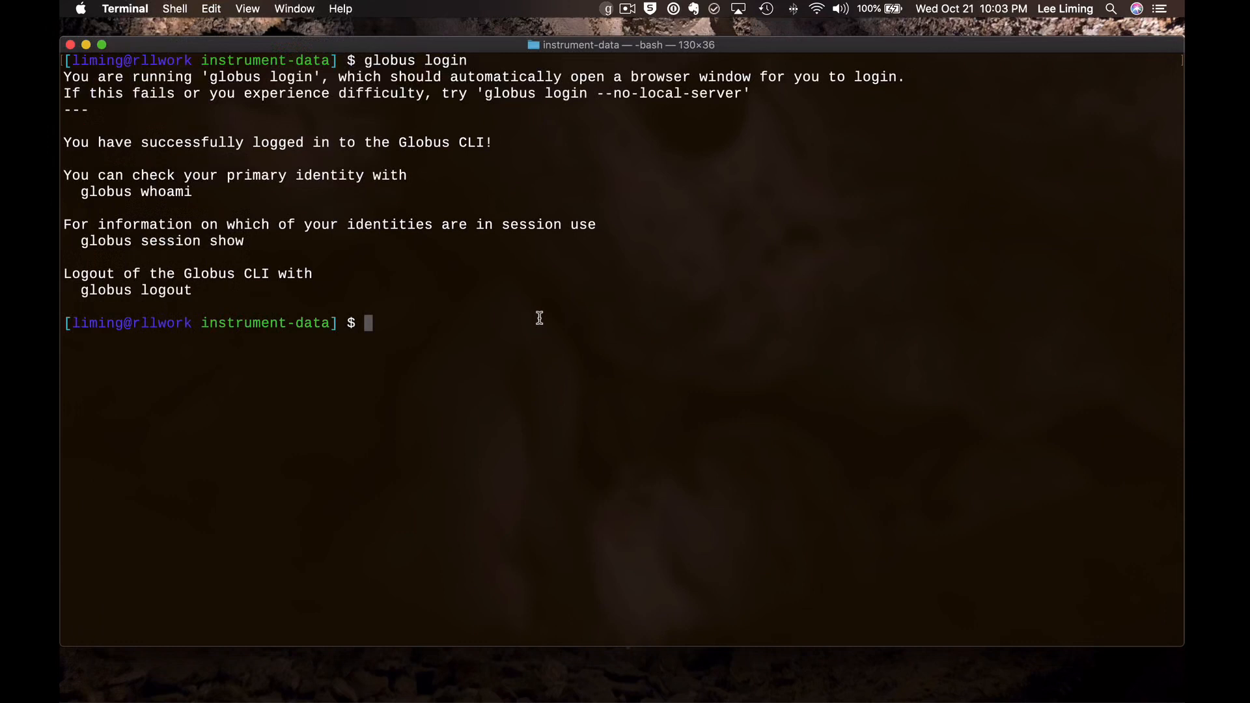
# Confirm the CLI identity with globus whoami and search endpoints scoped to my-gcp-endpoints
pyautogui.write('globus whoami')
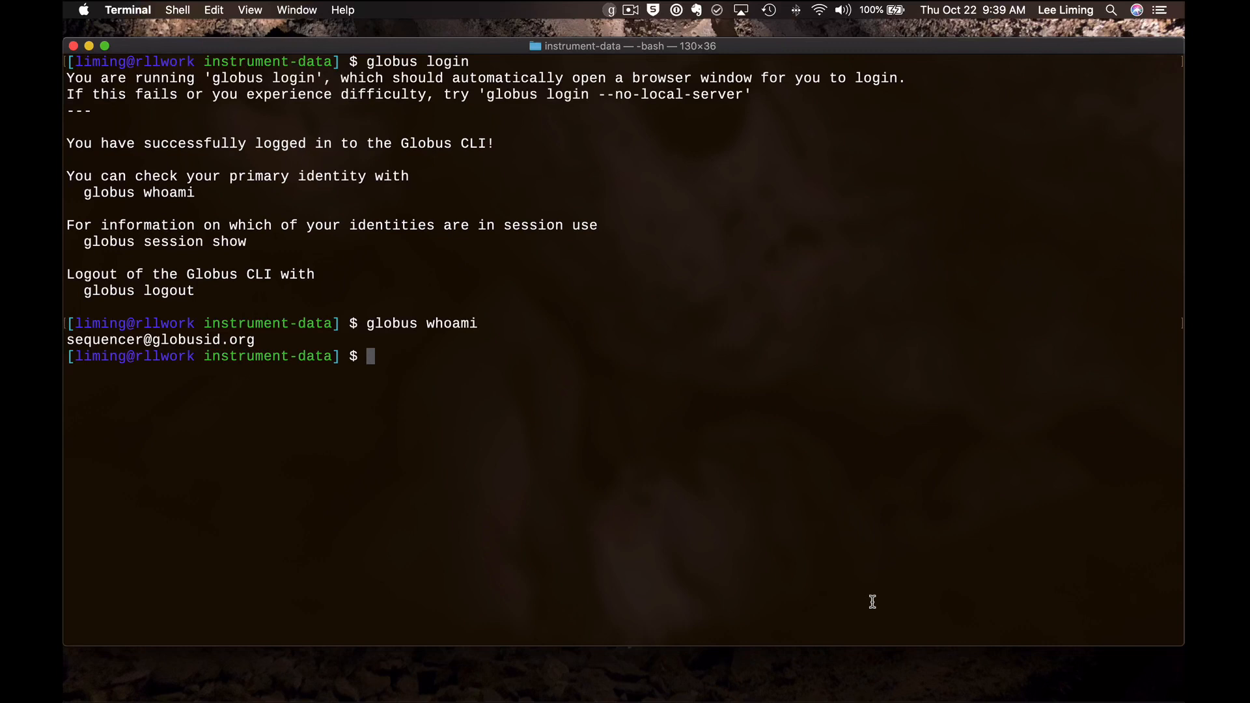
pyautogui.write('globus endpoint search --help')
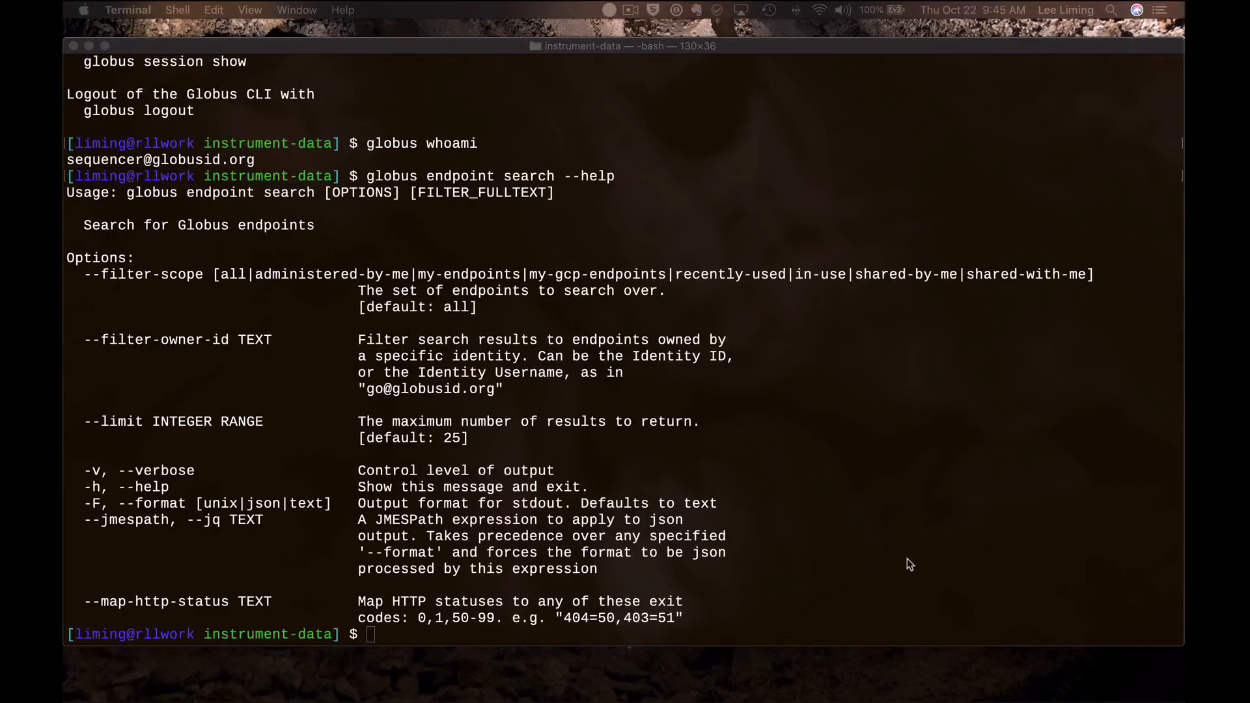
pyautogui.moveTo(104, 266)
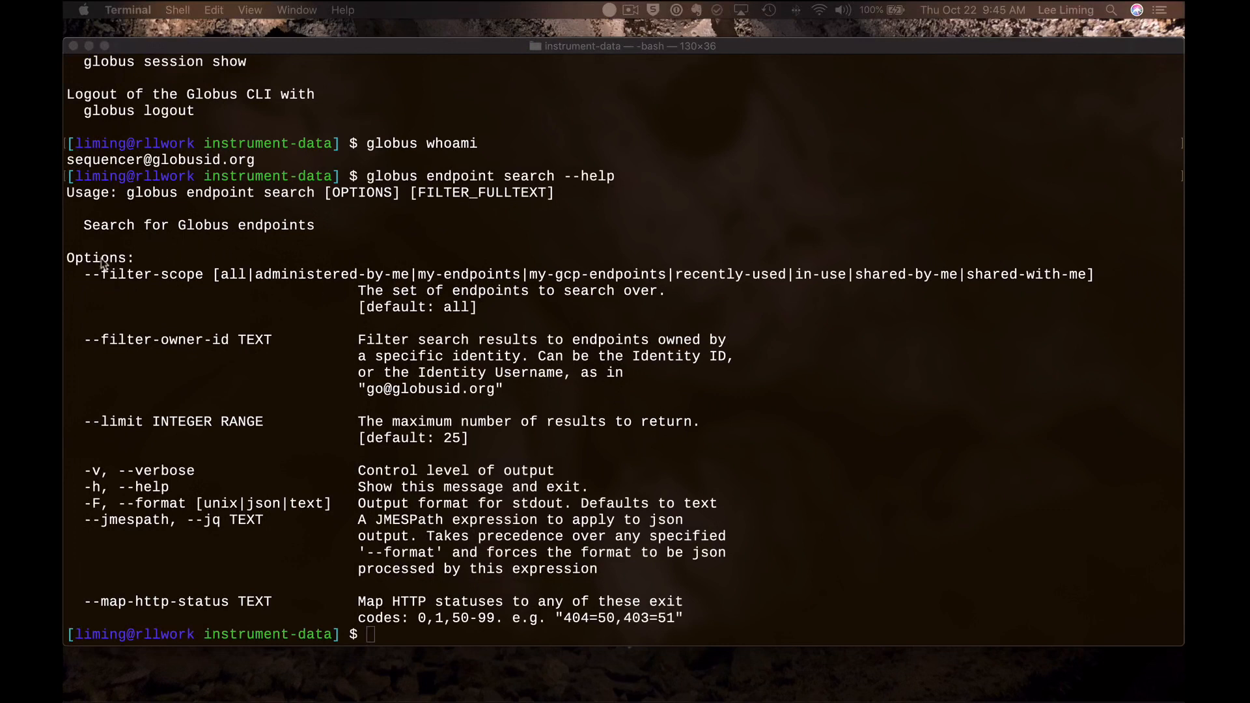
pyautogui.moveTo(175, 302)
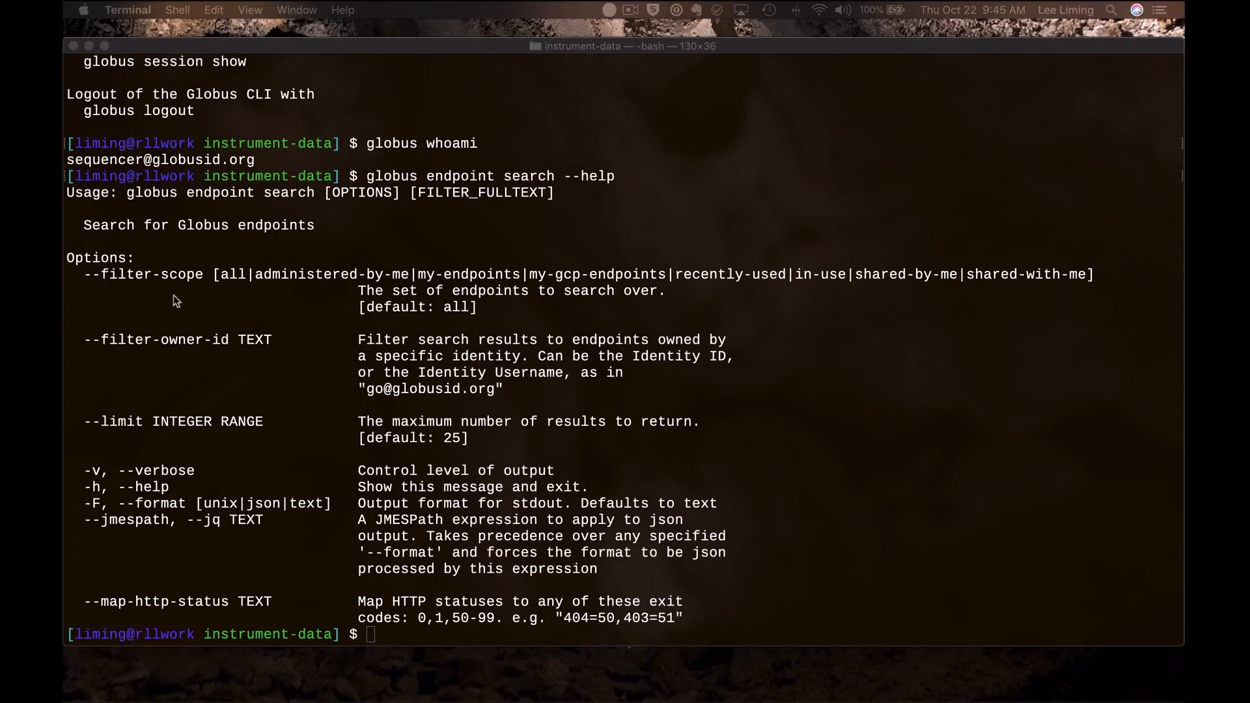
pyautogui.moveTo(263, 296)
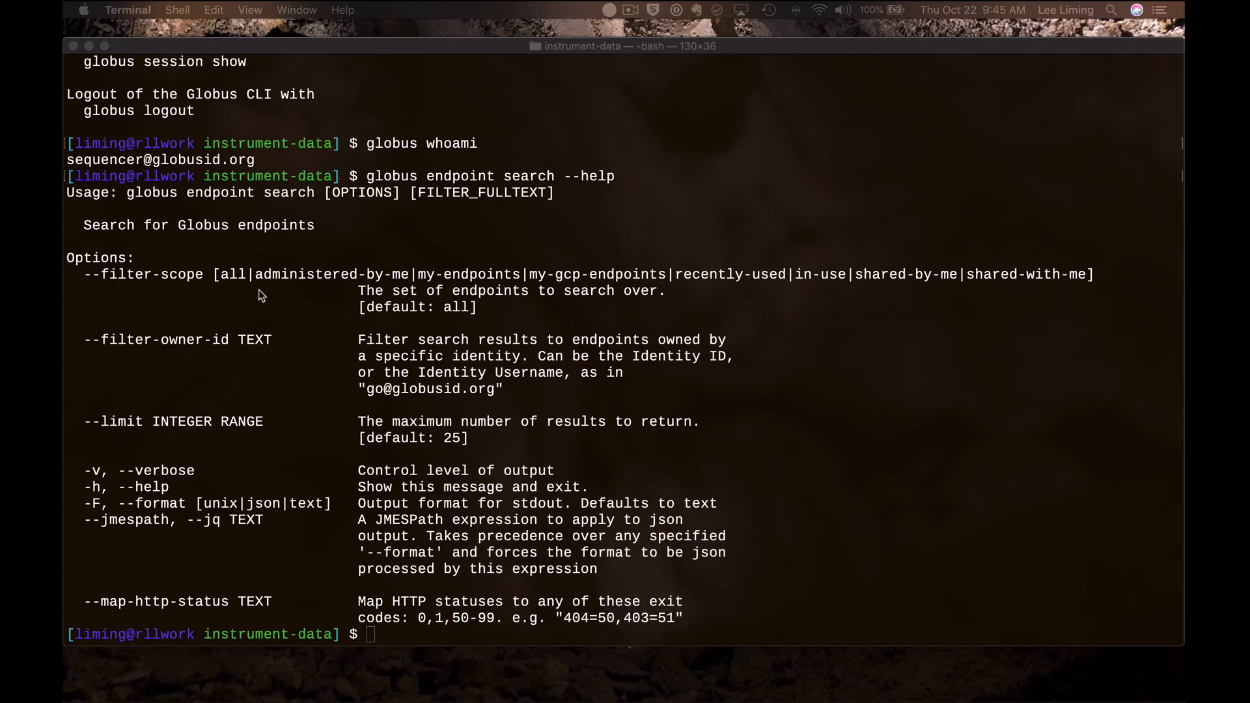
pyautogui.write('globus endpoint search --filter-scope my-gcp-endpoints')
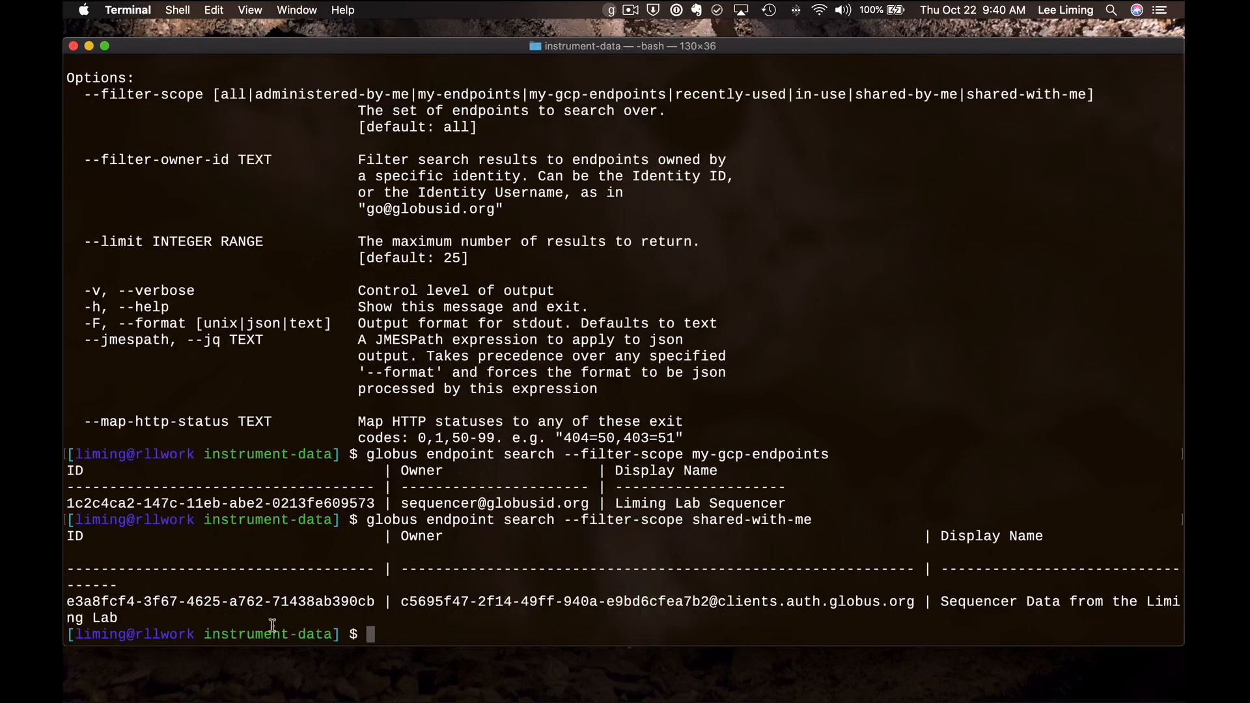
pyautogui.moveTo(217, 626)
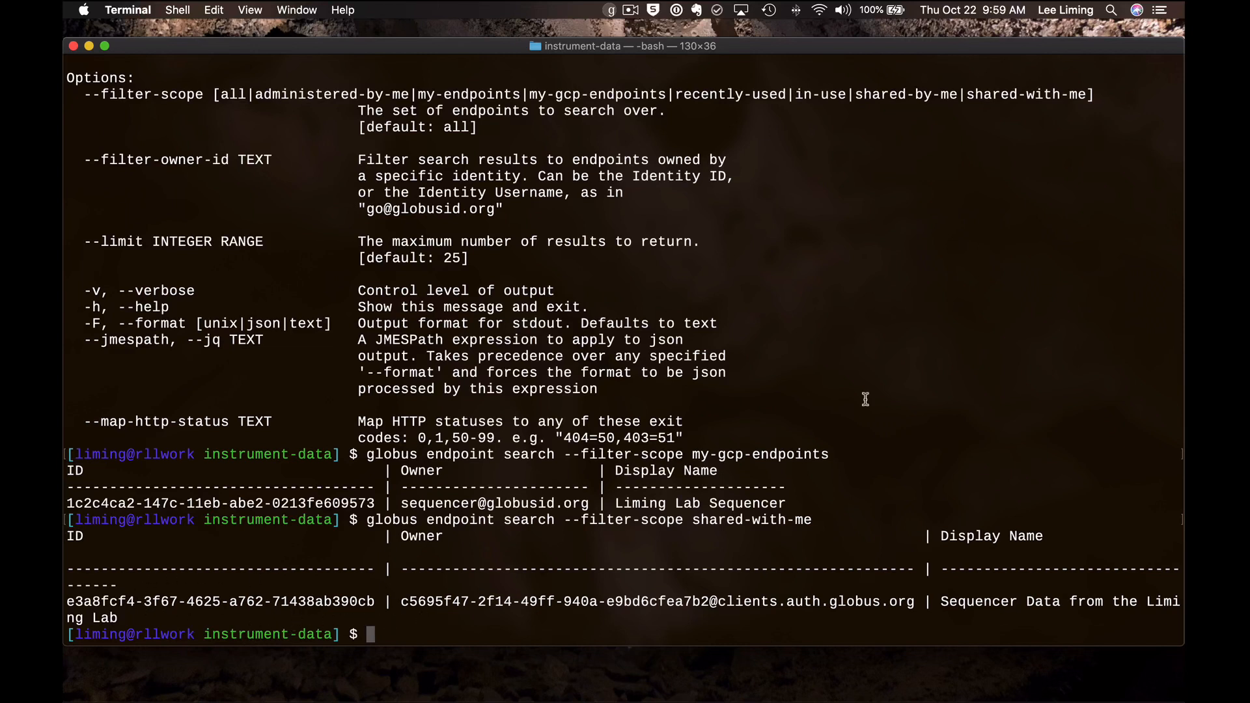
# List the sequencer endpoint and its instrument-data folder, then list the shared collection
pyautogui.write('globus ls')
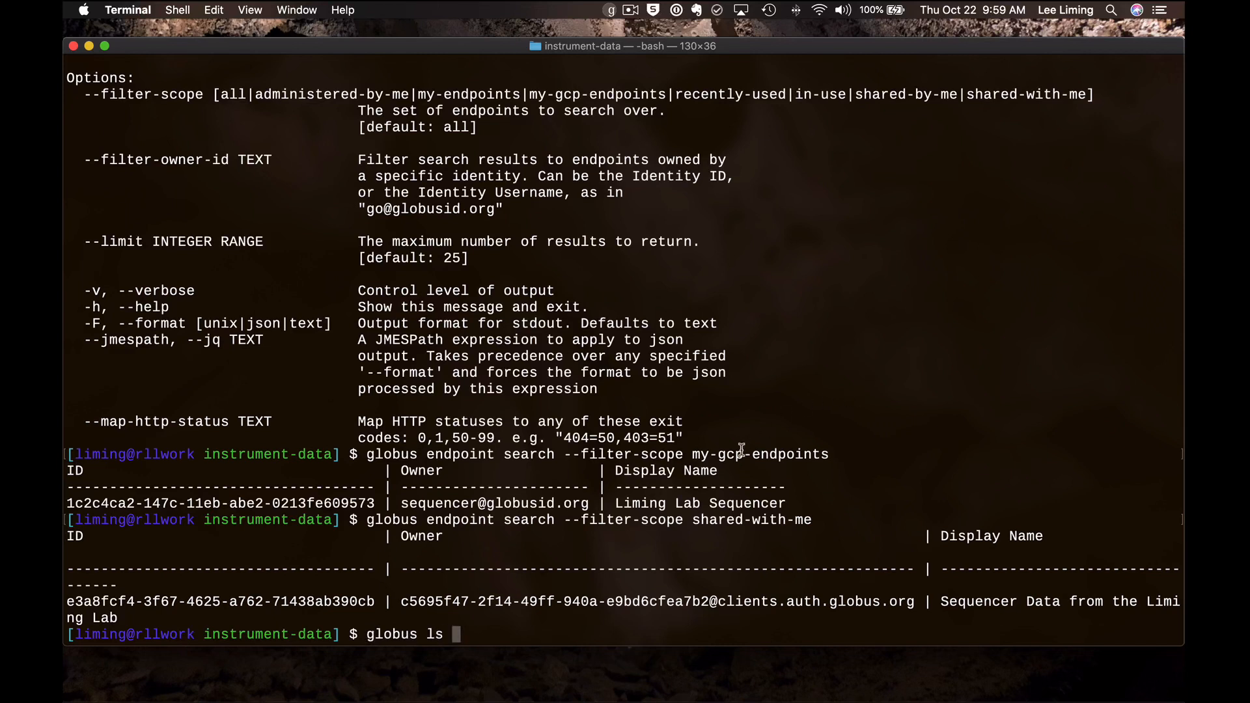
pyautogui.doubleClick(319, 504)
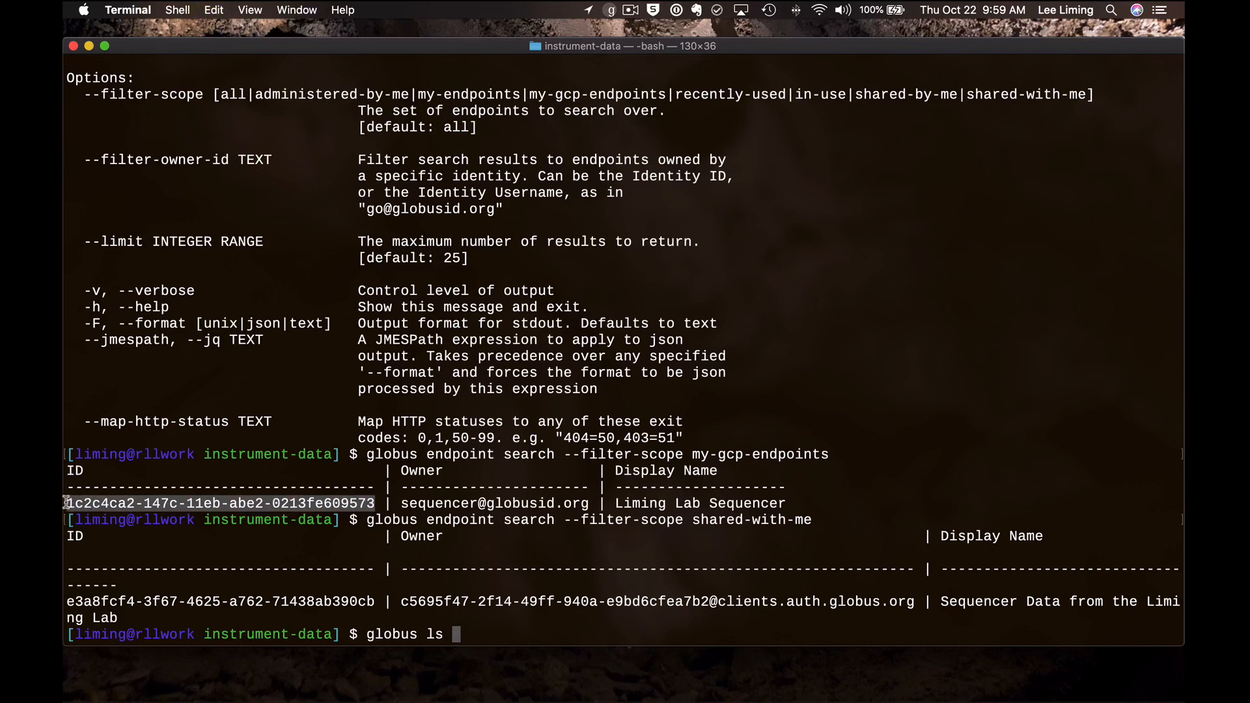
pyautogui.write('1c2c4ca2-147c-11eb-abe2-0213fe609573:')
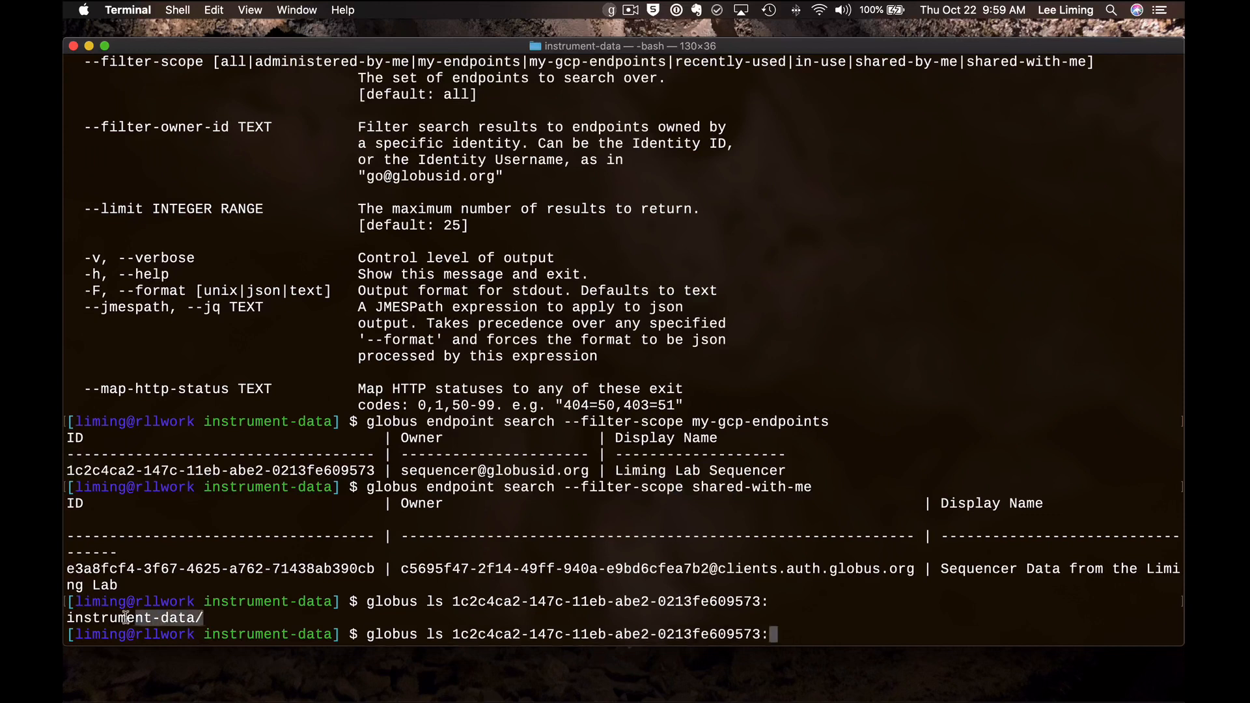
pyautogui.doubleClick(135, 618)
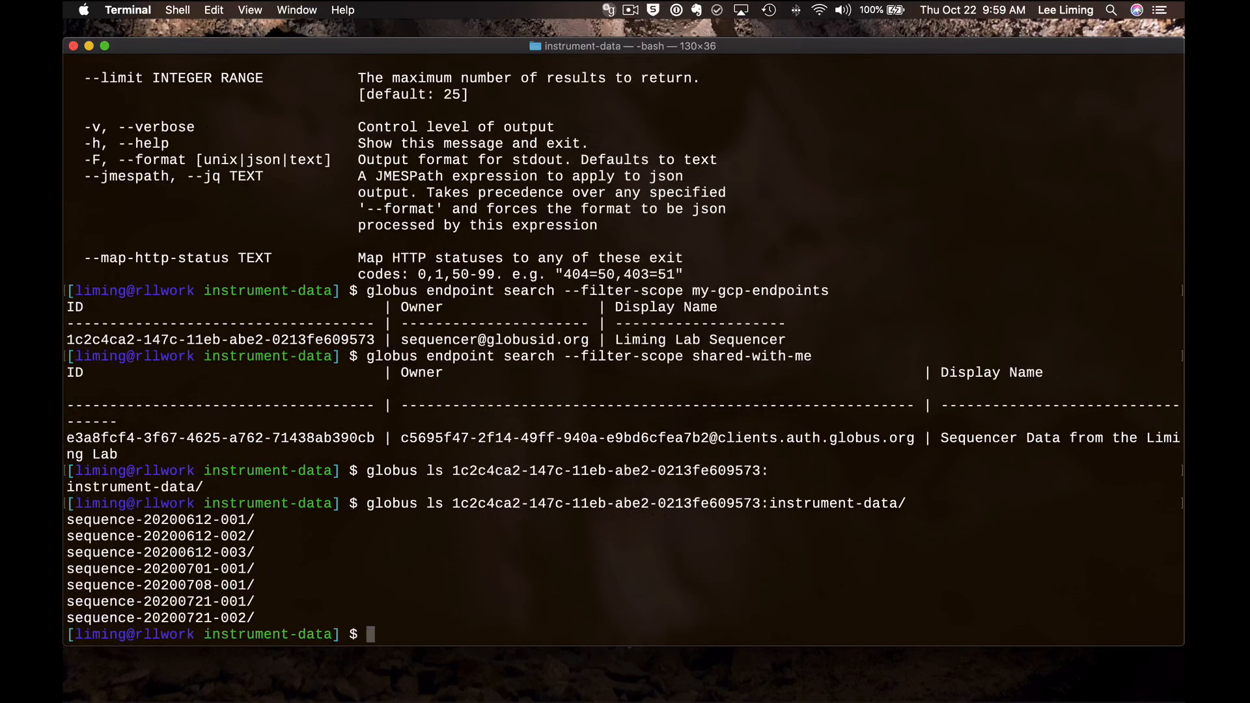
pyautogui.write('globus ls')
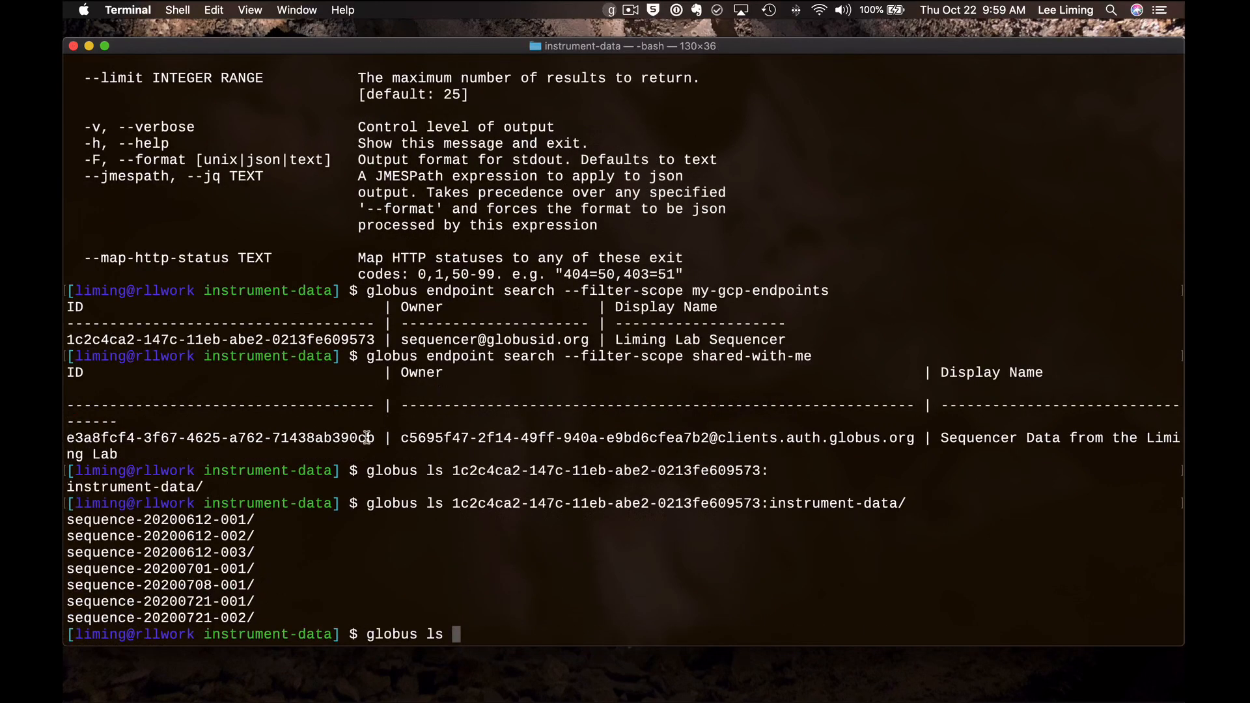
pyautogui.doubleClick(219, 438)
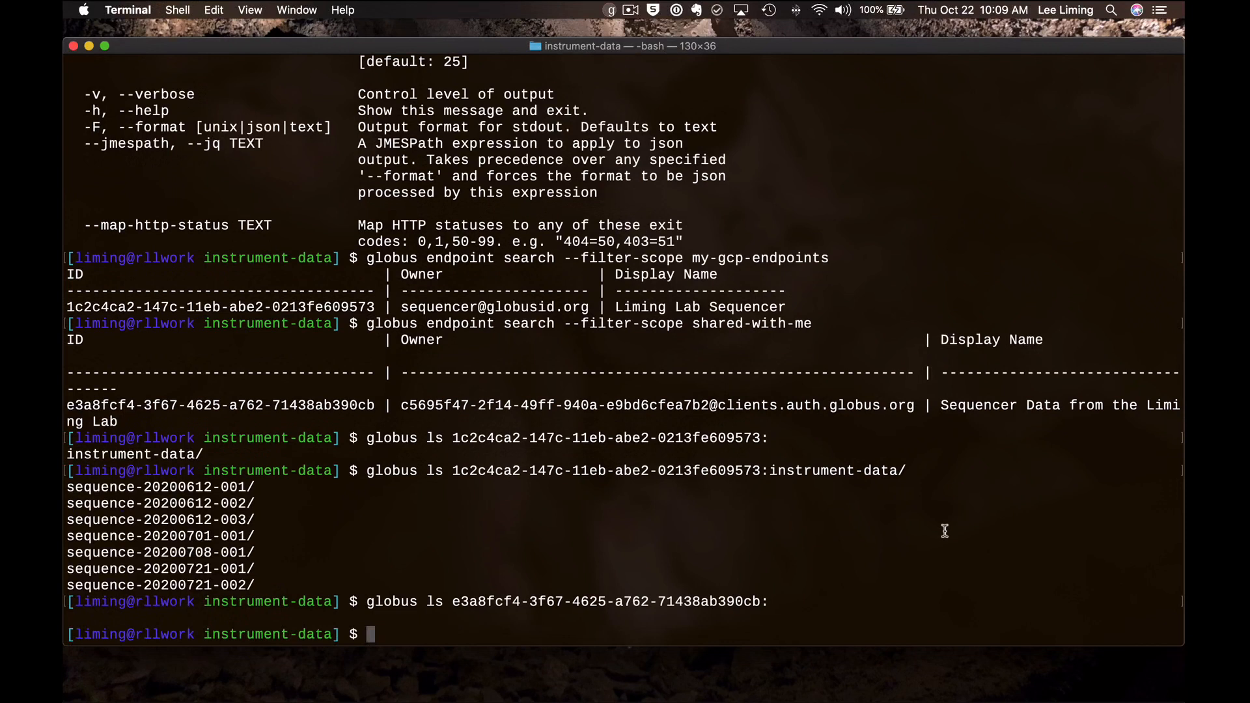
pyautogui.write('globus tr')
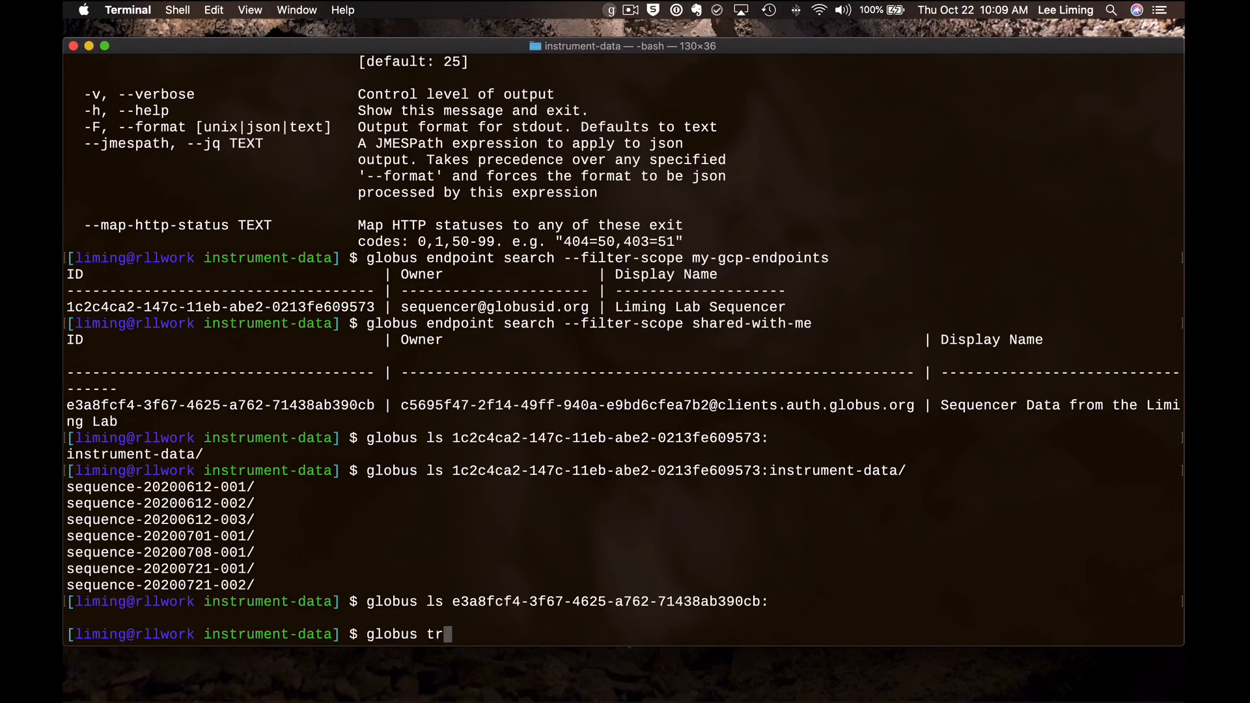
pyautogui.write('ansfer')
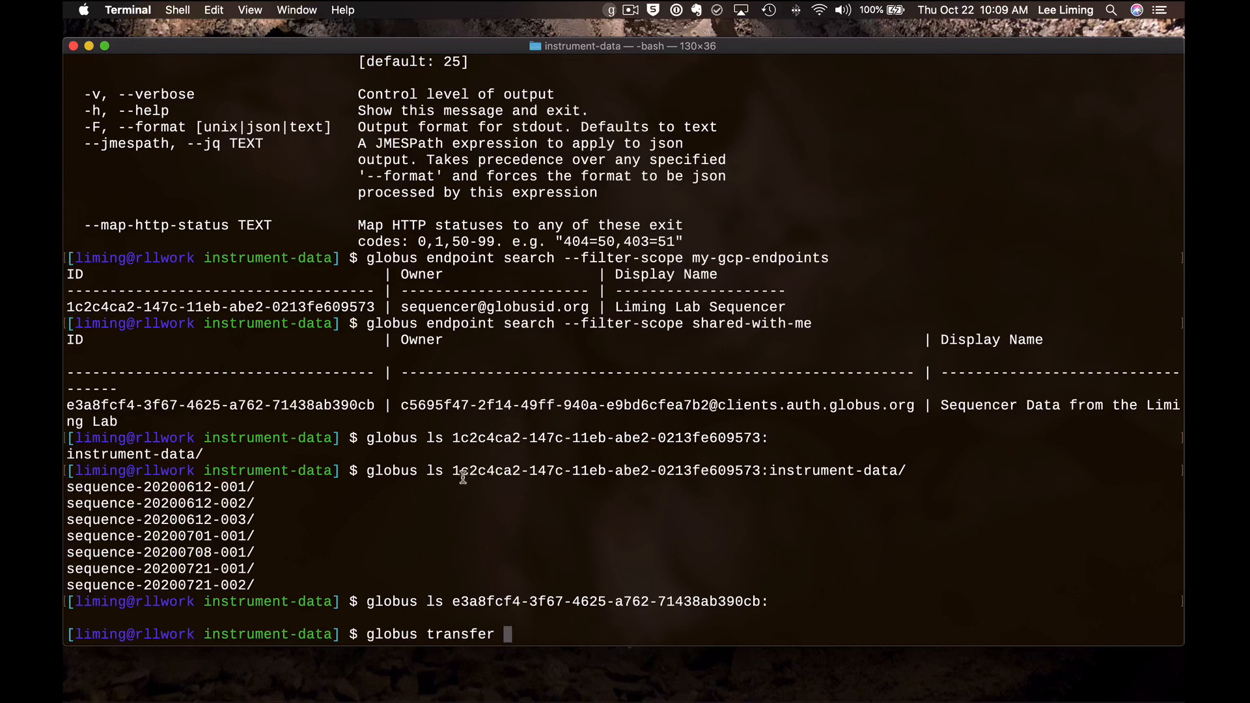
pyautogui.moveTo(453, 470); pyautogui.dragTo(905, 470)
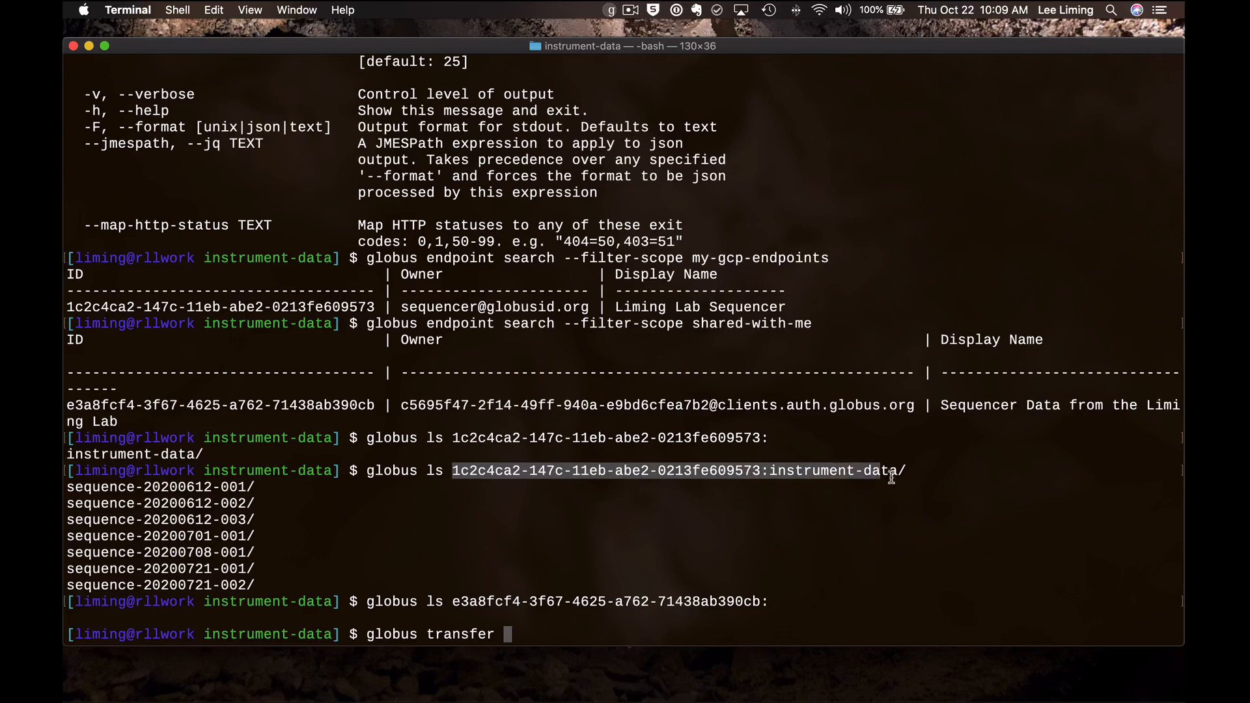
pyautogui.write('1c2c4ca2-147c-11eb-abe2-0213fe609573:instrument-data/sequence-20200612-001/')
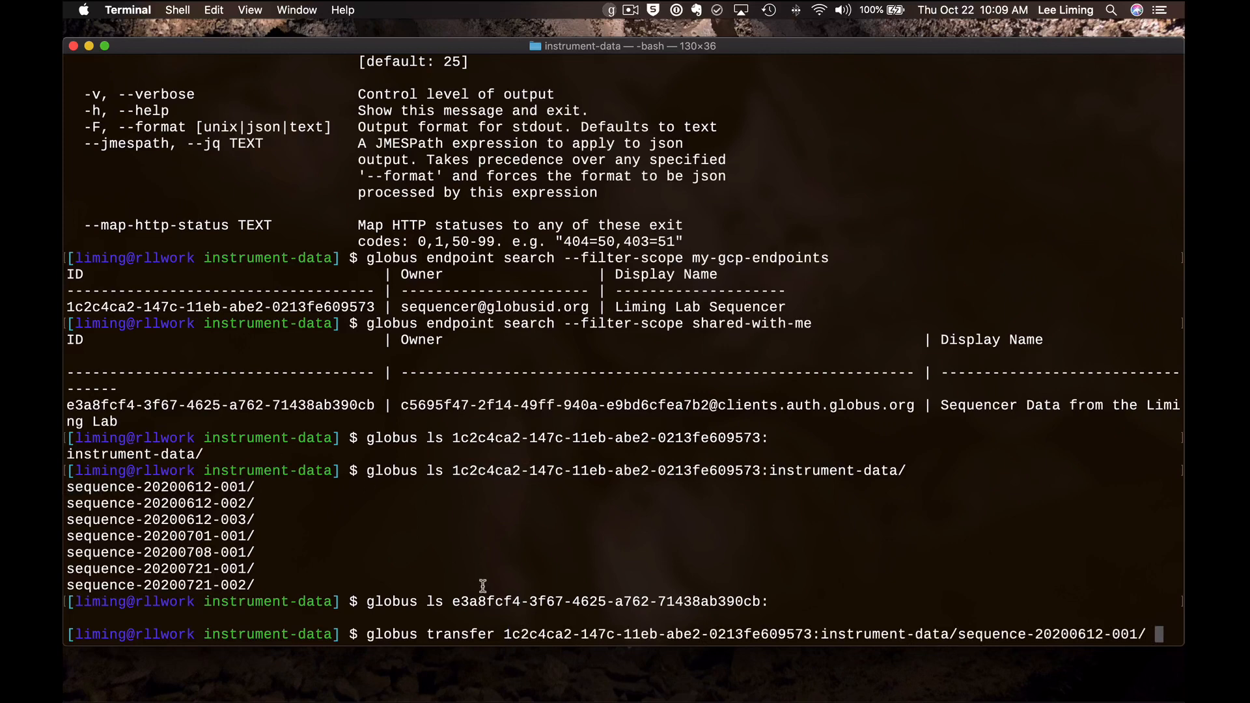
pyautogui.moveTo(452, 601); pyautogui.dragTo(725, 601)
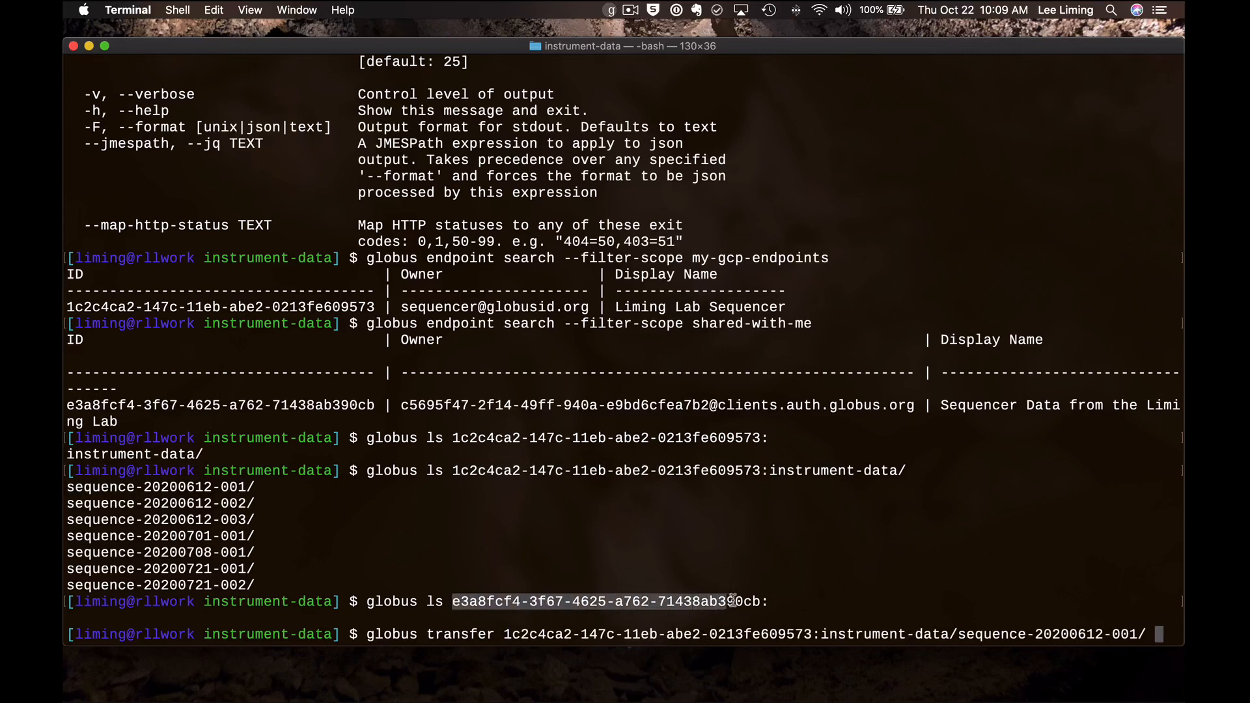
pyautogui.write('e3a8fcf4-3f67-4625-a762-71438ab390cb:')
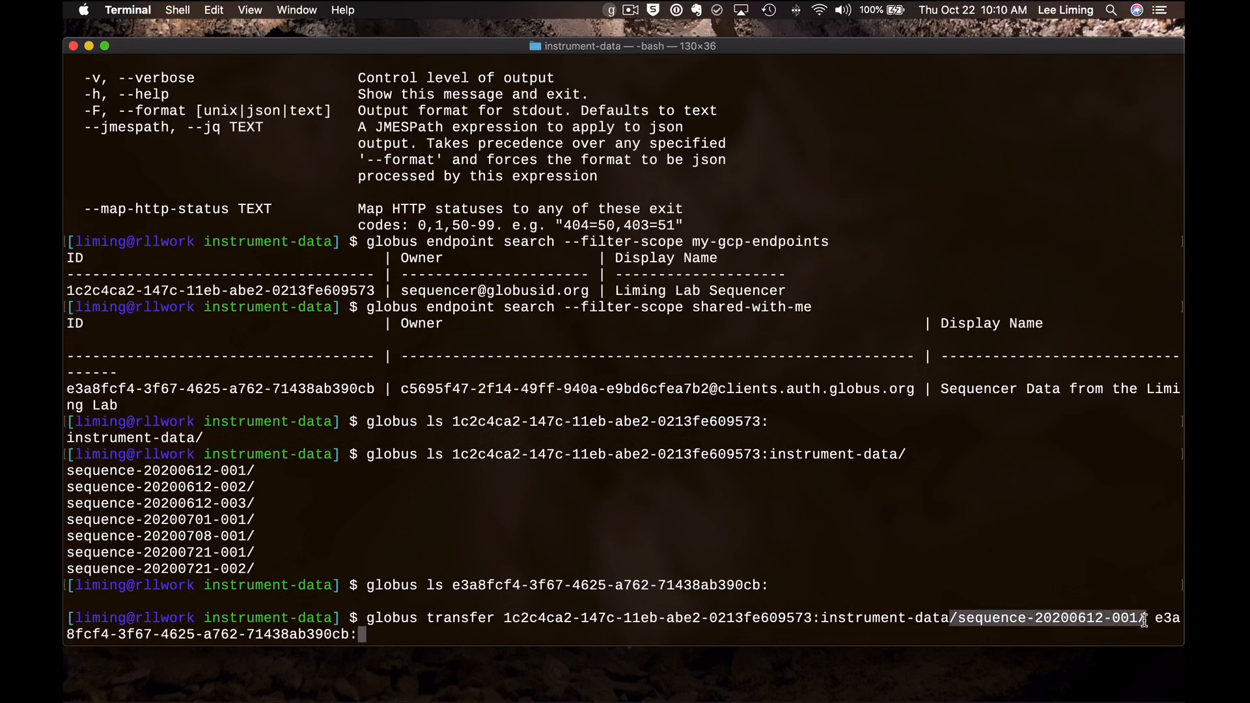
pyautogui.write('/sequence-20200612-001/')
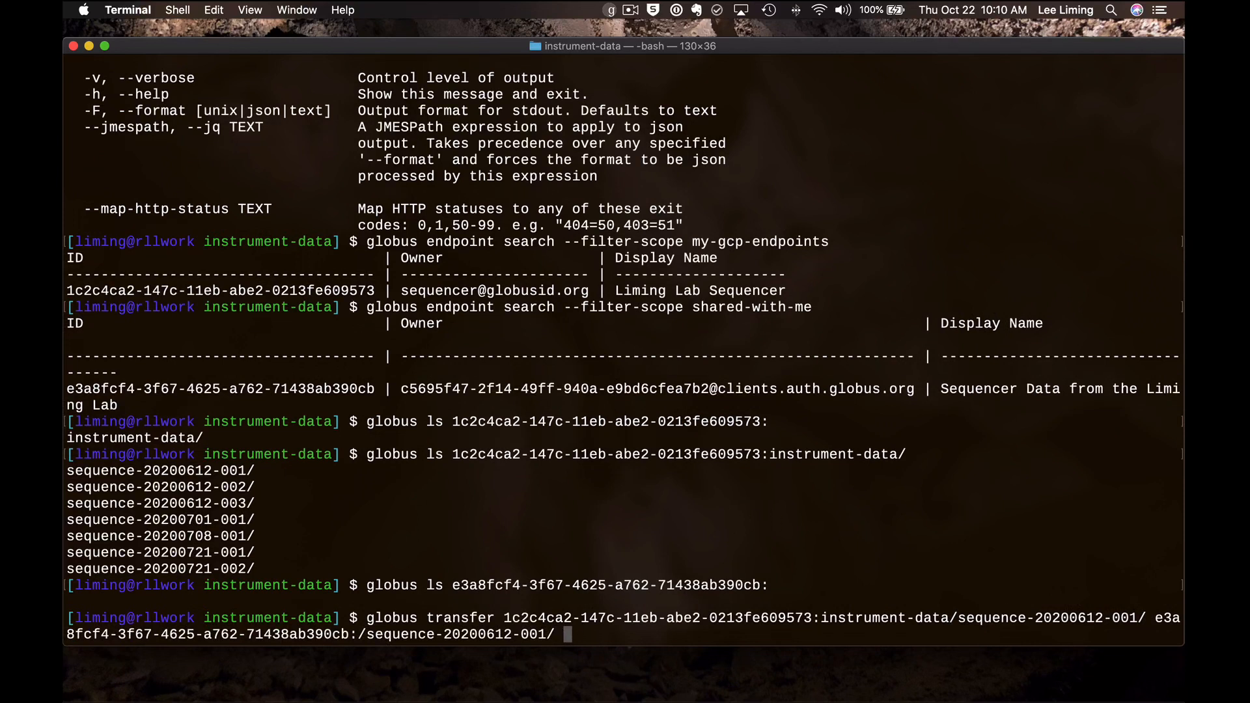
pyautogui.write('-r')
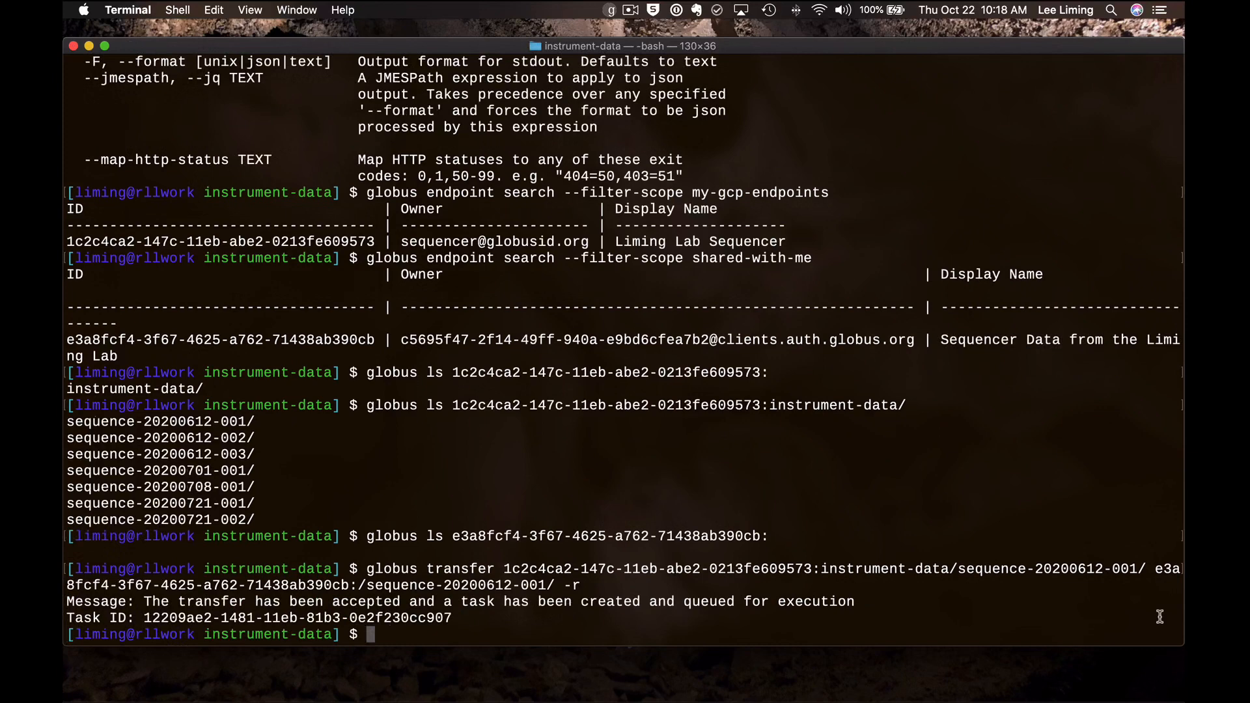
pyautogui.write('globus tr')
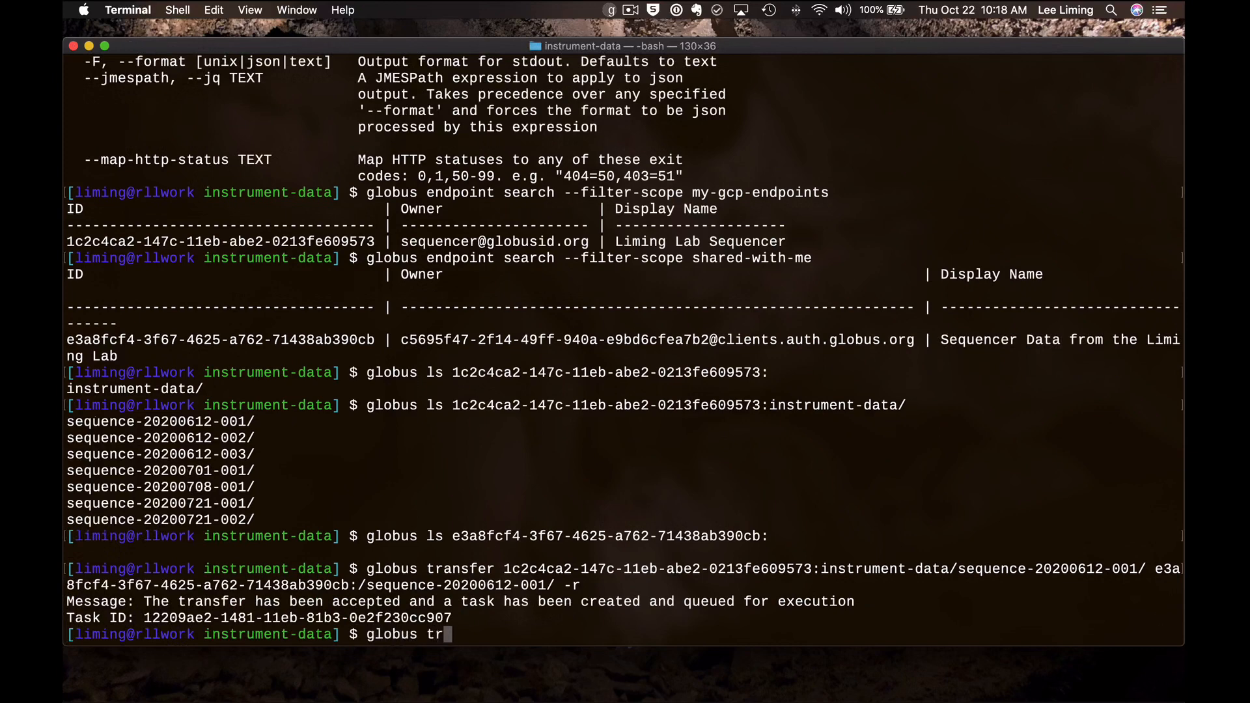
pyautogui.write('ask wait')
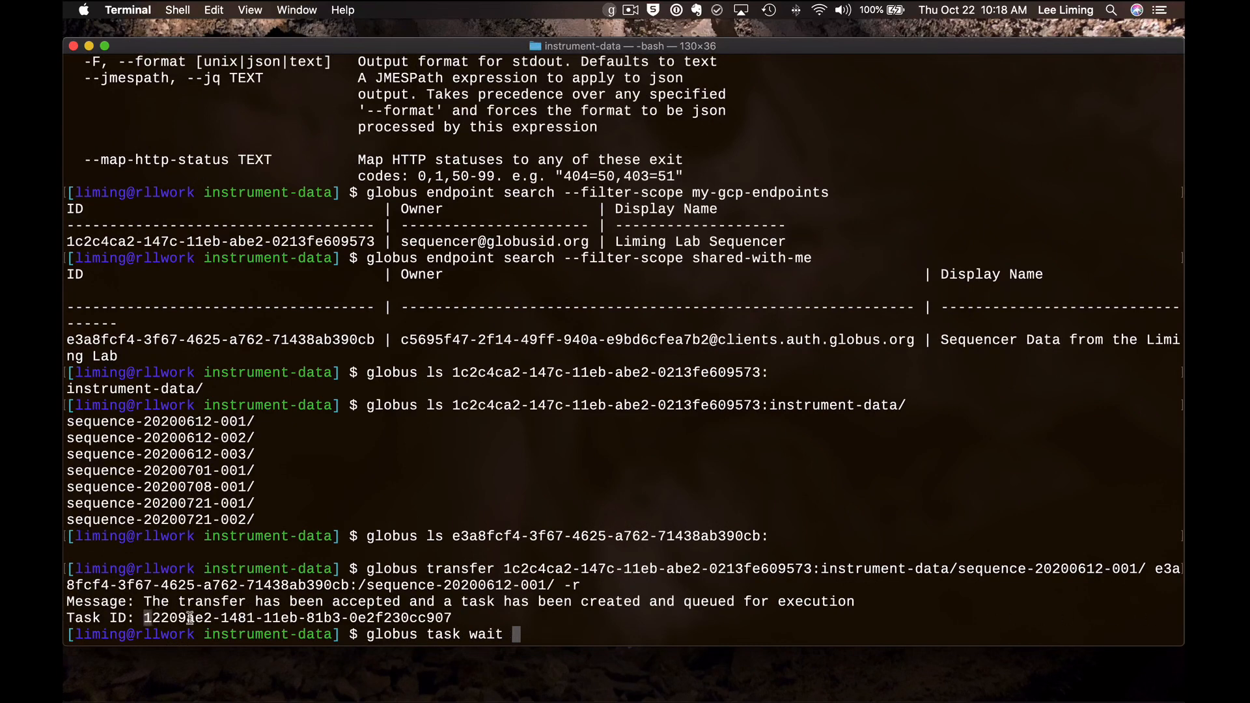
# Wait on transfer task 12209ae2-1481-11eb-81b3-0e2f230cc907 until it completes
pyautogui.write('12209ae2-1481-11eb-81b3-0e2f230cc907')
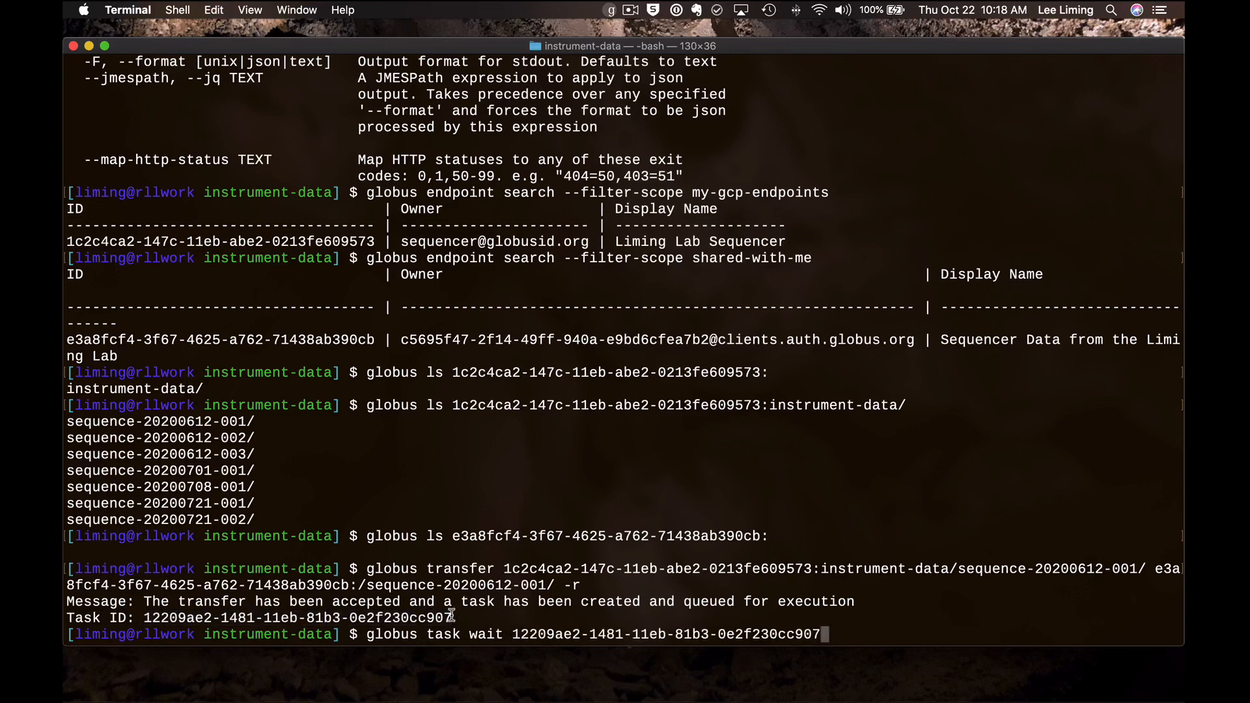
pyautogui.press('enter')
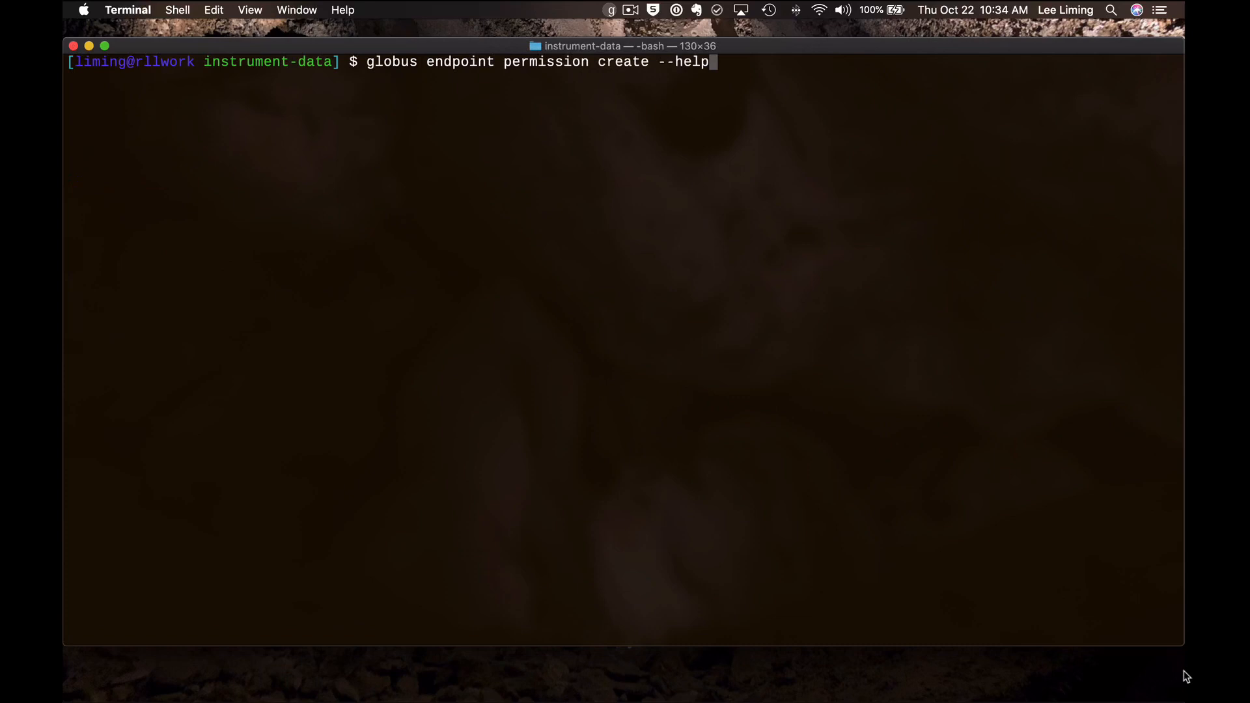
pyautogui.moveTo(440, 180)
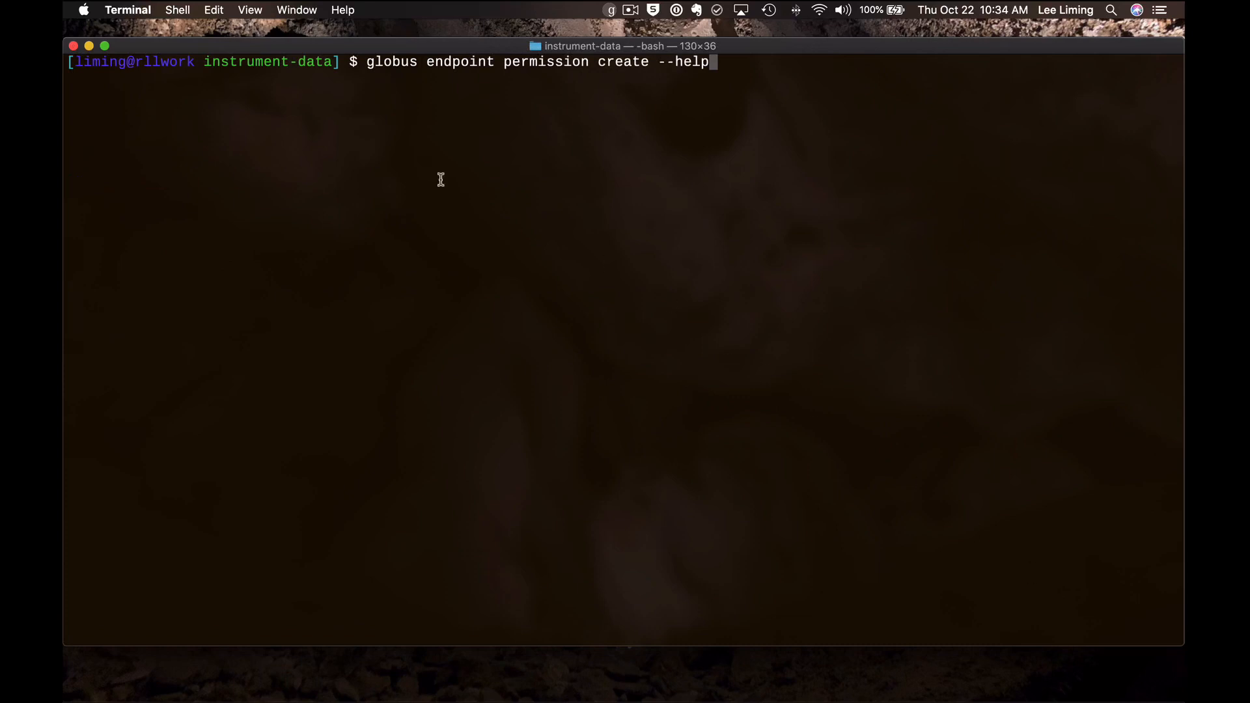
pyautogui.moveTo(547, 86)
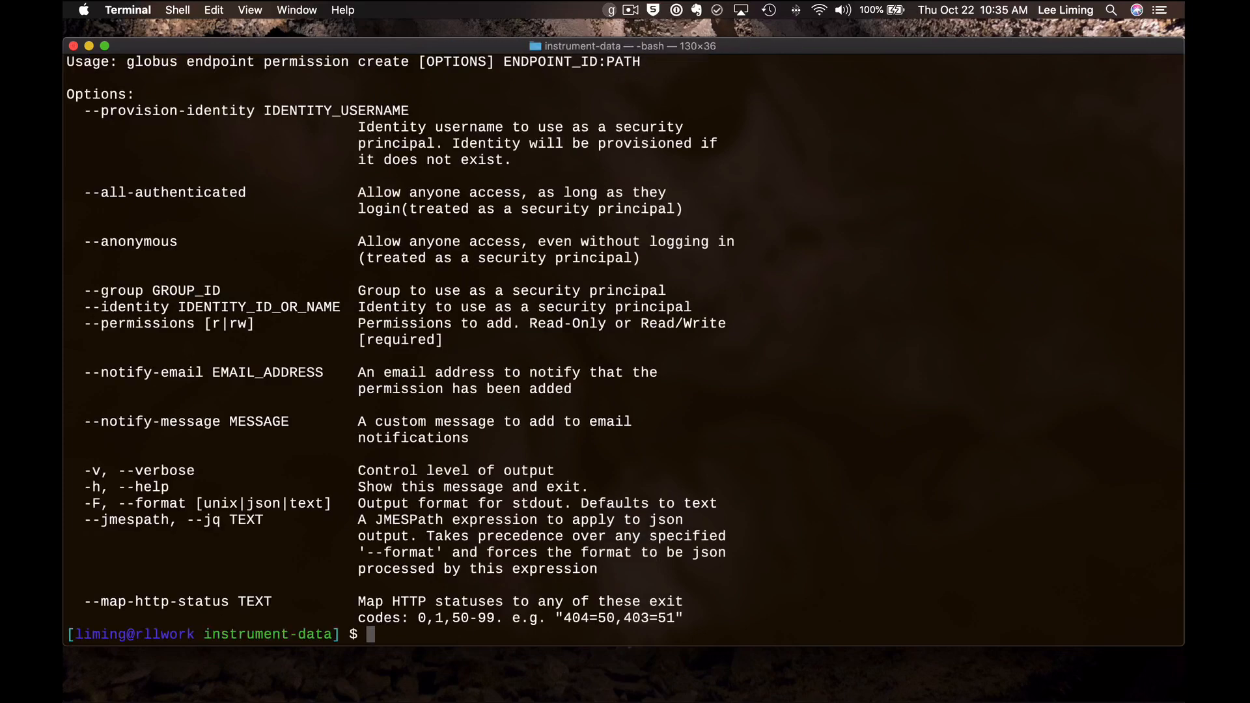
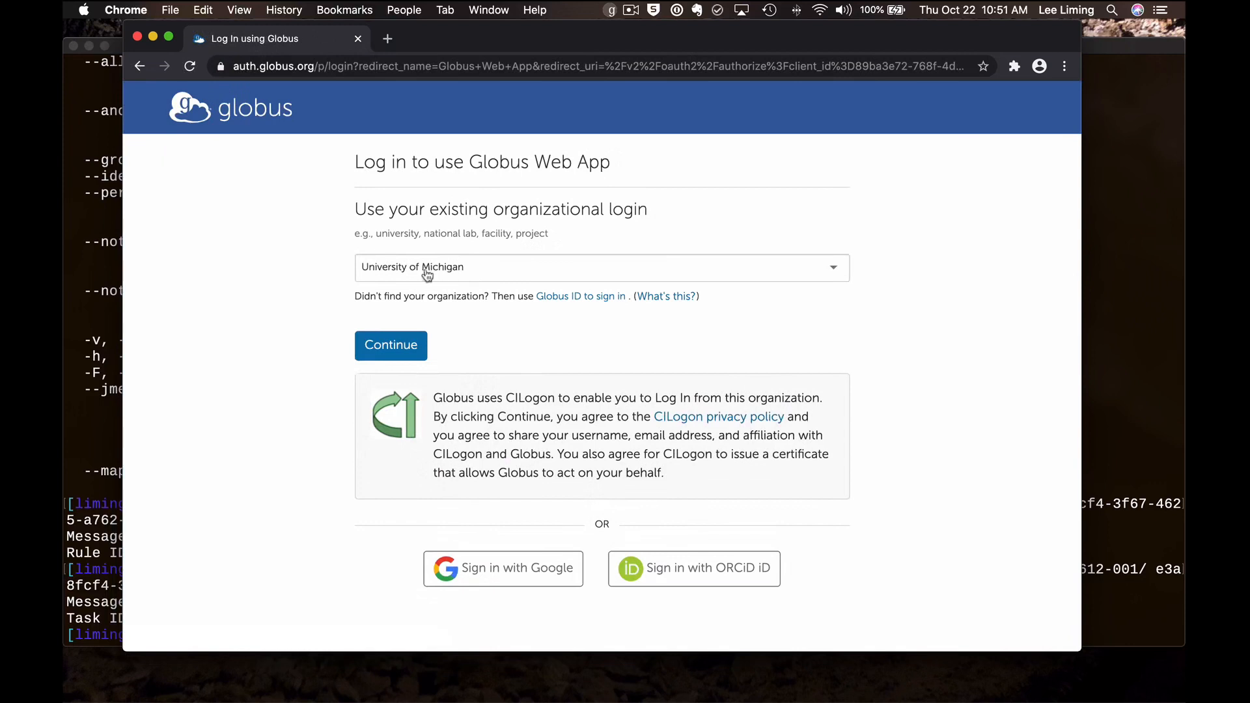
# Log in to the Globus web app through the chosen organization
pyautogui.click(391, 345)
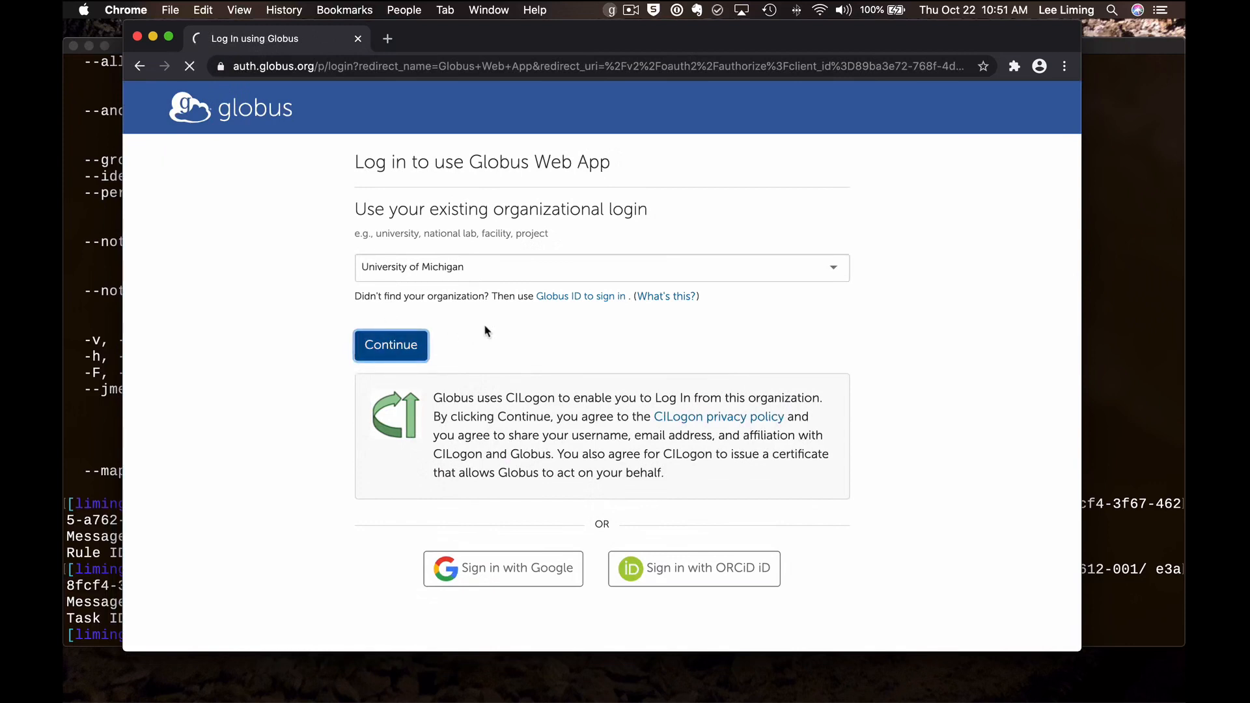
pyautogui.click(391, 344)
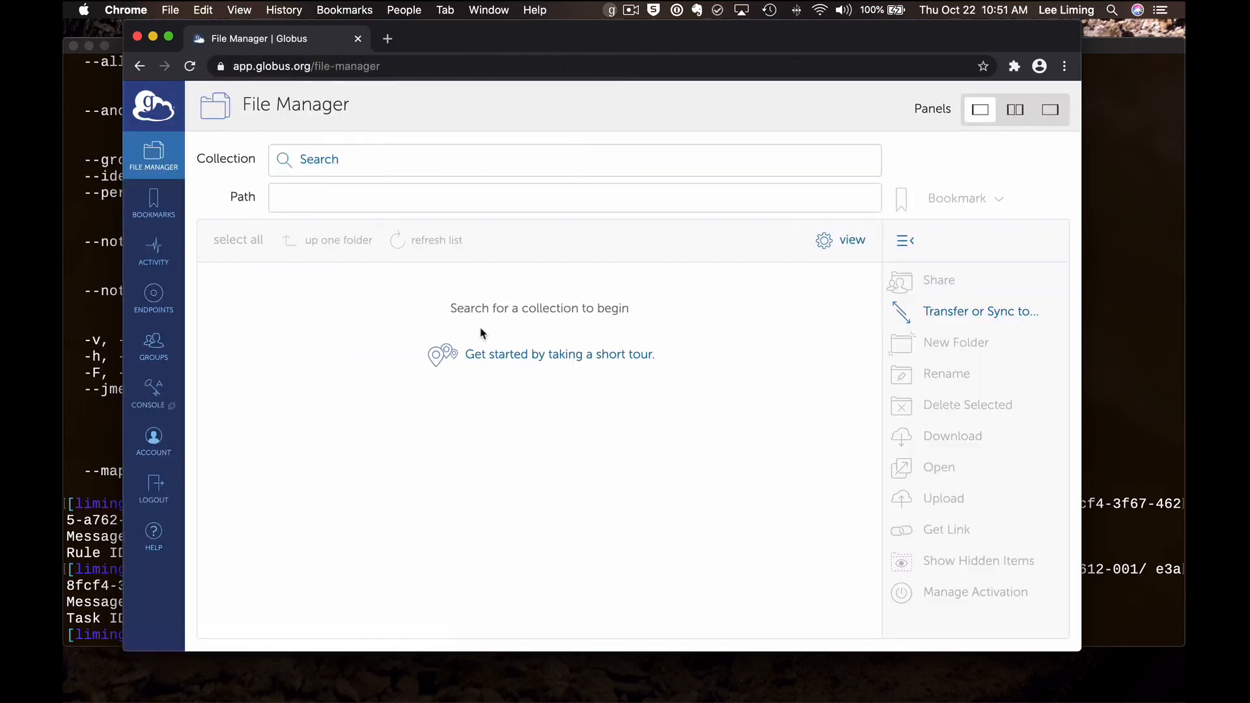
pyautogui.click(153, 439)
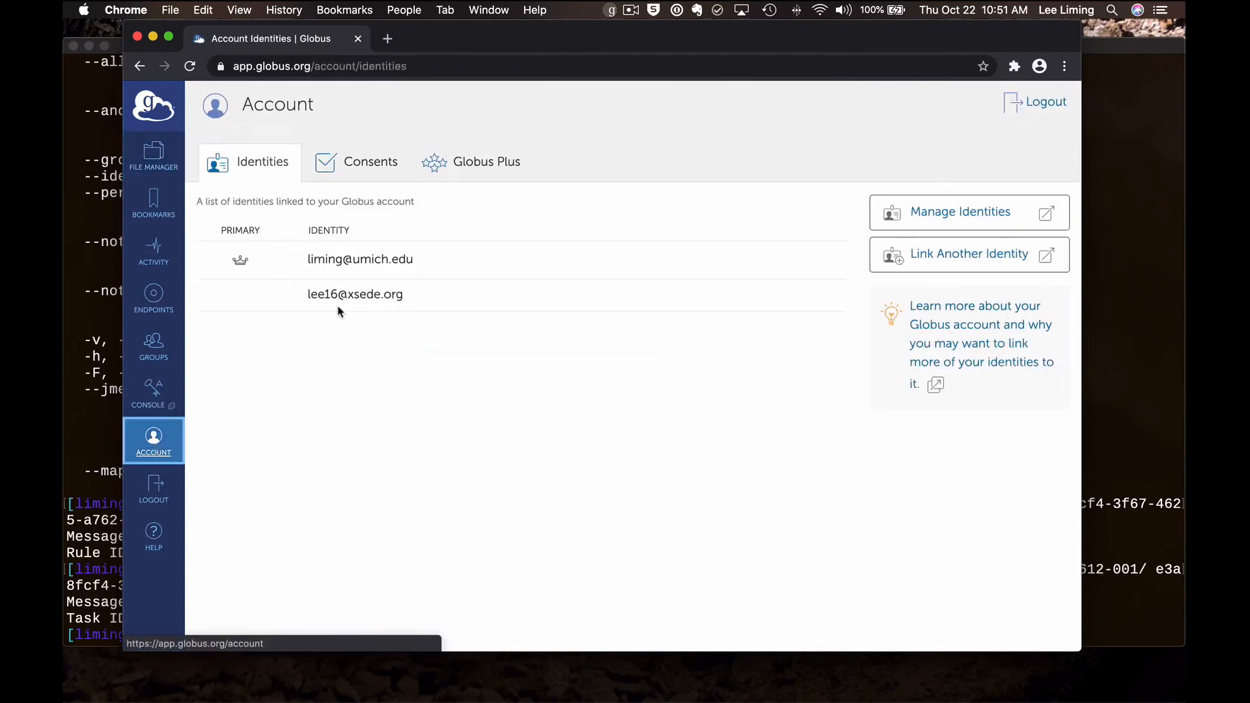
# Browse the shared Sequencer Data from the Liming Lab collection in File Manager
pyautogui.click(153, 154)
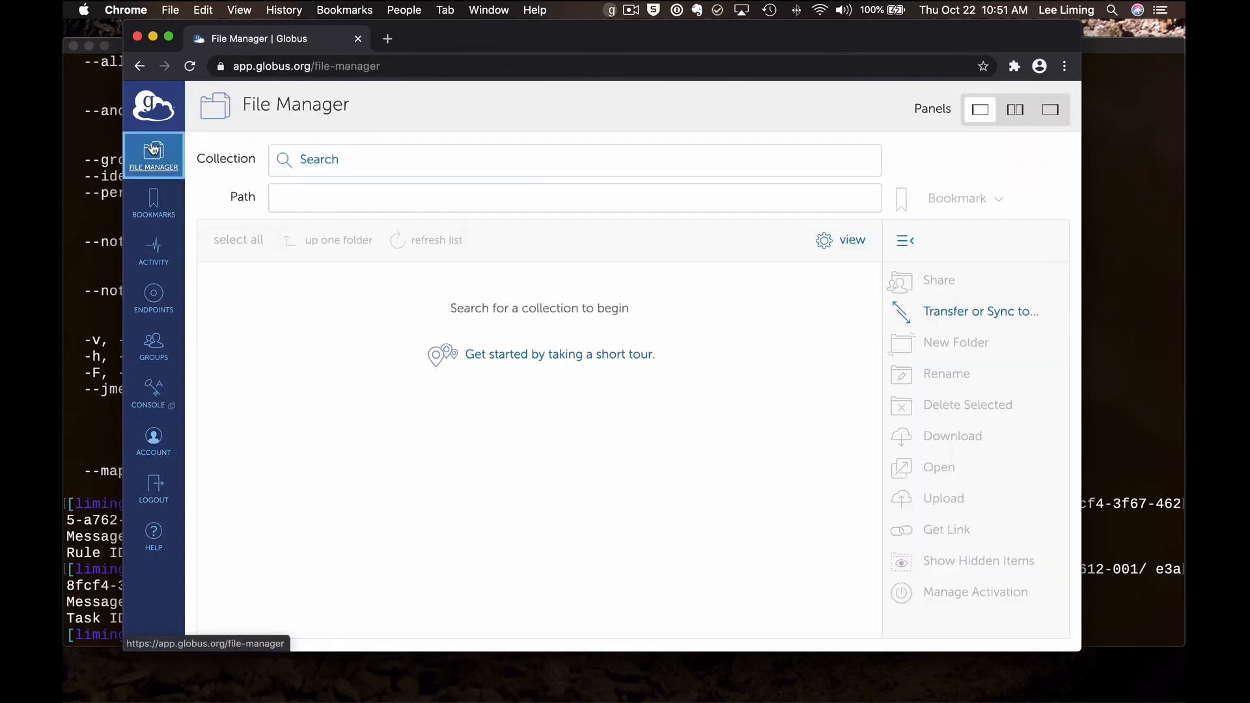
pyautogui.click(573, 159)
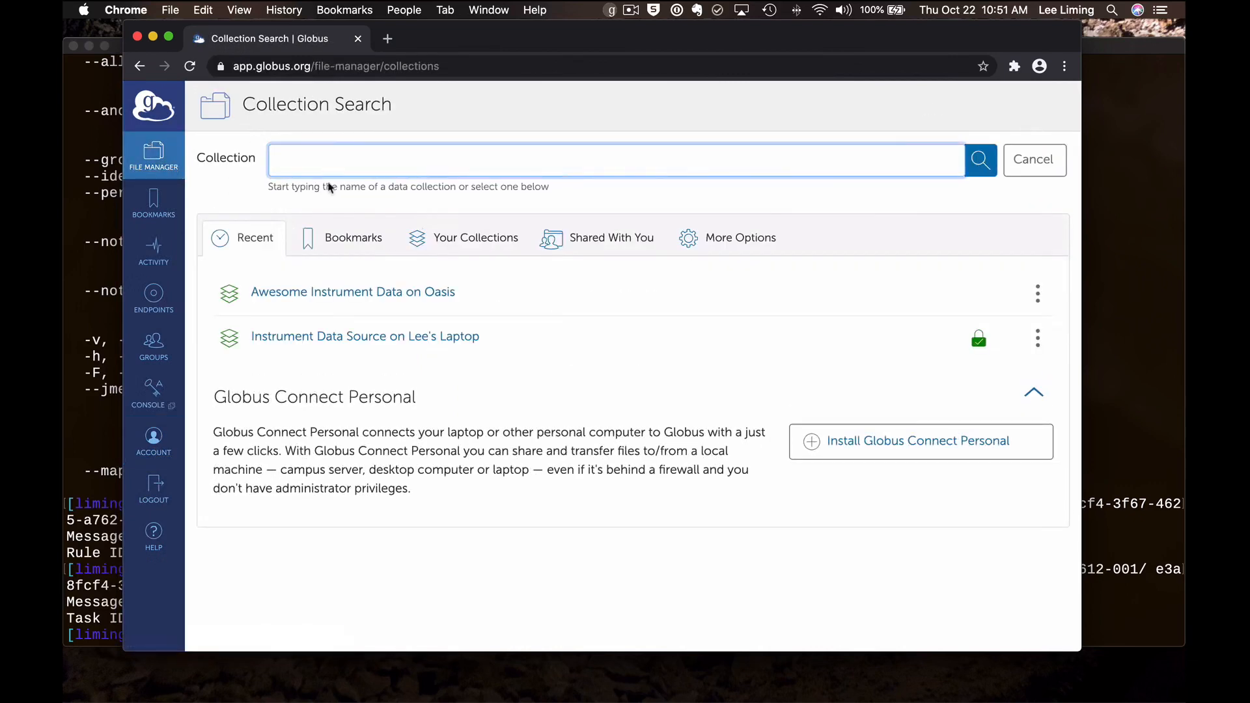
pyautogui.click(611, 238)
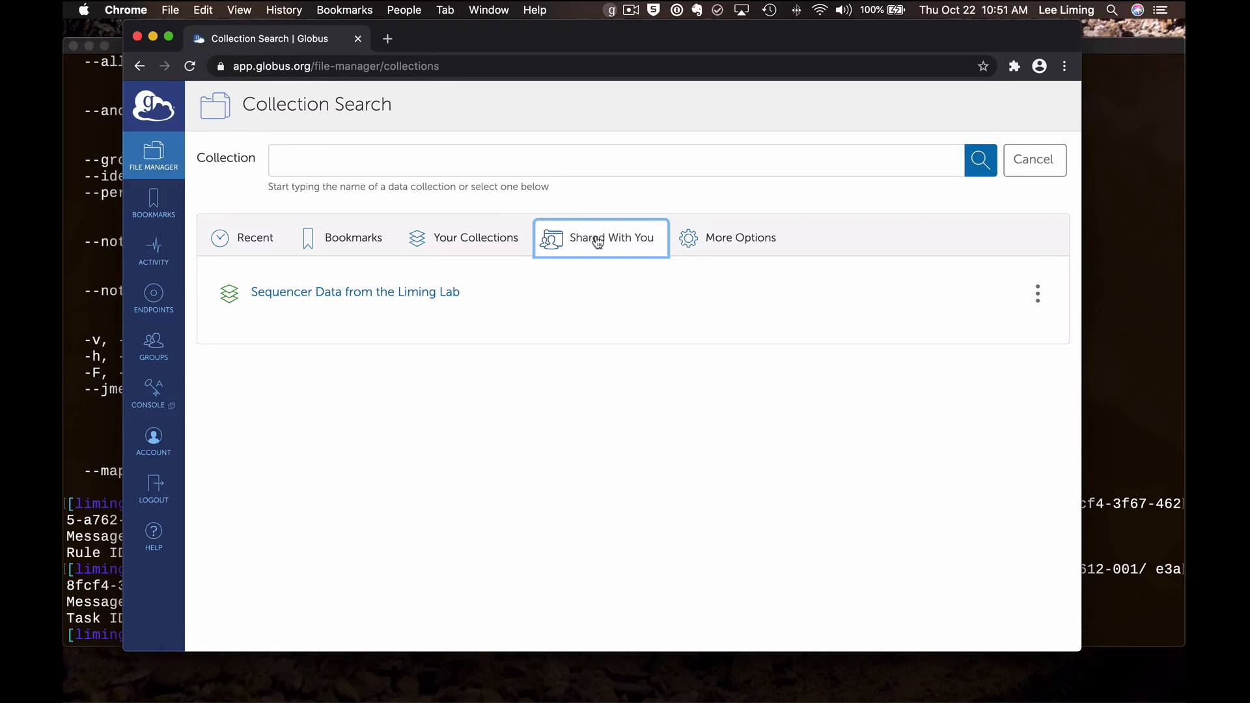
pyautogui.click(355, 291)
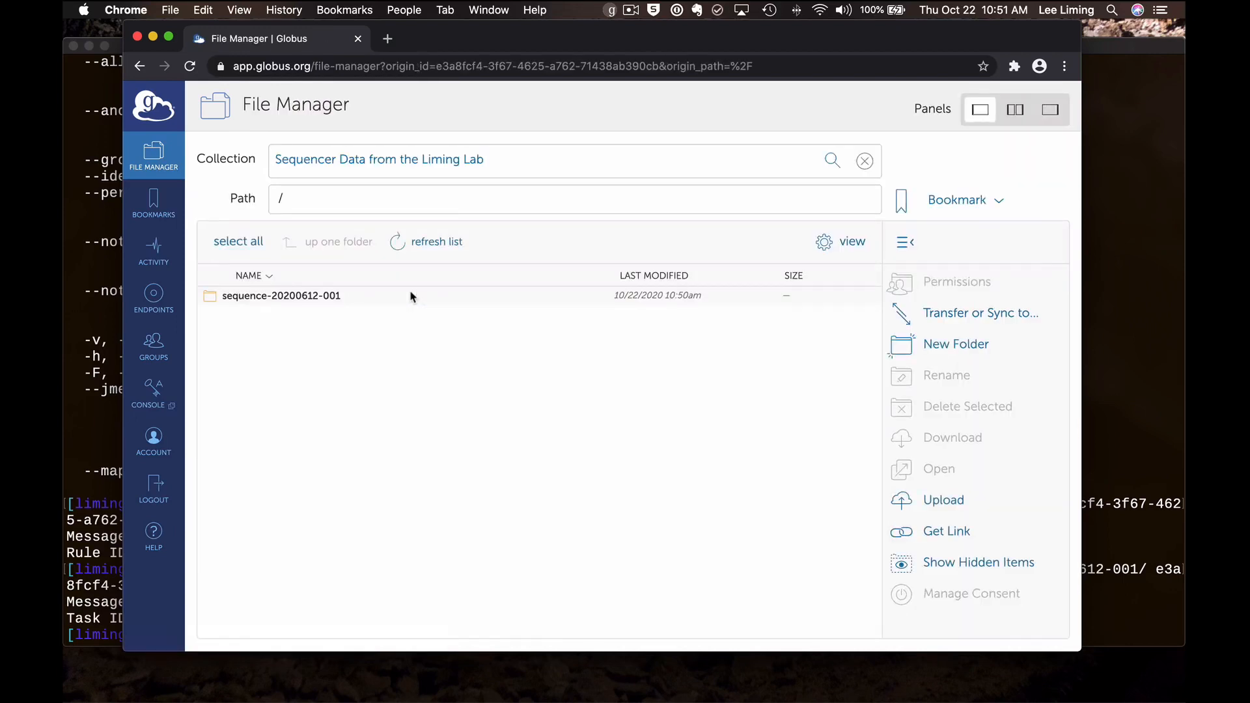
pyautogui.moveTo(280, 296)
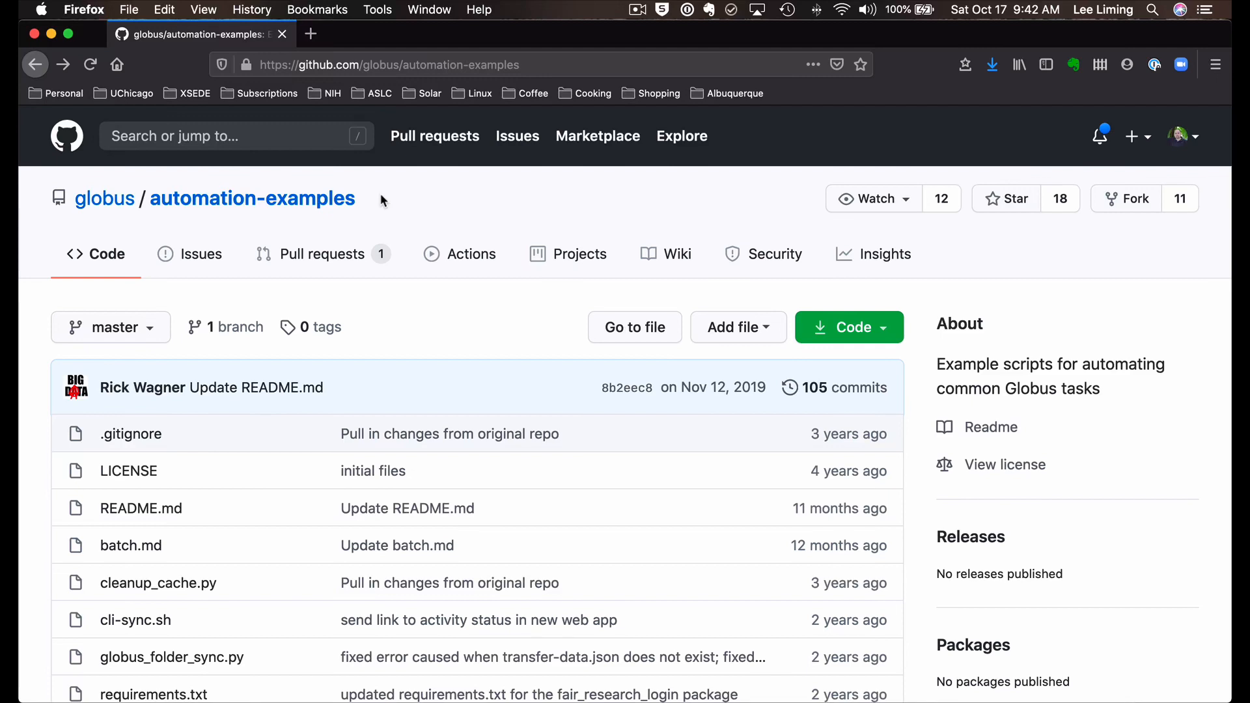
pyautogui.moveTo(197, 252)
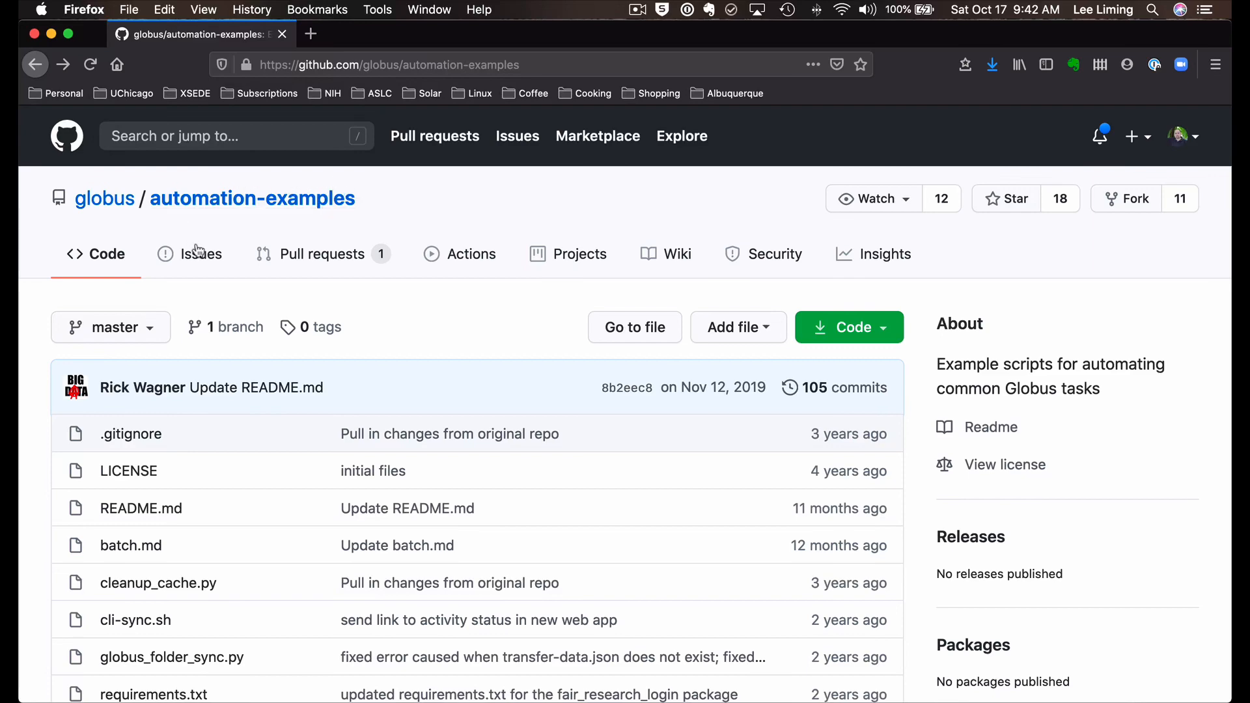
pyautogui.moveTo(242, 221)
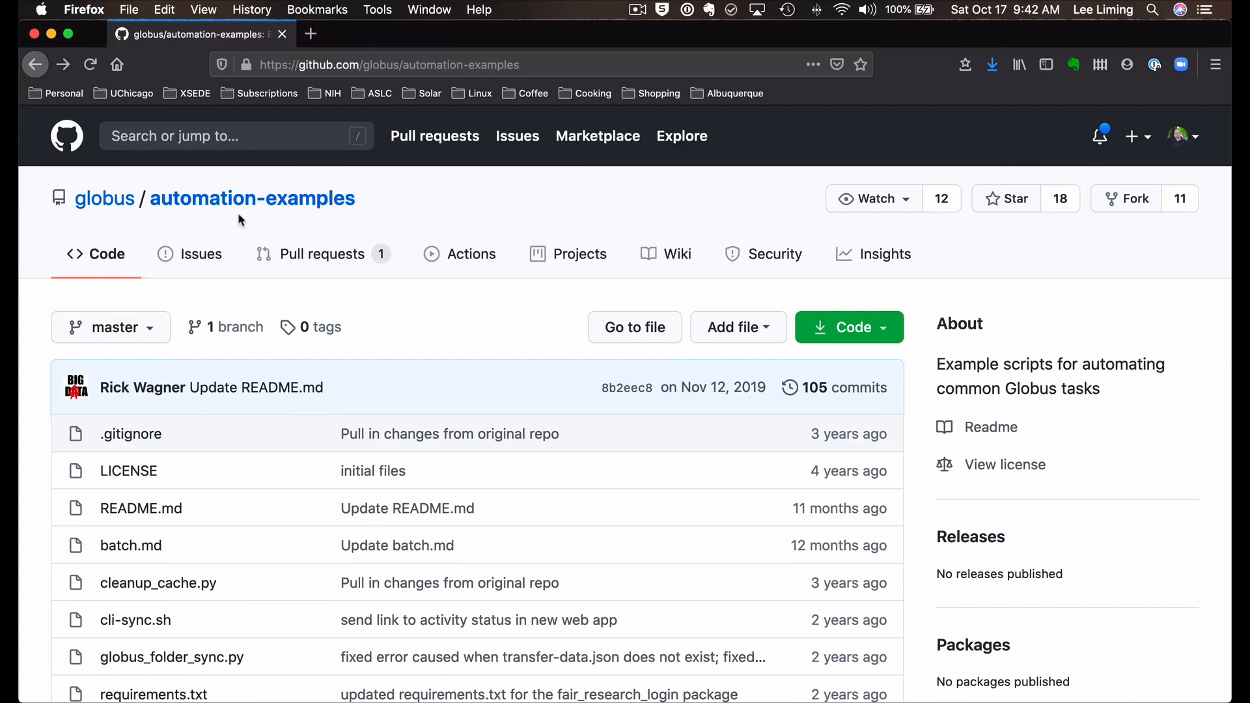
# Scroll the automation-examples file list and open share-data.sh
pyautogui.scroll(-3)
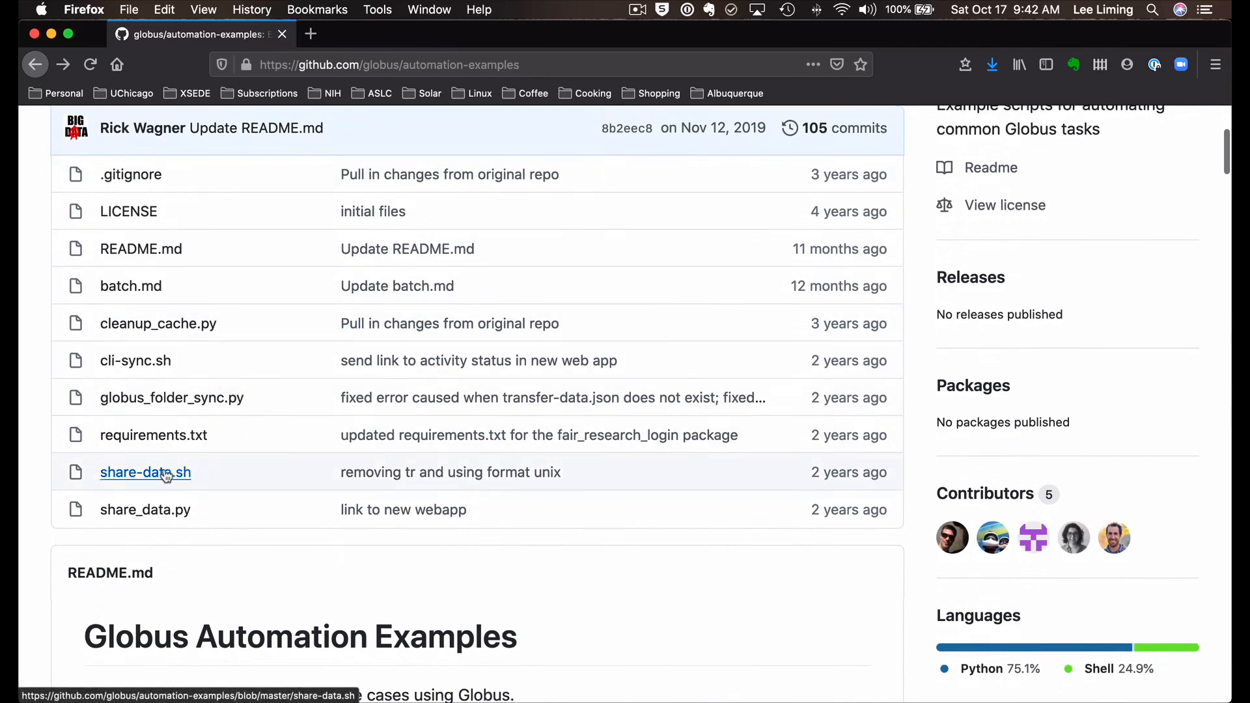
pyautogui.click(145, 472)
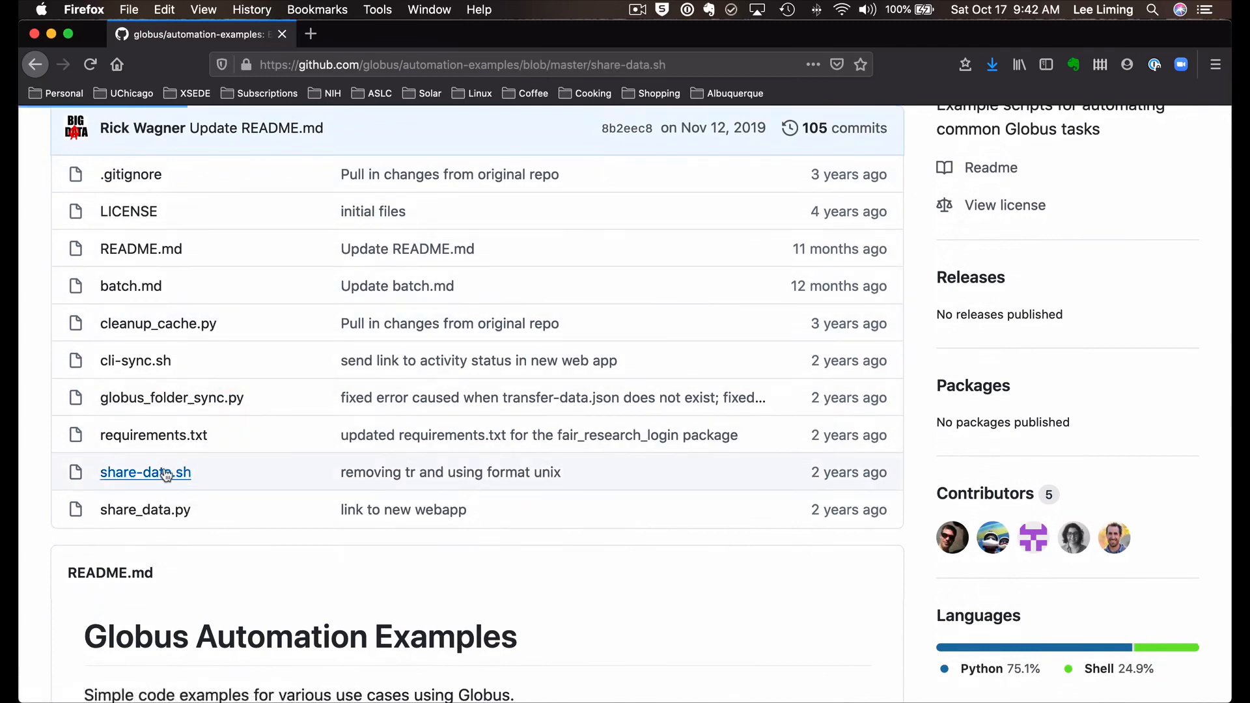
pyautogui.click(145, 473)
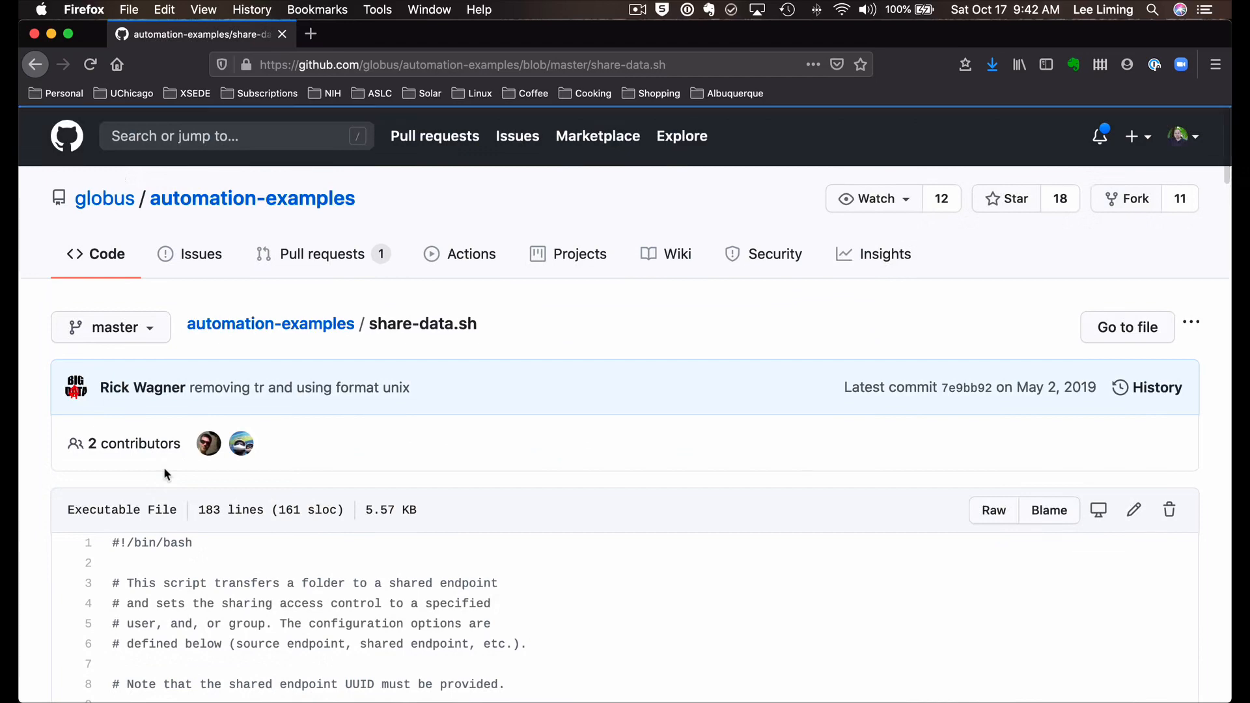
pyautogui.scroll(-3)
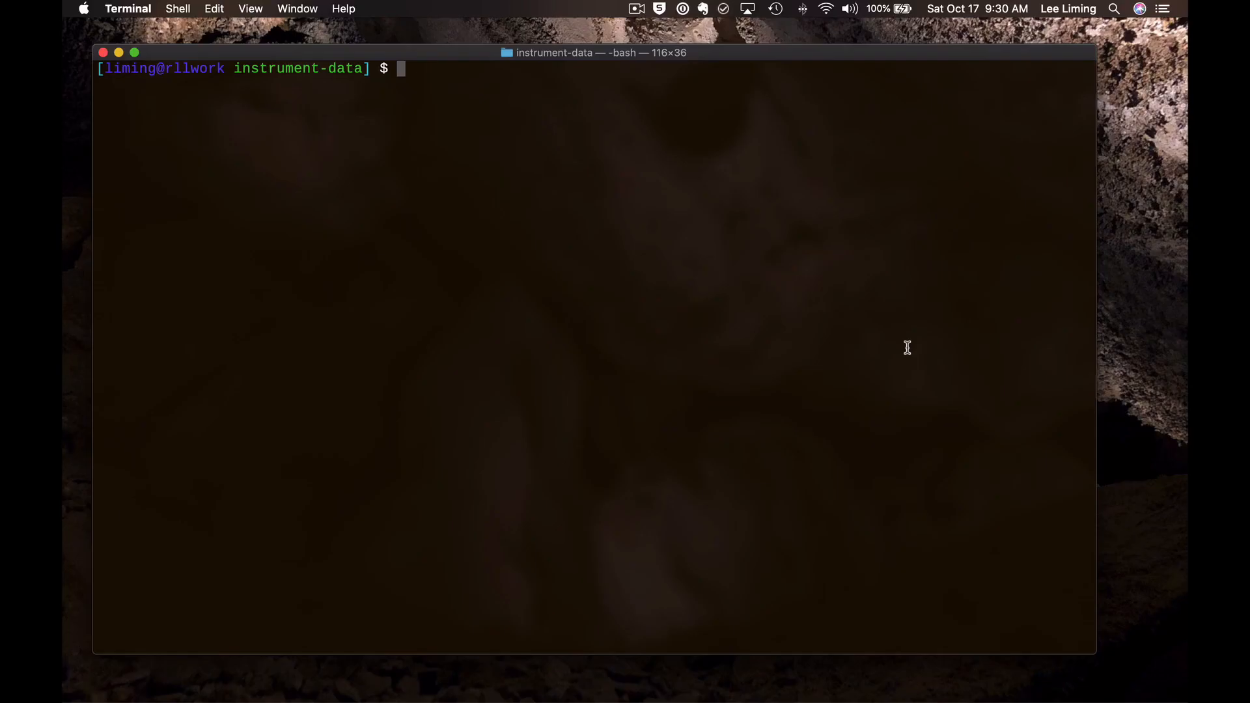
# In ~/local/bin, list files and page upload-and-share past its endpoint settings
pyautogui.write('cd ~/local/bin')
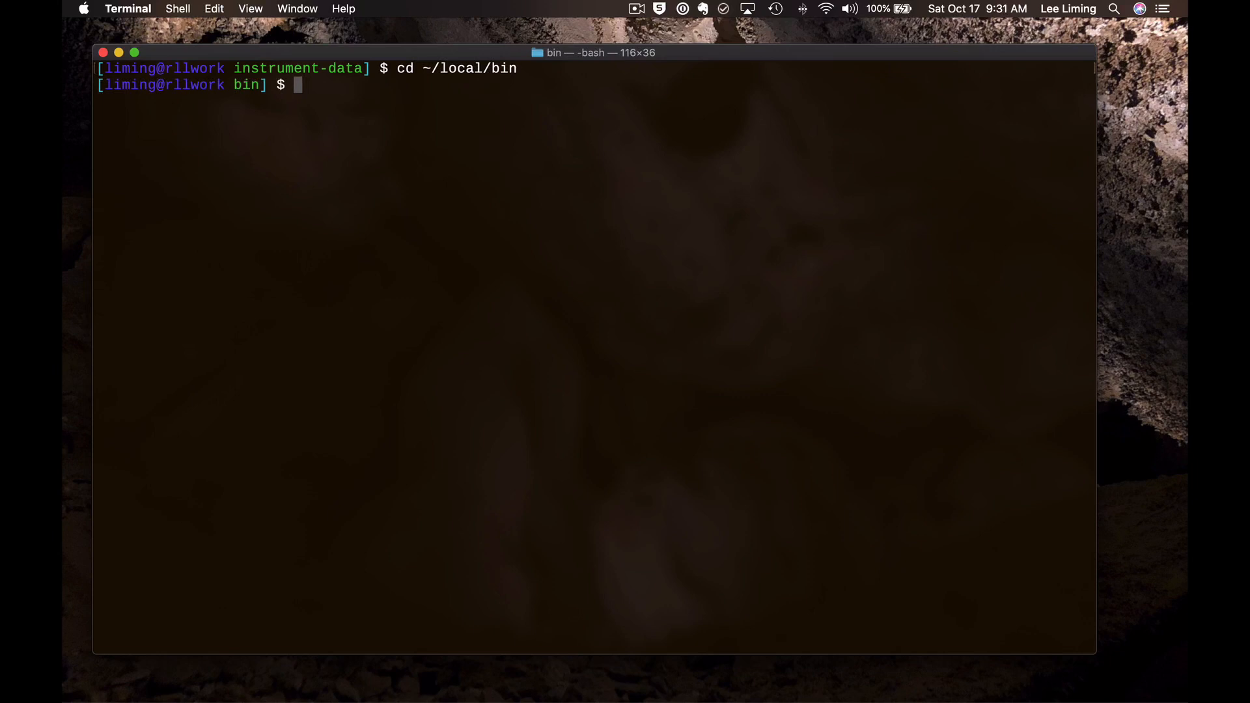
pyautogui.write('ls')
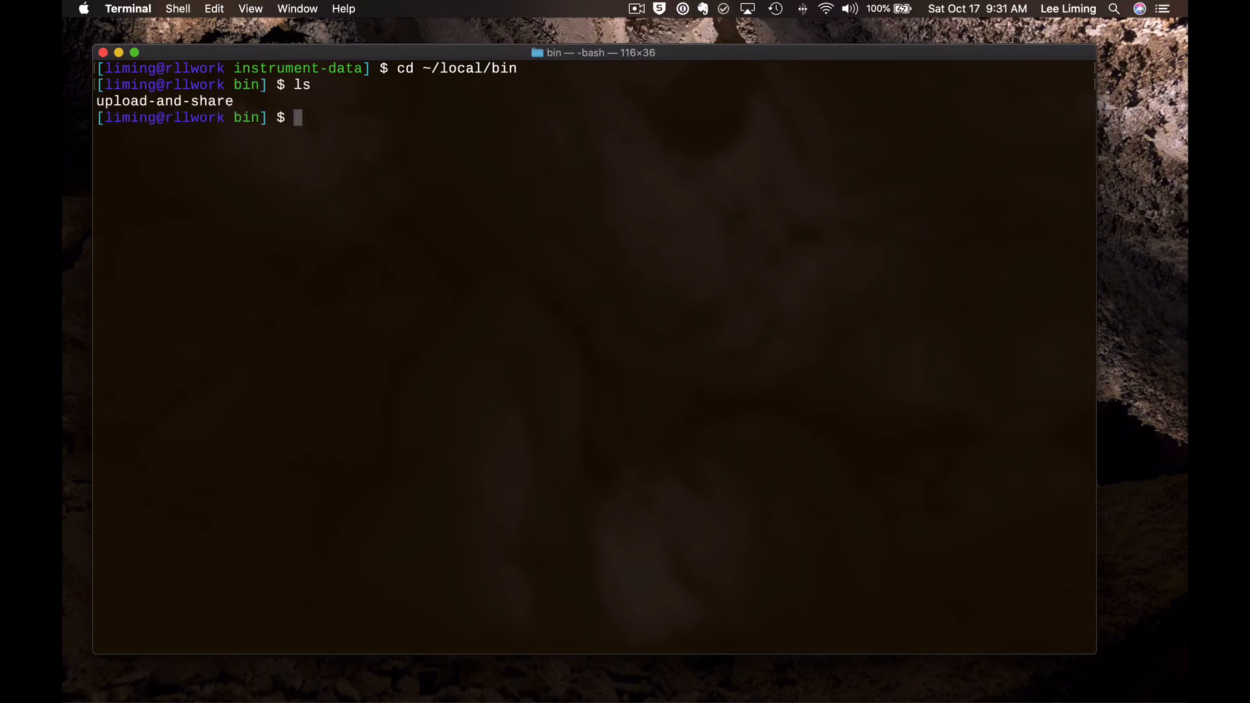
pyautogui.write('more upload')
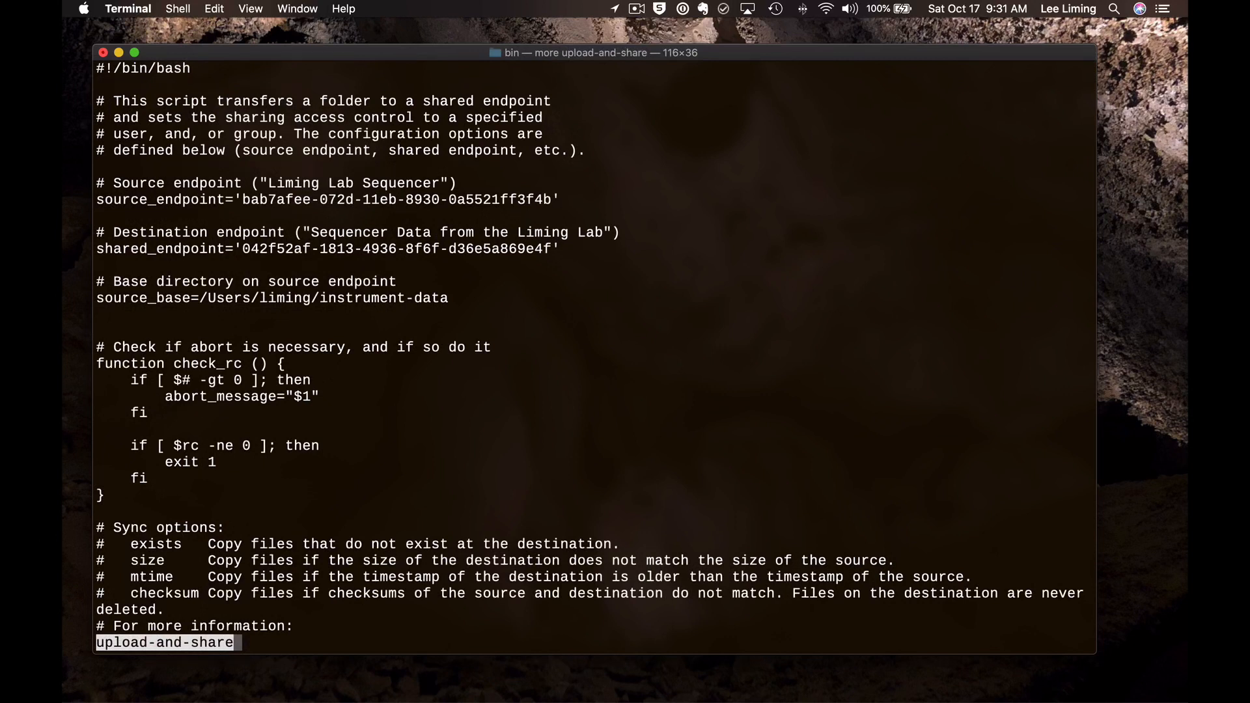
pyautogui.moveTo(859, 288)
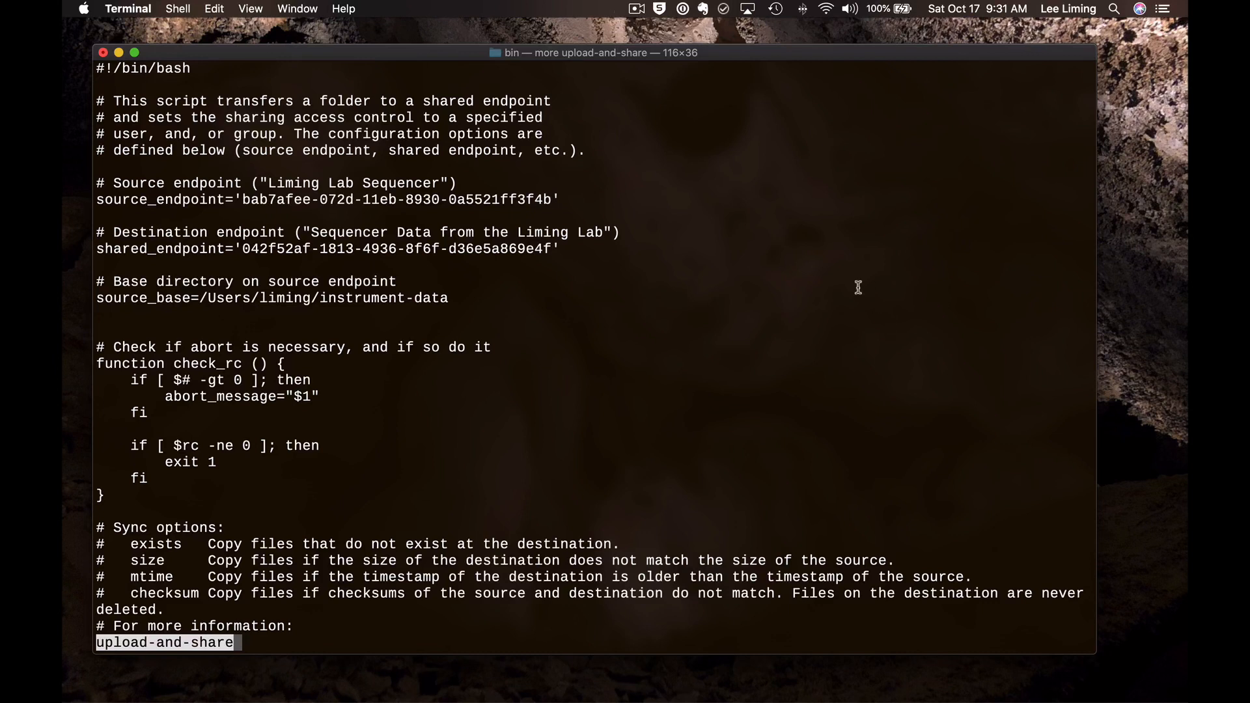
pyautogui.moveTo(241, 199)
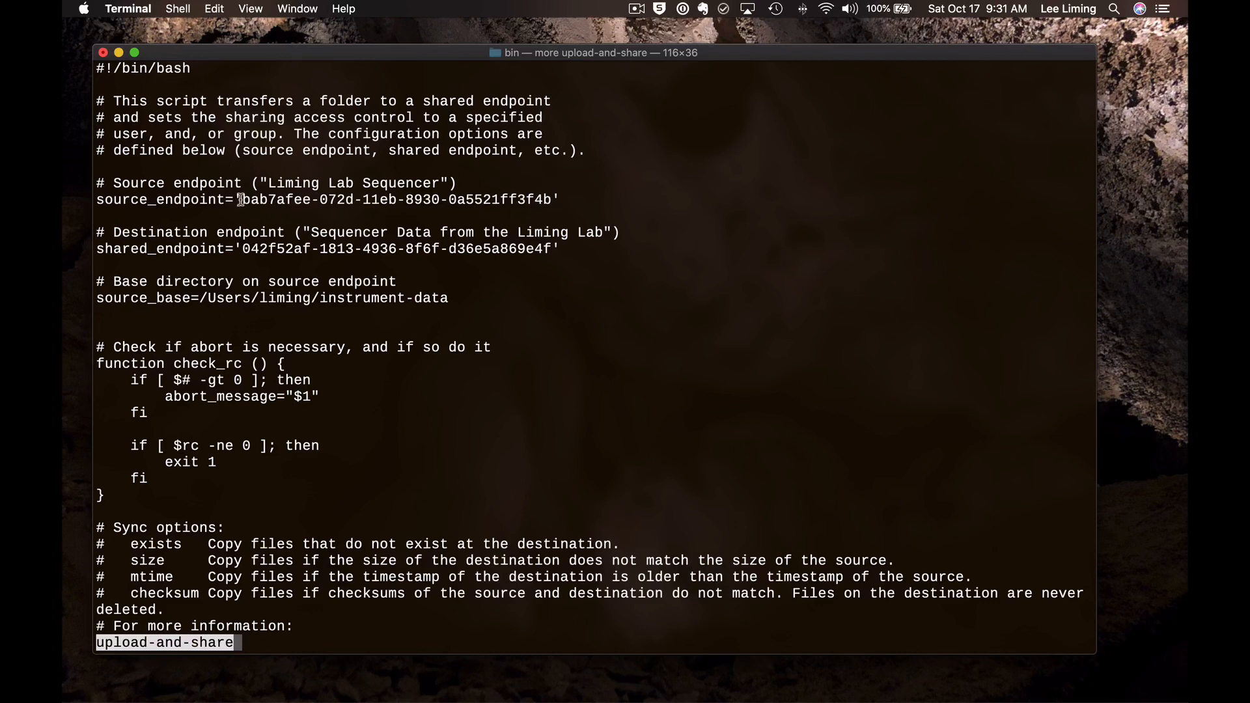
pyautogui.moveTo(295, 162)
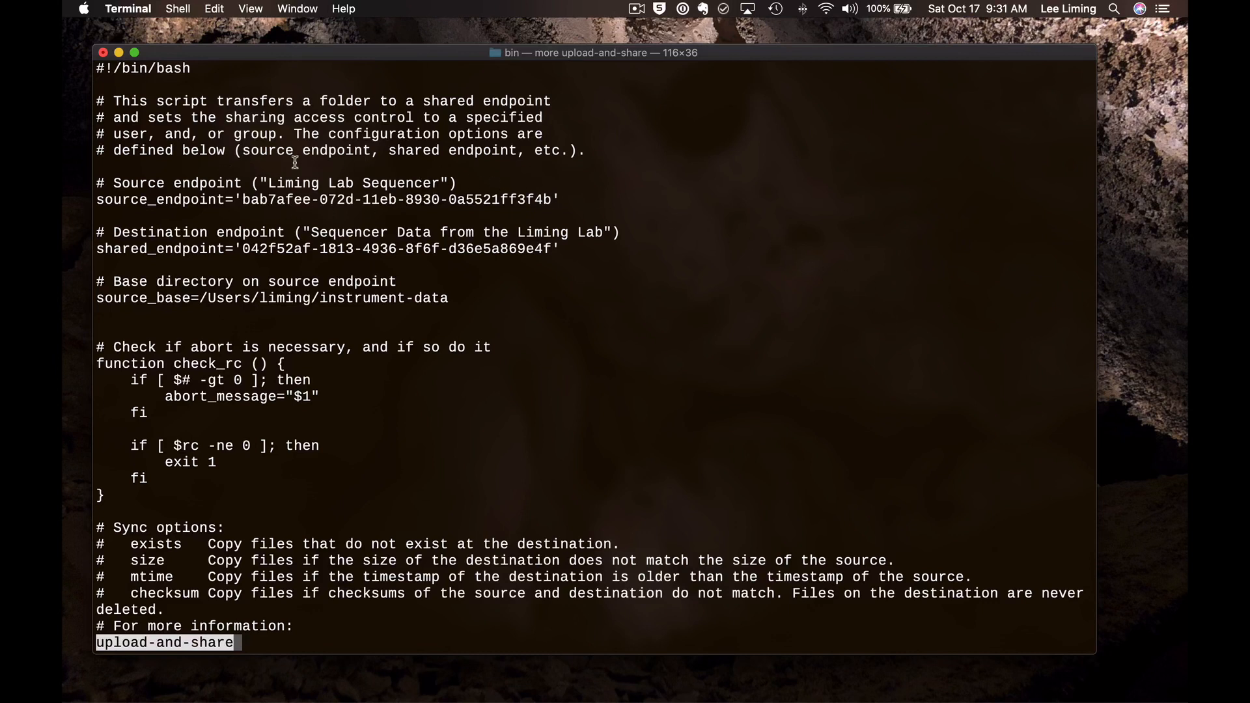
pyautogui.moveTo(355, 260)
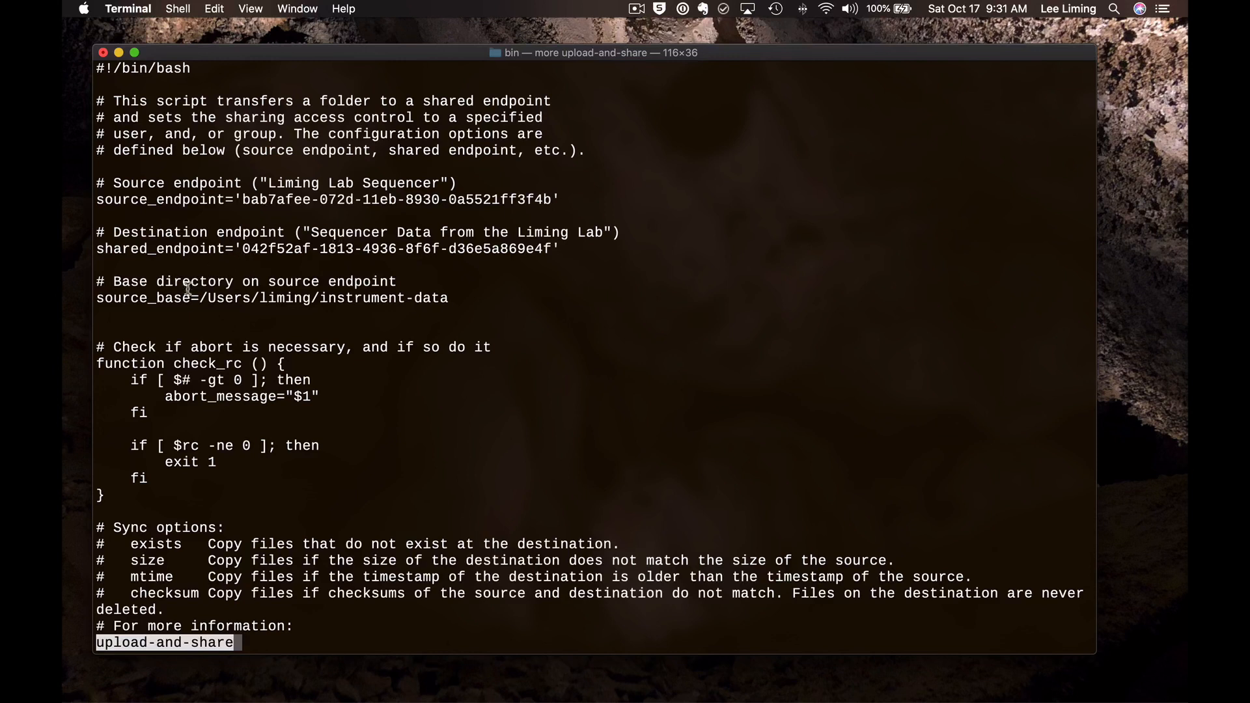
pyautogui.moveTo(244, 280)
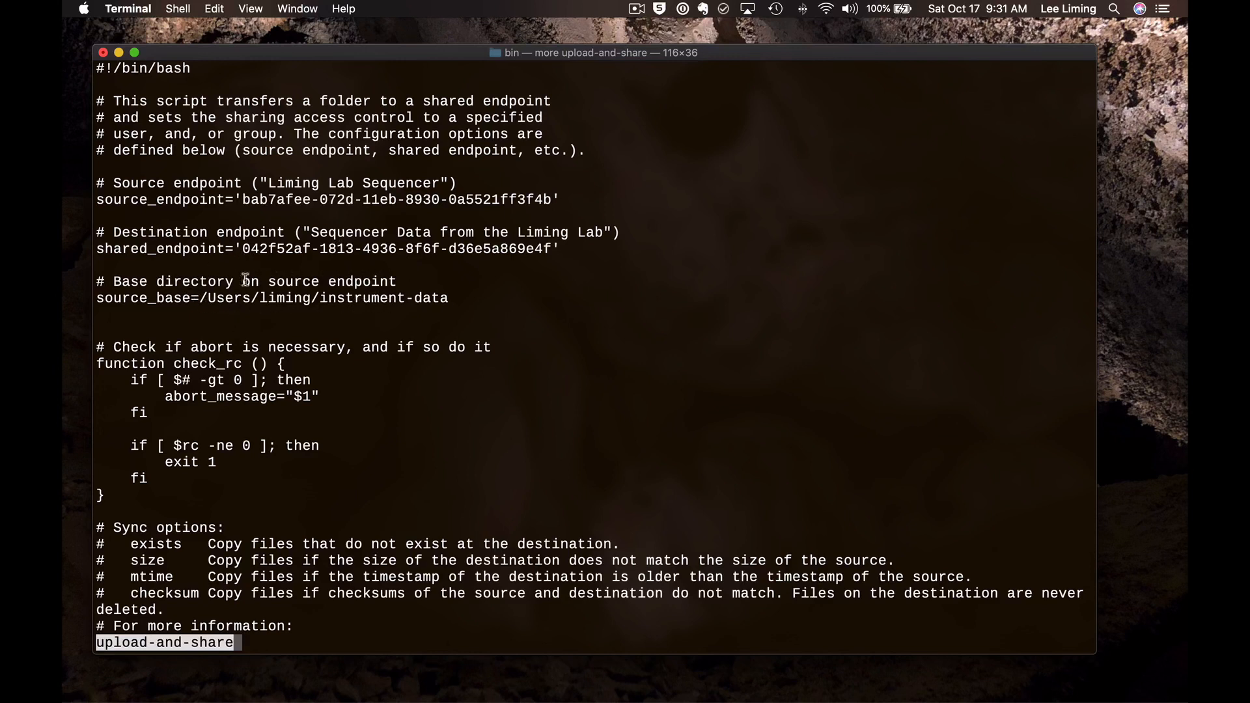
pyautogui.moveTo(514, 347)
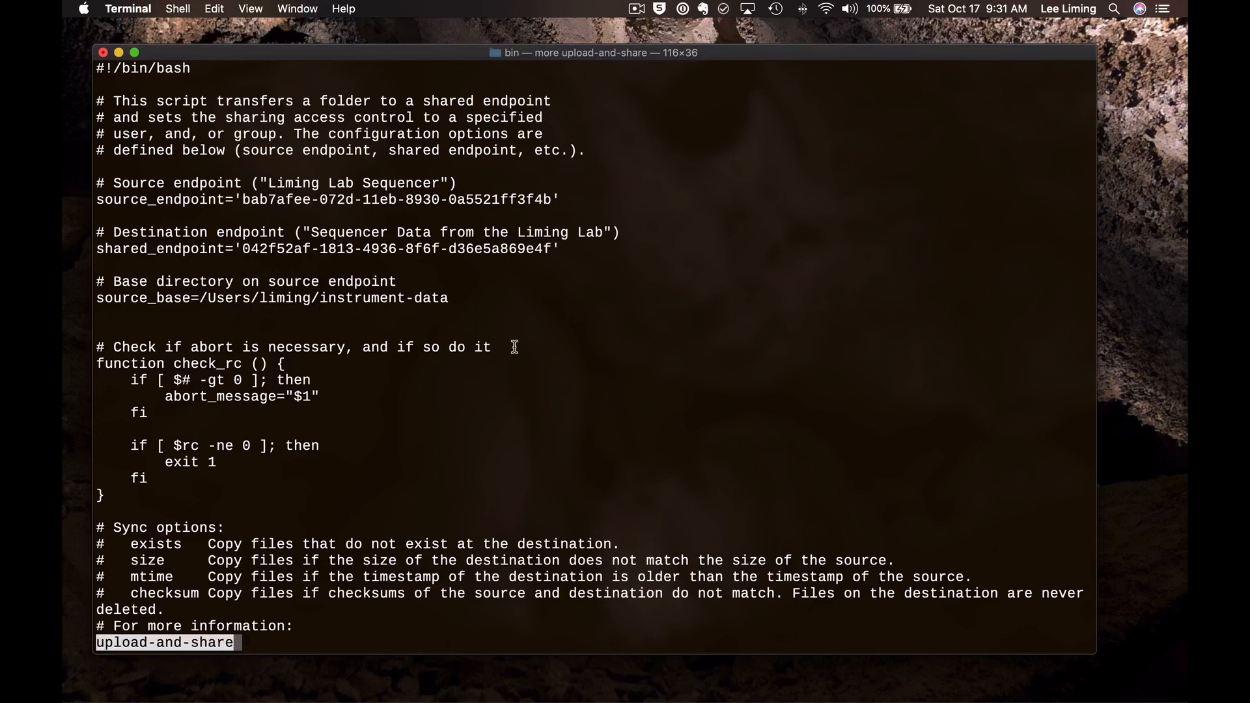
pyautogui.scroll(-3)
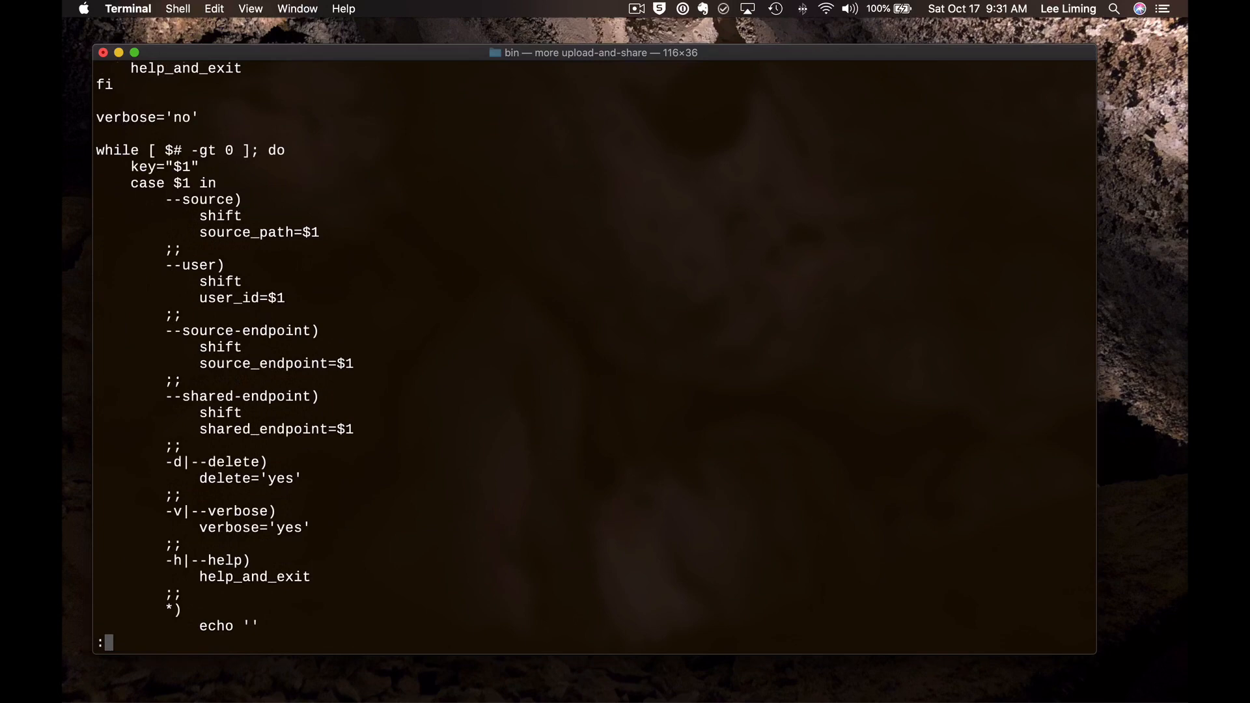
# Page upload-and-share to its folder creation, read-permission and transfer commands
pyautogui.scroll(-3)
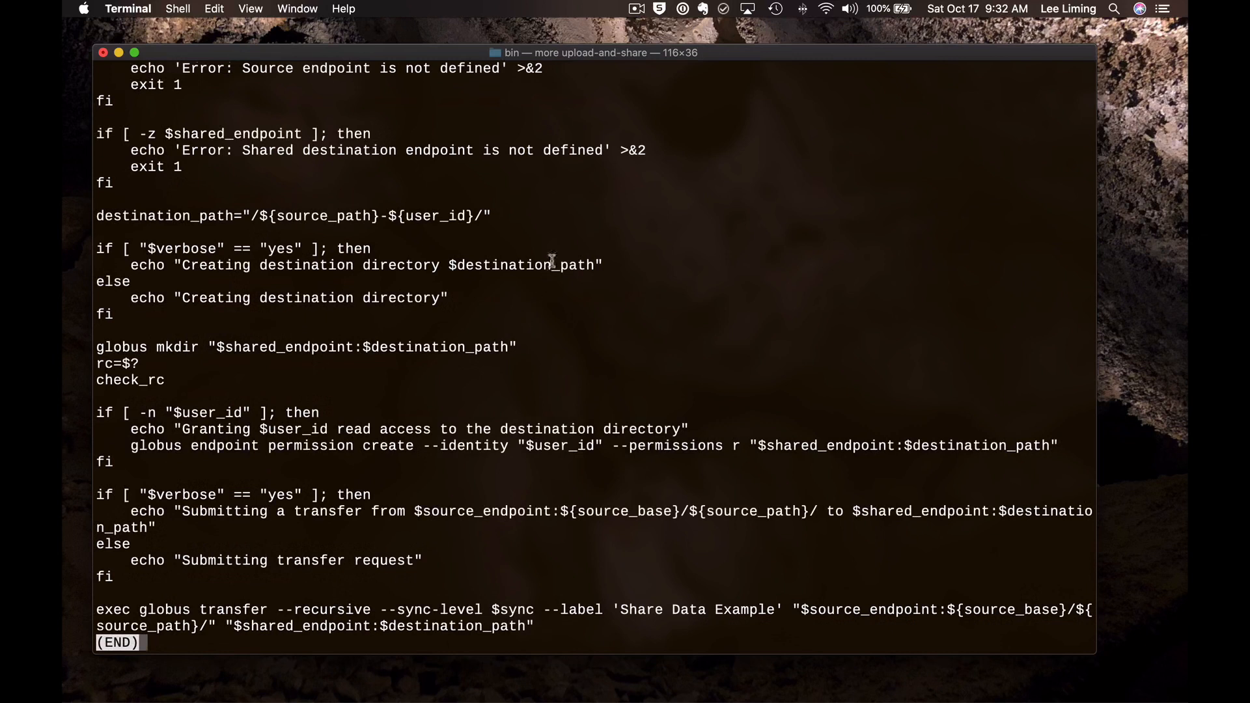
pyautogui.moveTo(273, 231)
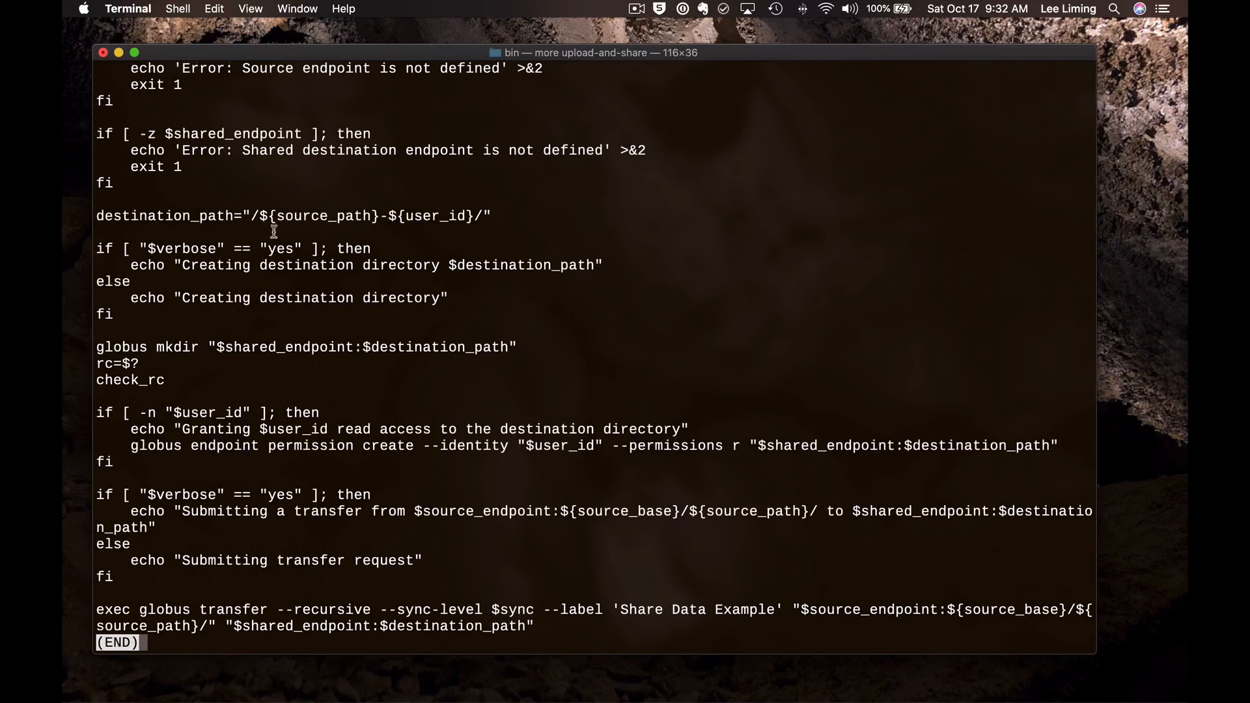
pyautogui.moveTo(448, 221)
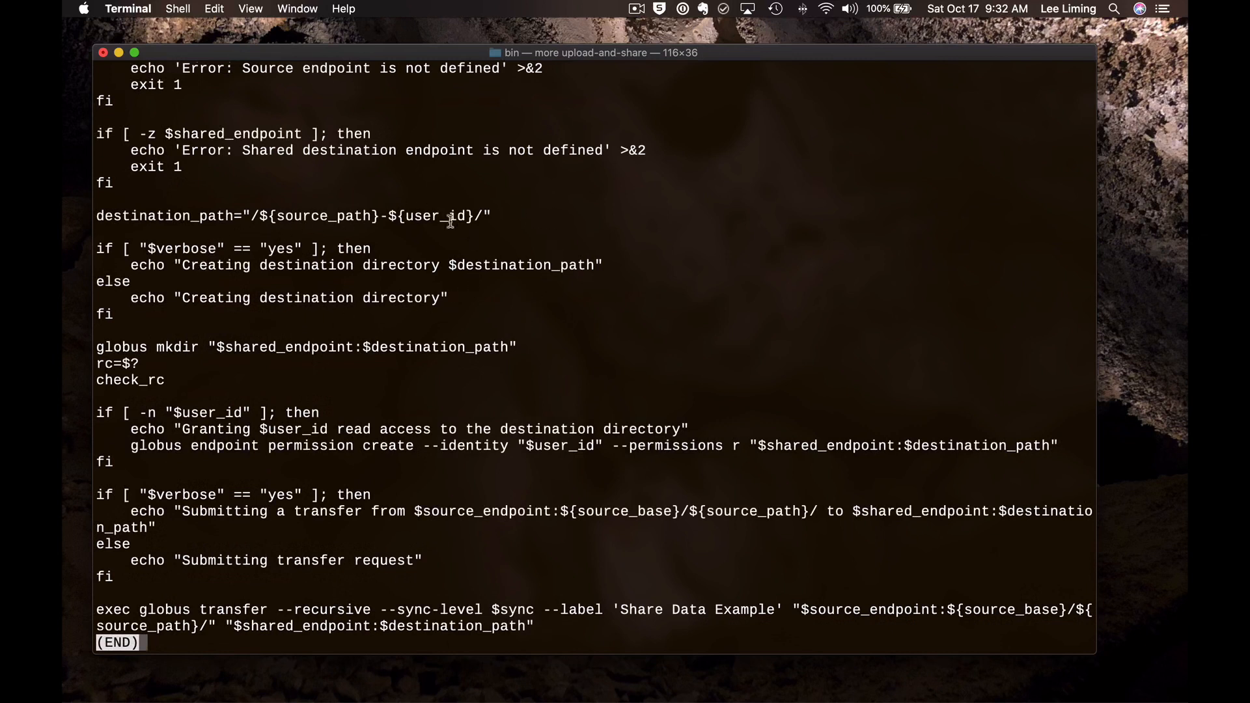
pyautogui.moveTo(288, 318)
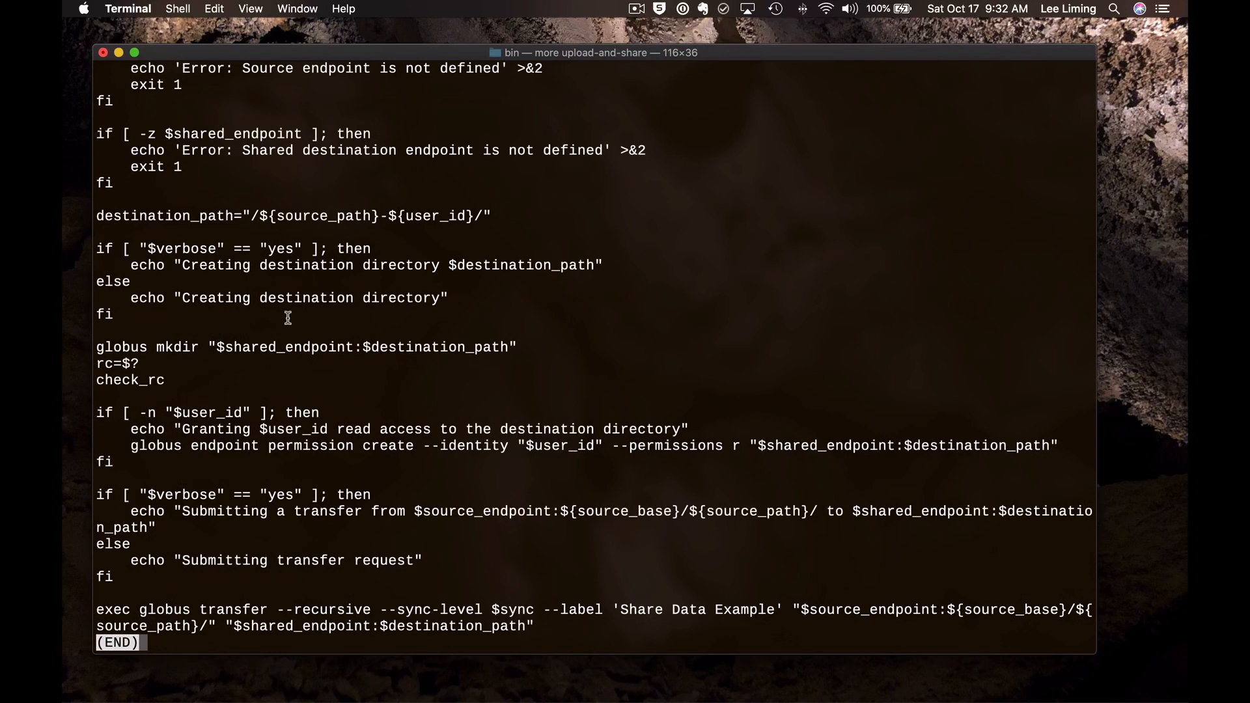
pyautogui.moveTo(198, 357)
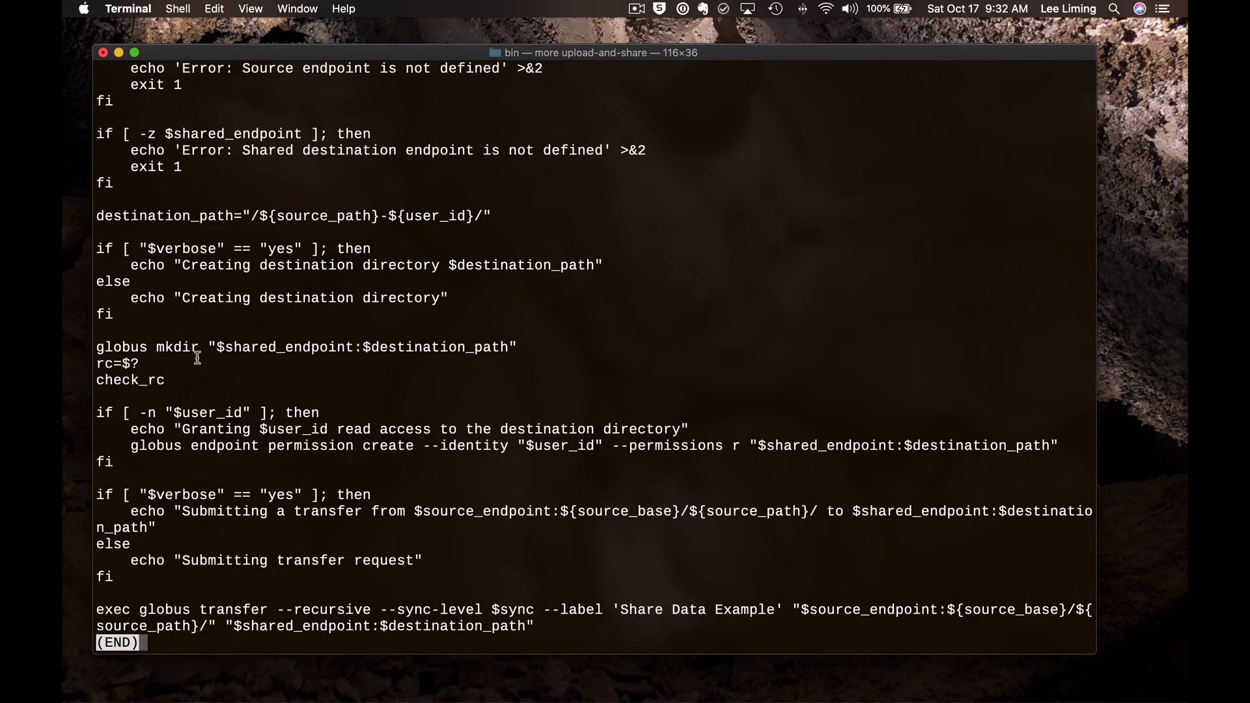
pyautogui.moveTo(470, 466)
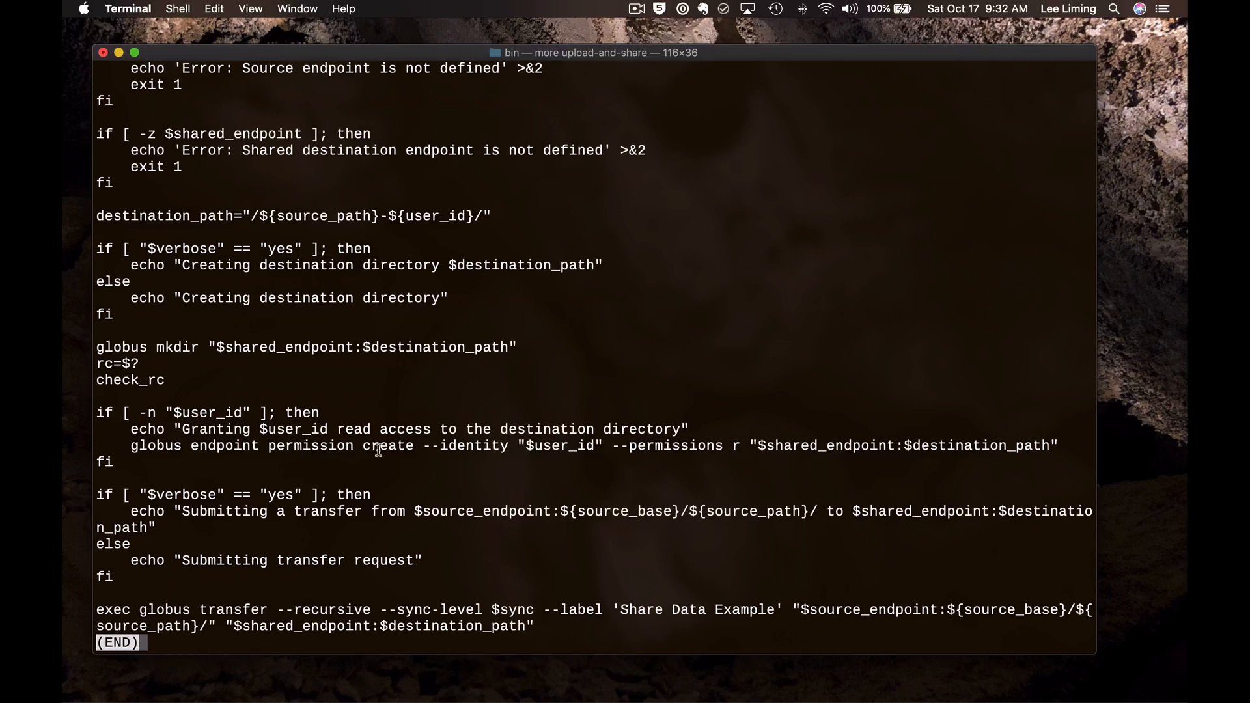
pyautogui.moveTo(221, 599)
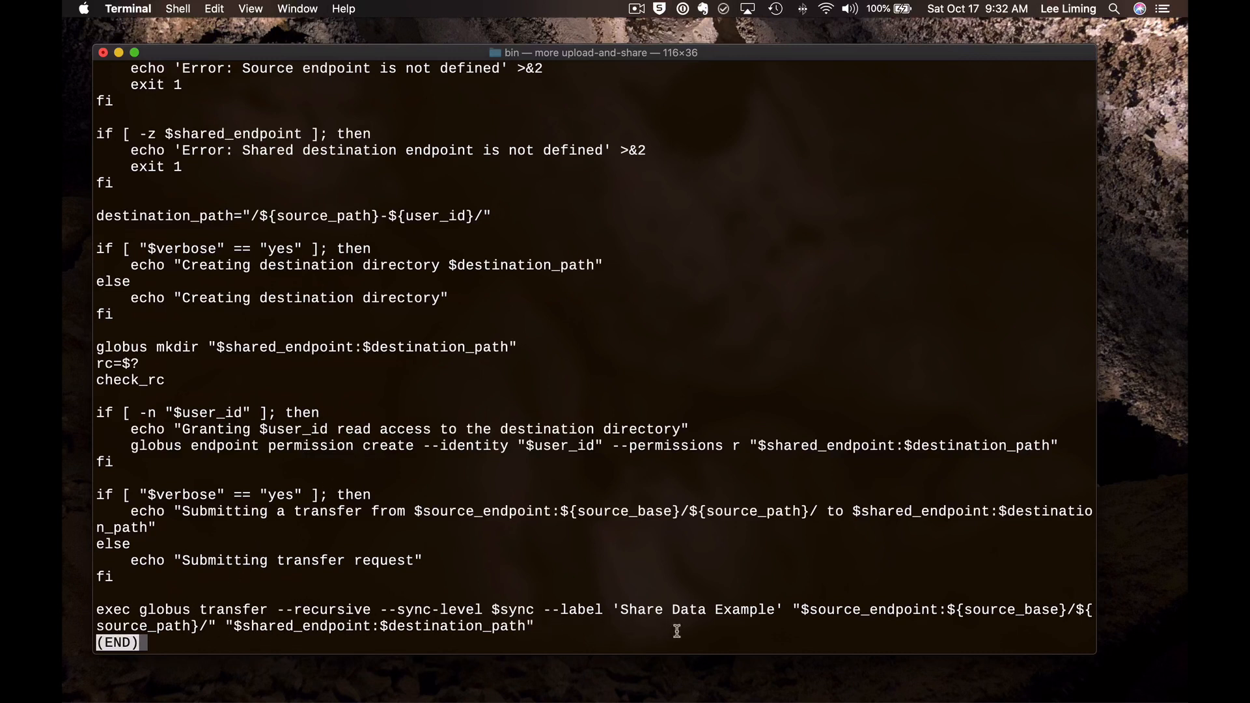
pyautogui.moveTo(241, 601)
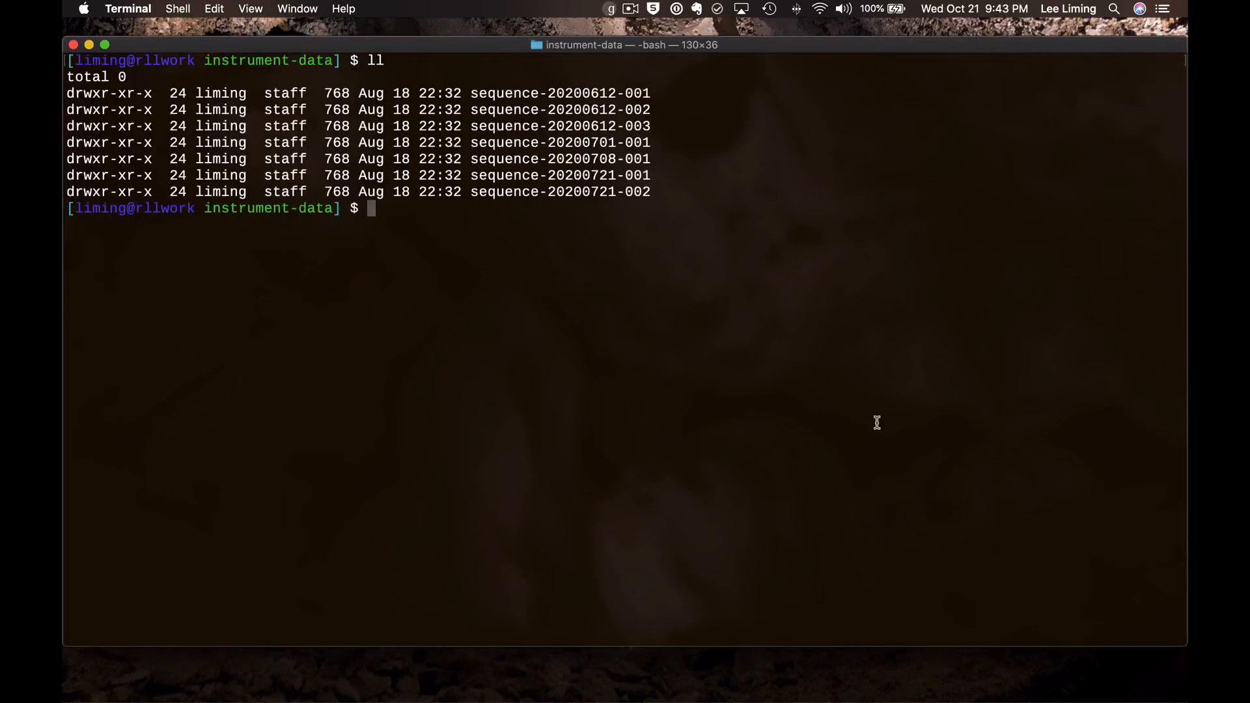
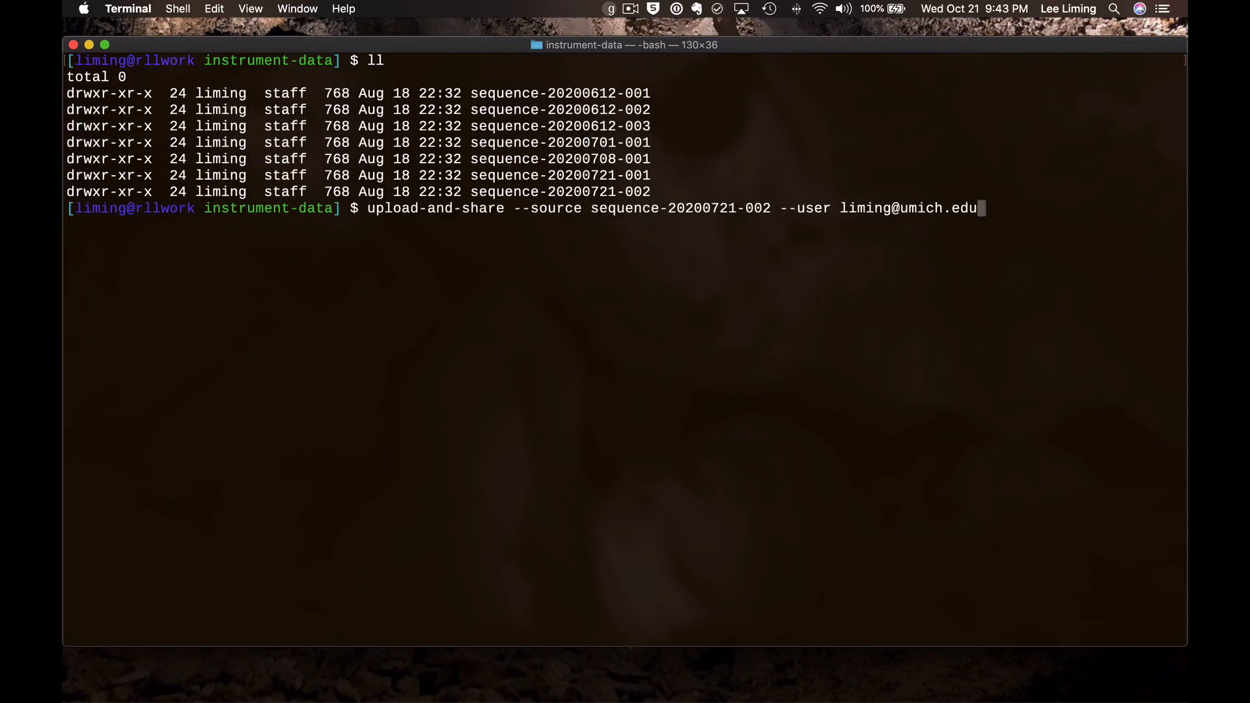